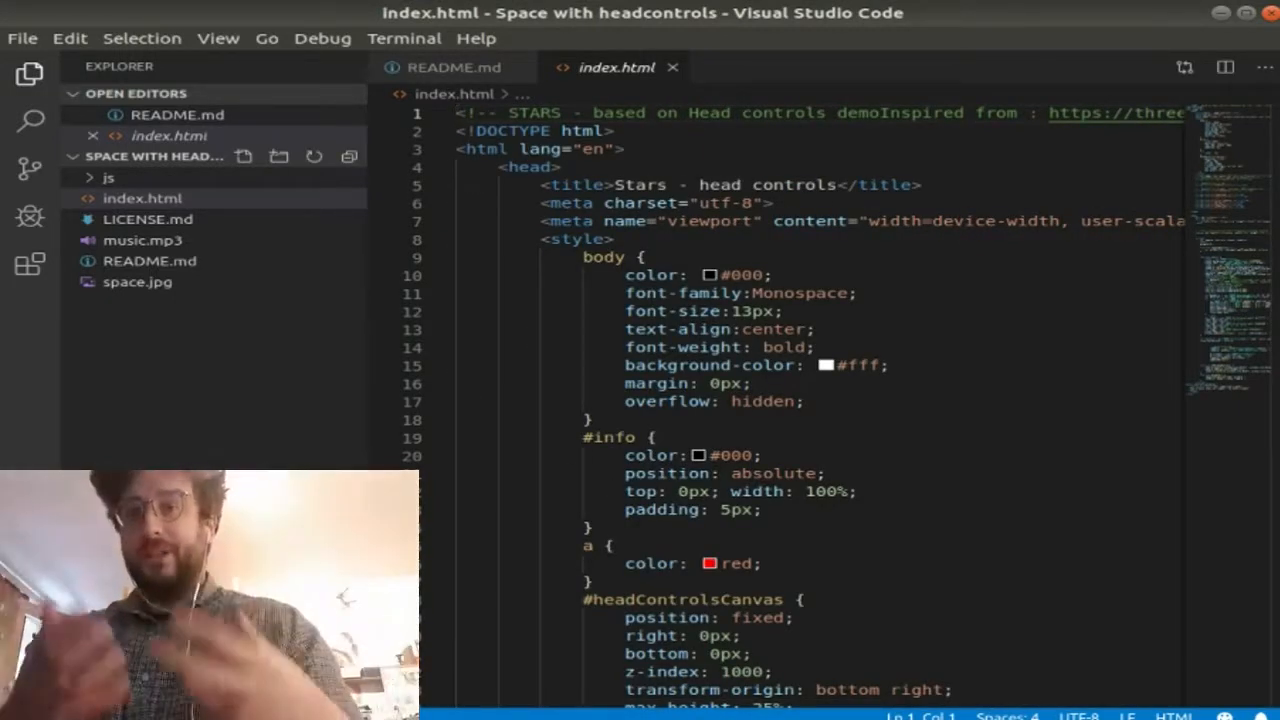
{"action": "mouse_move", "coordinate": [440, 240]}
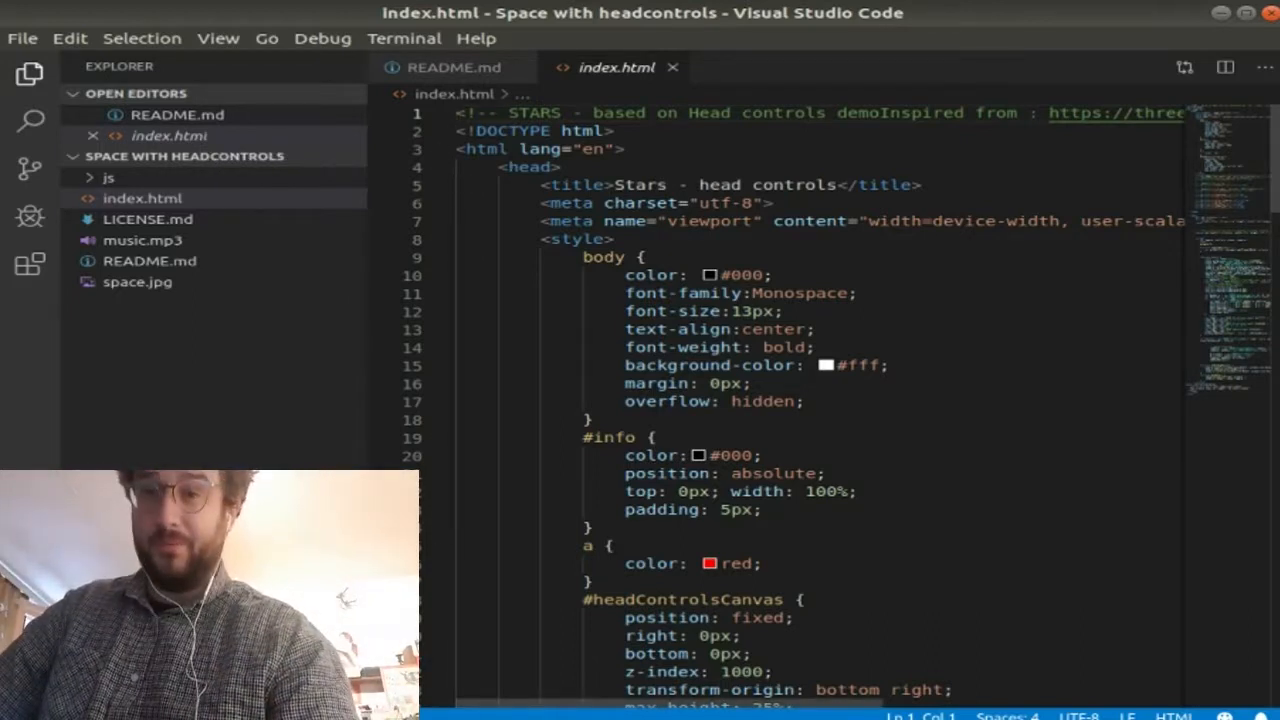
- Scroll through index.html's init code down to the script includes
{"action": "scroll", "scroll_direction": "down", "scroll_amount": 3}
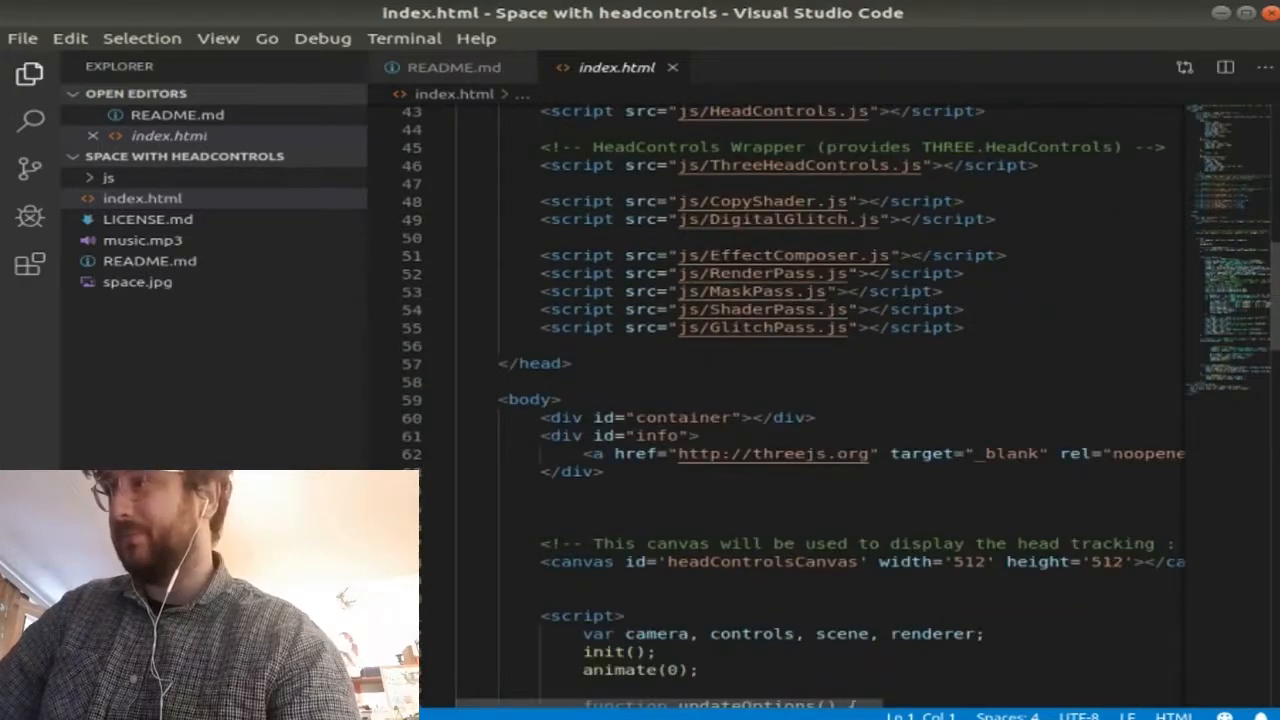
{"action": "scroll", "scroll_direction": "down", "scroll_amount": 3}
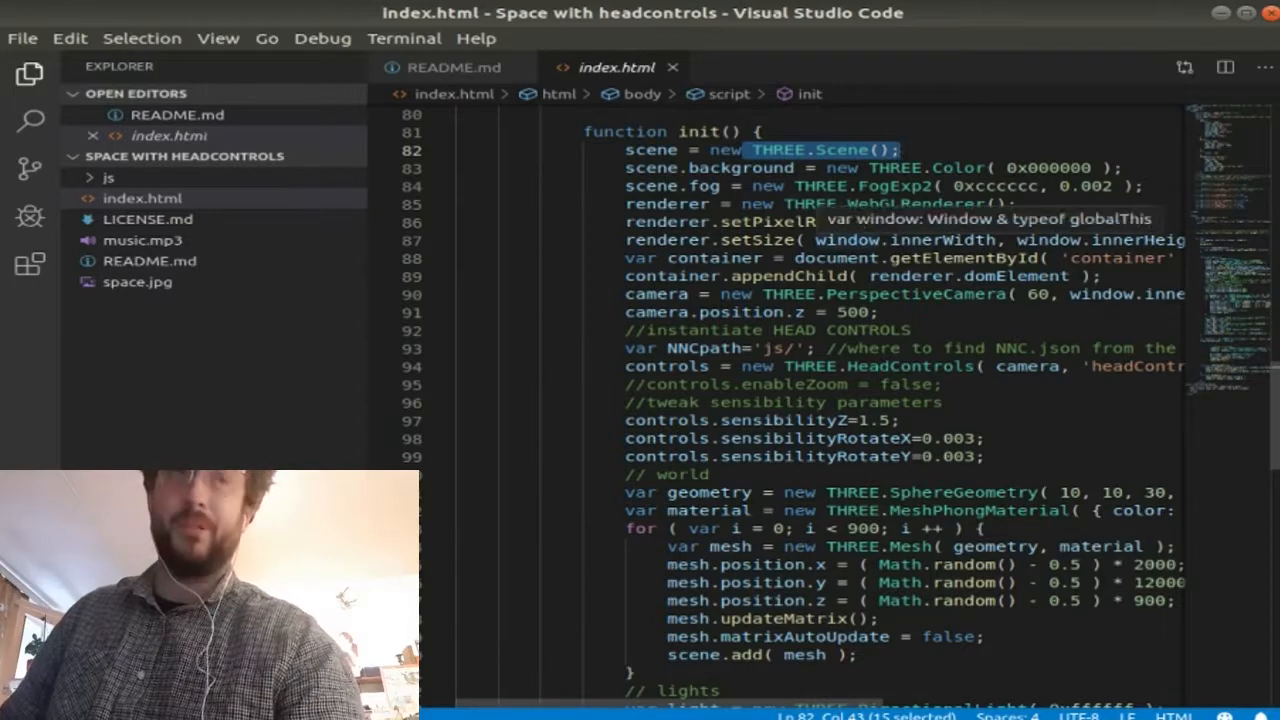
{"action": "scroll", "scroll_direction": "down", "scroll_amount": 3}
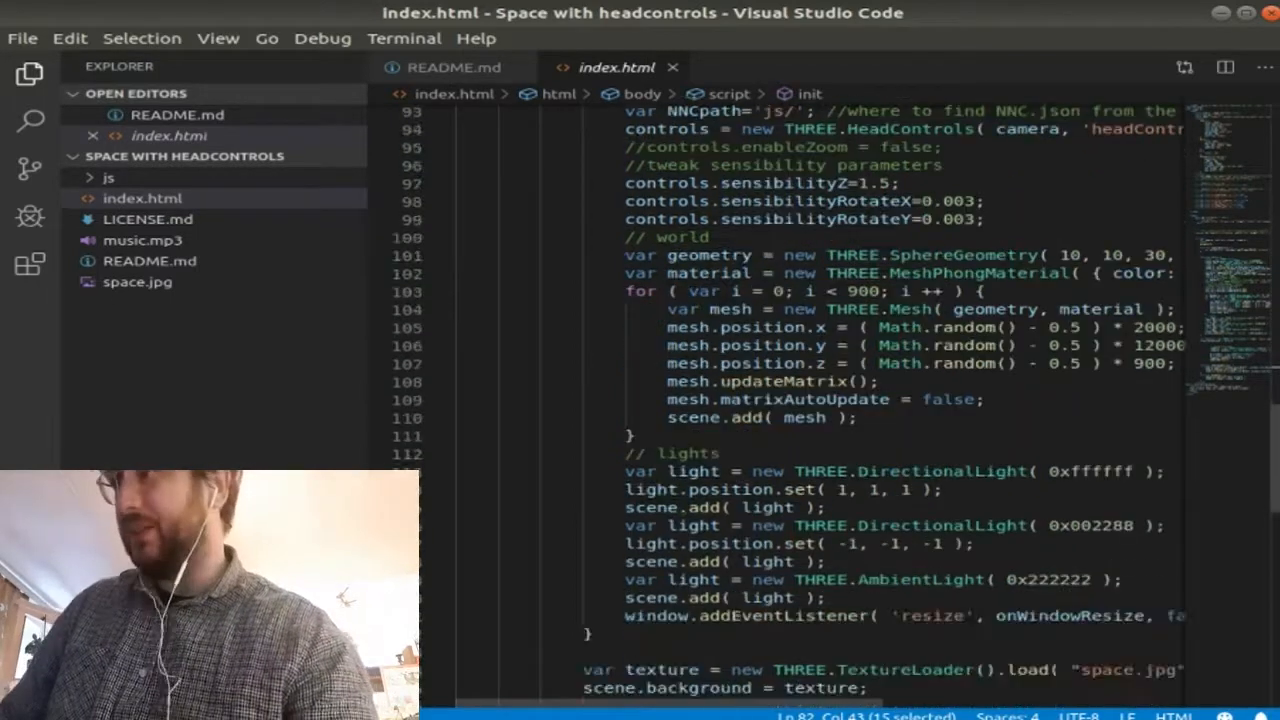
{"action": "scroll", "scroll_direction": "up", "scroll_amount": 3}
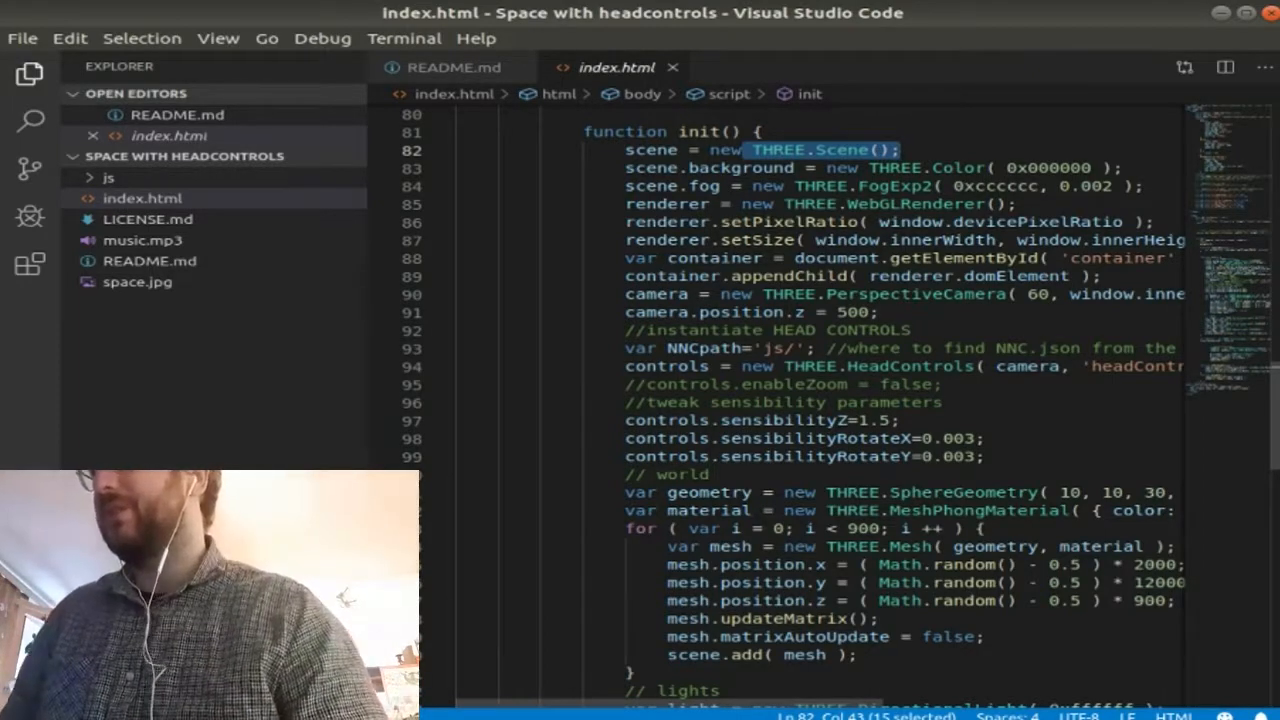
{"action": "scroll", "scroll_direction": "up", "scroll_amount": 3}
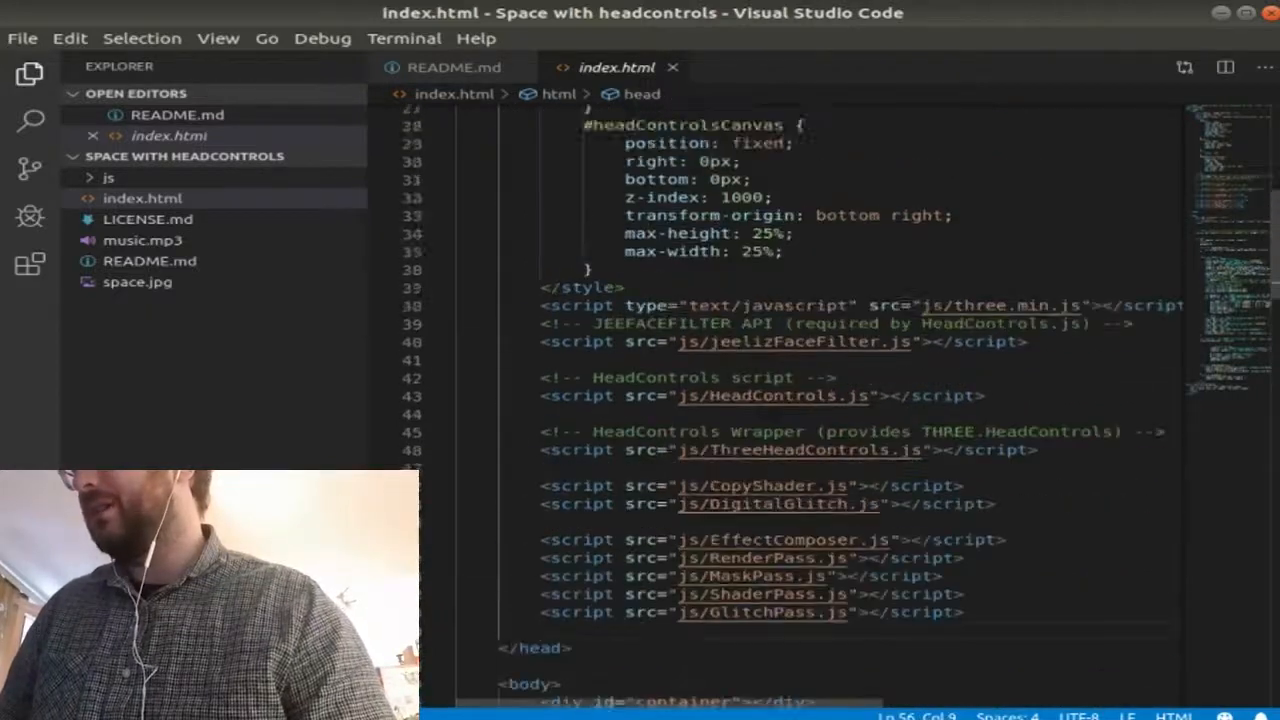
{"action": "scroll", "scroll_direction": "up", "scroll_amount": 3}
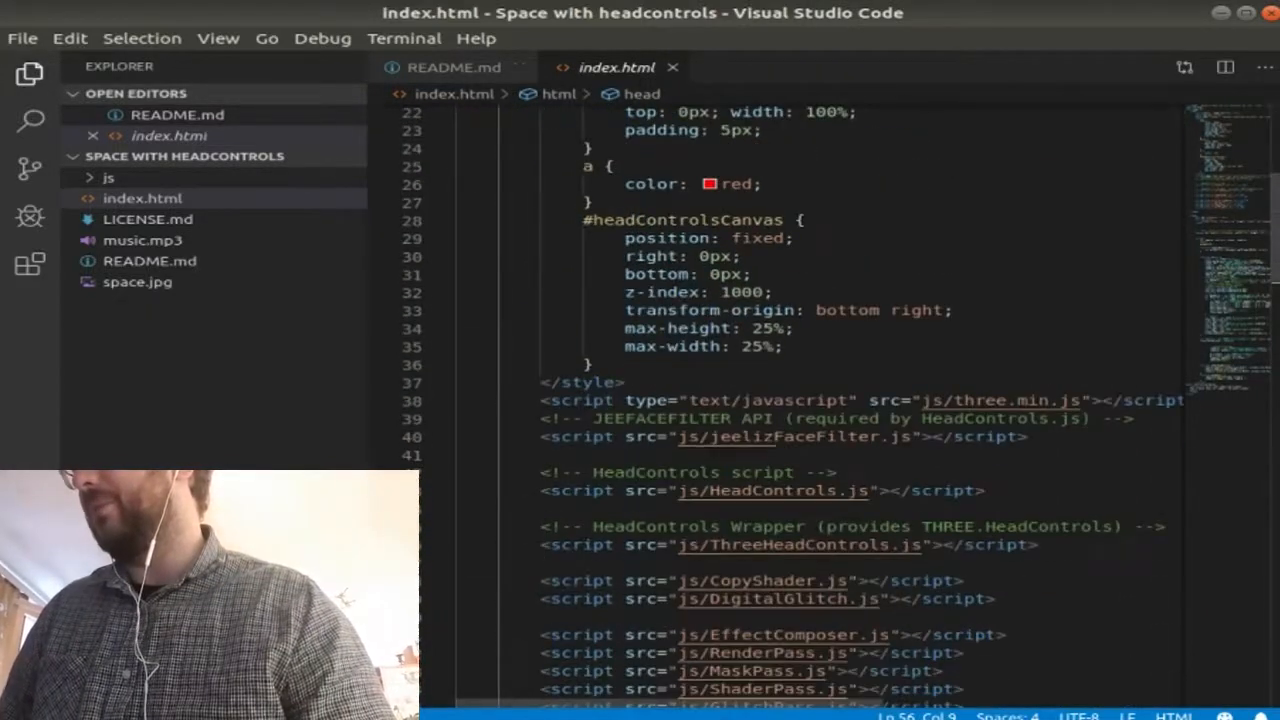
{"action": "scroll", "scroll_direction": "down", "scroll_amount": 3}
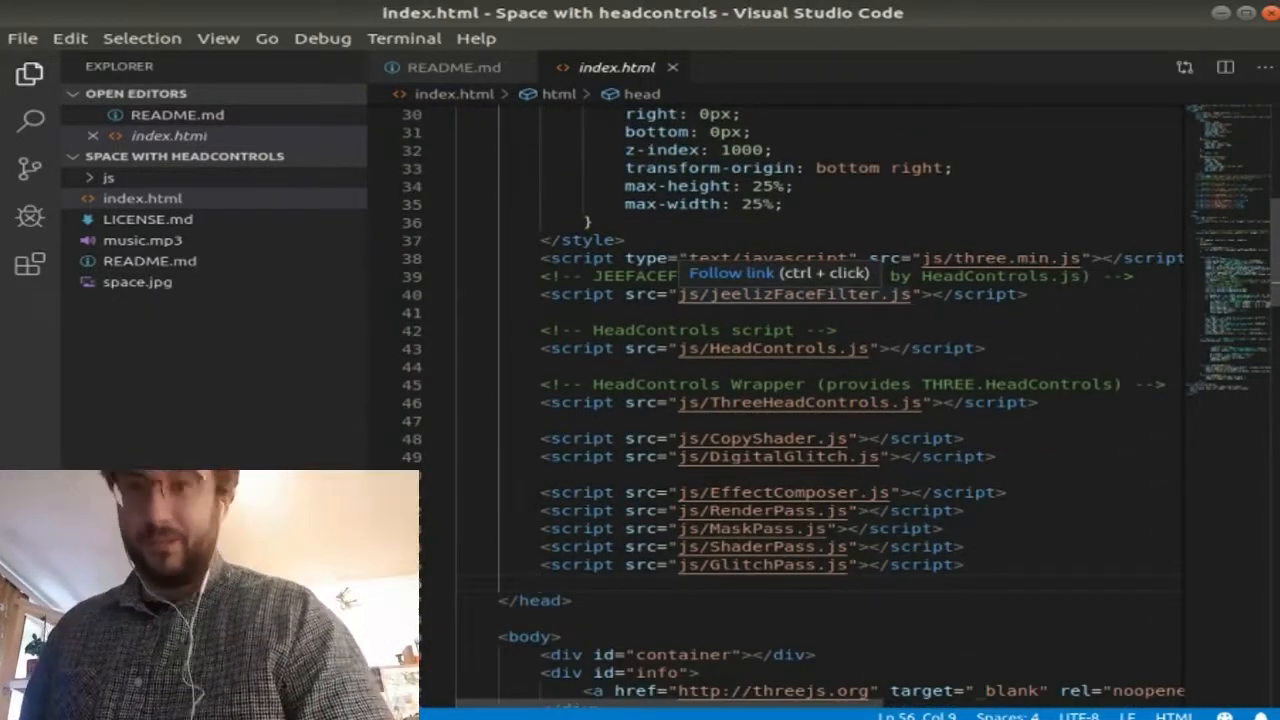
{"action": "scroll", "scroll_direction": "up", "scroll_amount": 3}
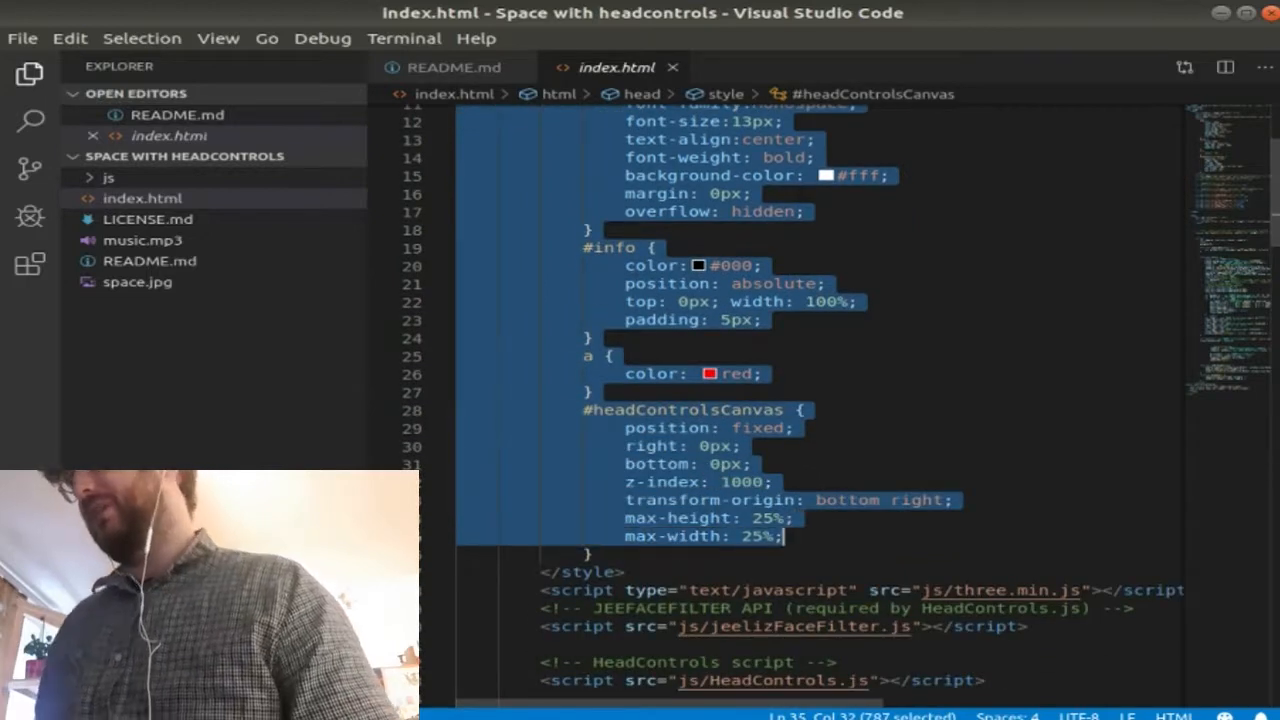
{"action": "scroll", "scroll_direction": "down", "scroll_amount": 3}
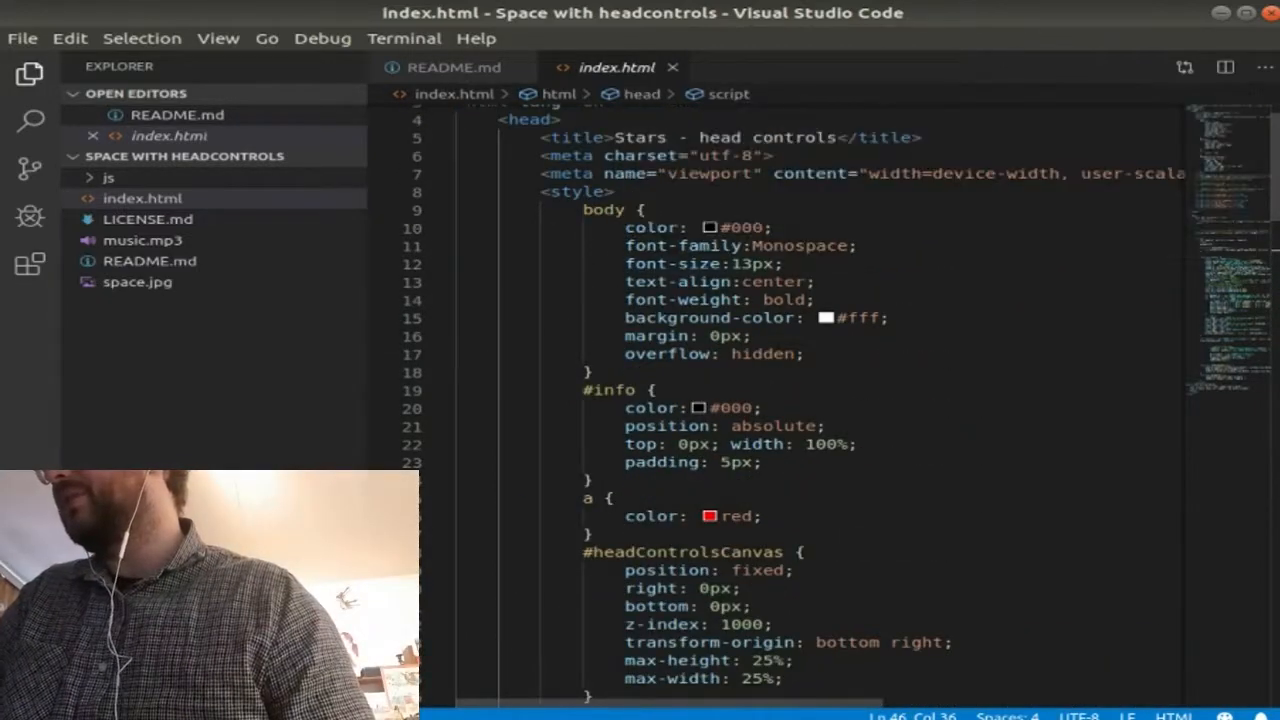
{"action": "scroll", "scroll_direction": "down", "scroll_amount": 3}
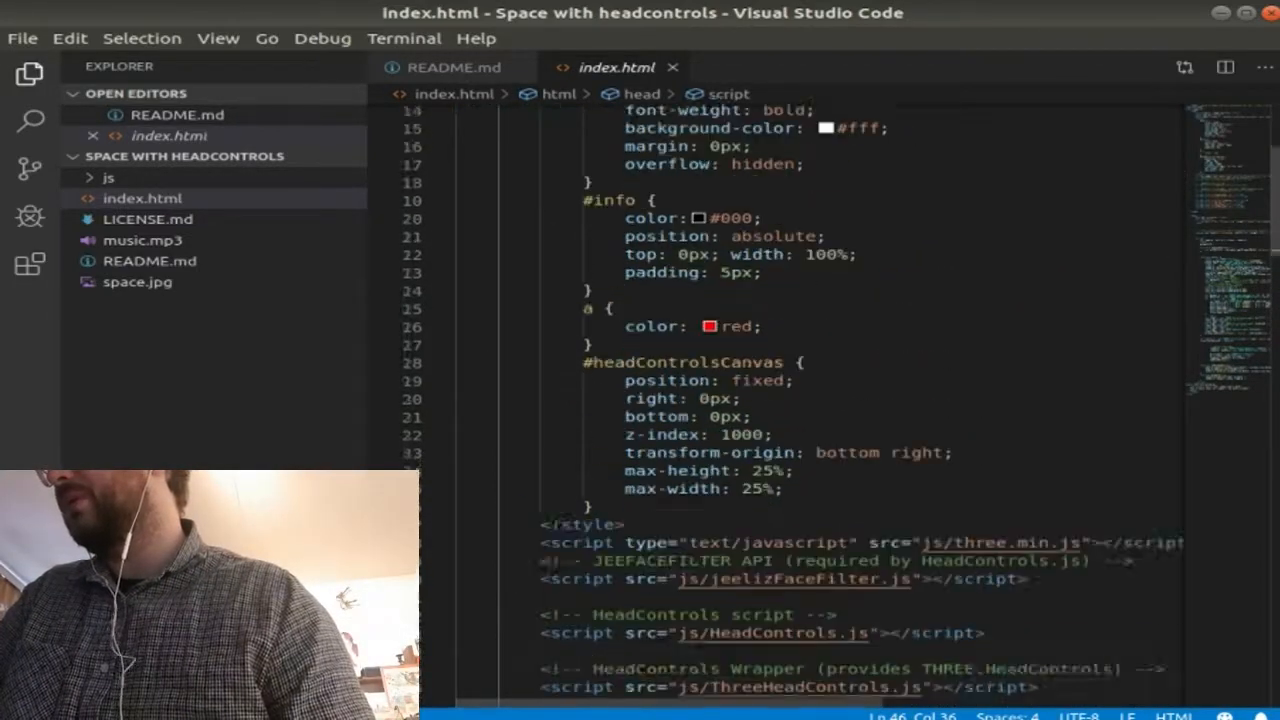
{"action": "scroll", "scroll_direction": "down", "scroll_amount": 3}
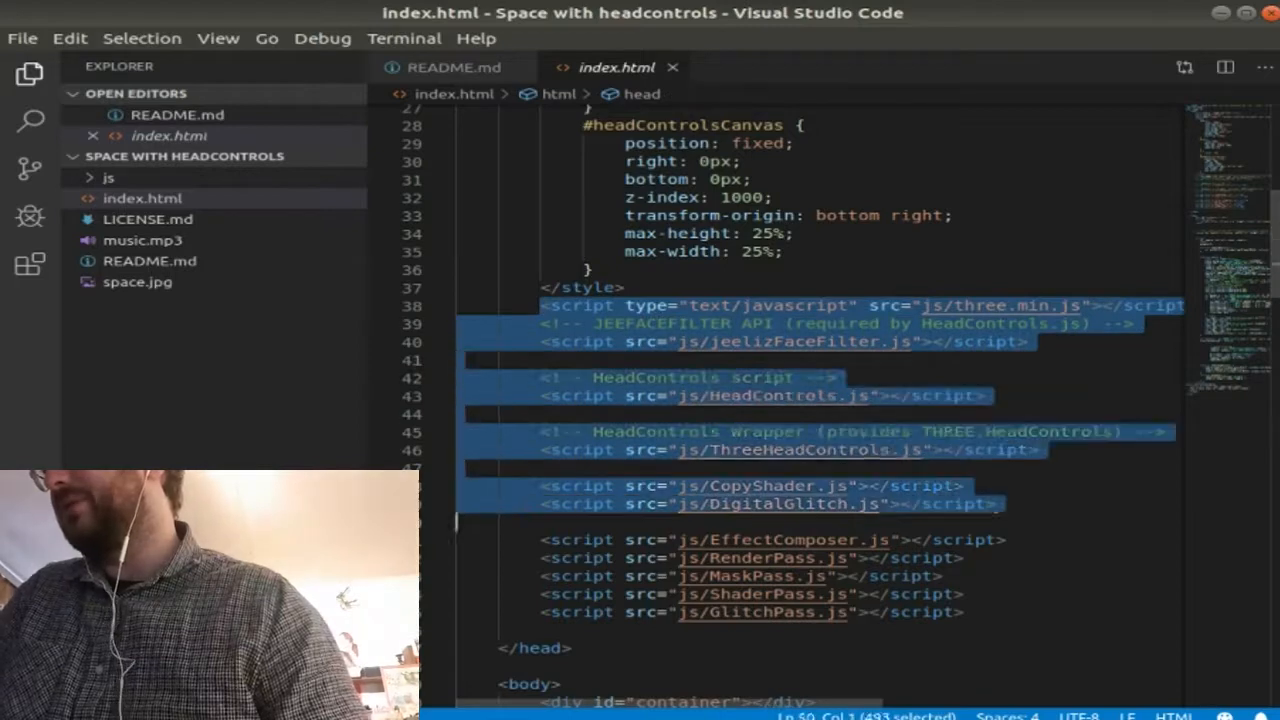
{"action": "scroll", "scroll_direction": "down", "scroll_amount": 3}
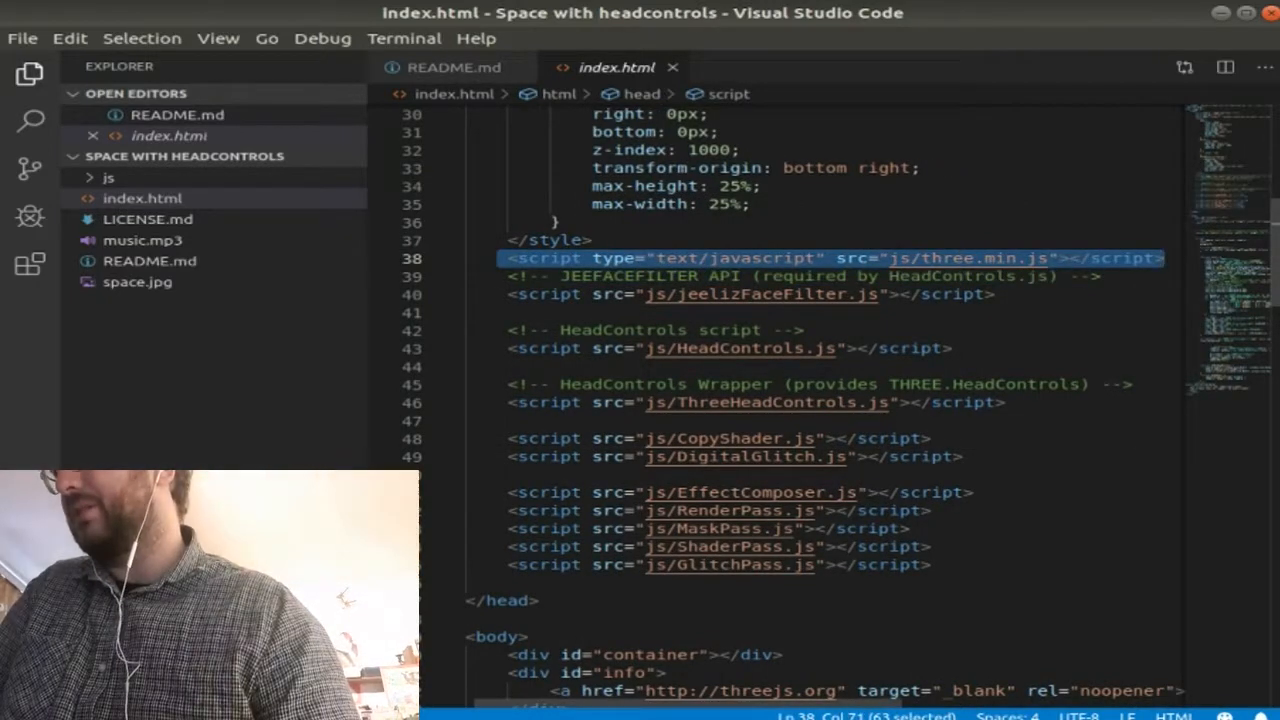
- Select the js/three.min.js path and expand the js folder in the Explorer to list its library files
{"action": "left_click", "coordinate": [1044, 256]}
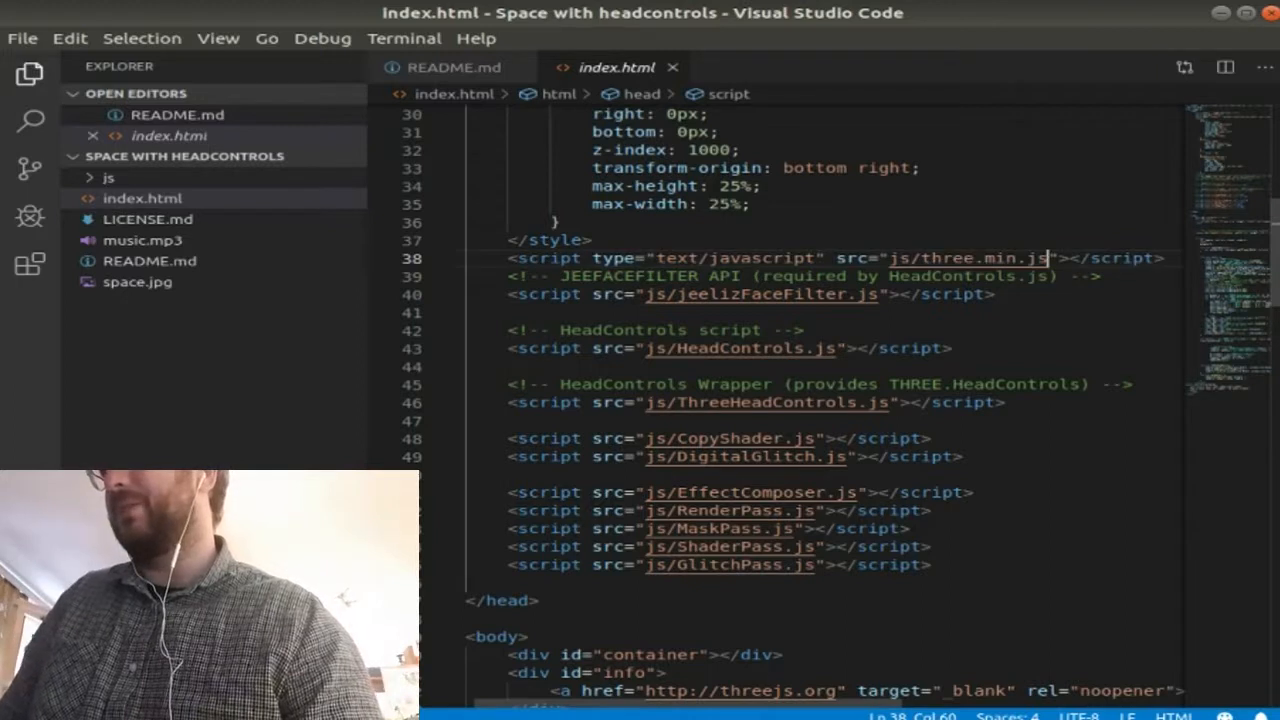
{"action": "double_click", "coordinate": [968, 256]}
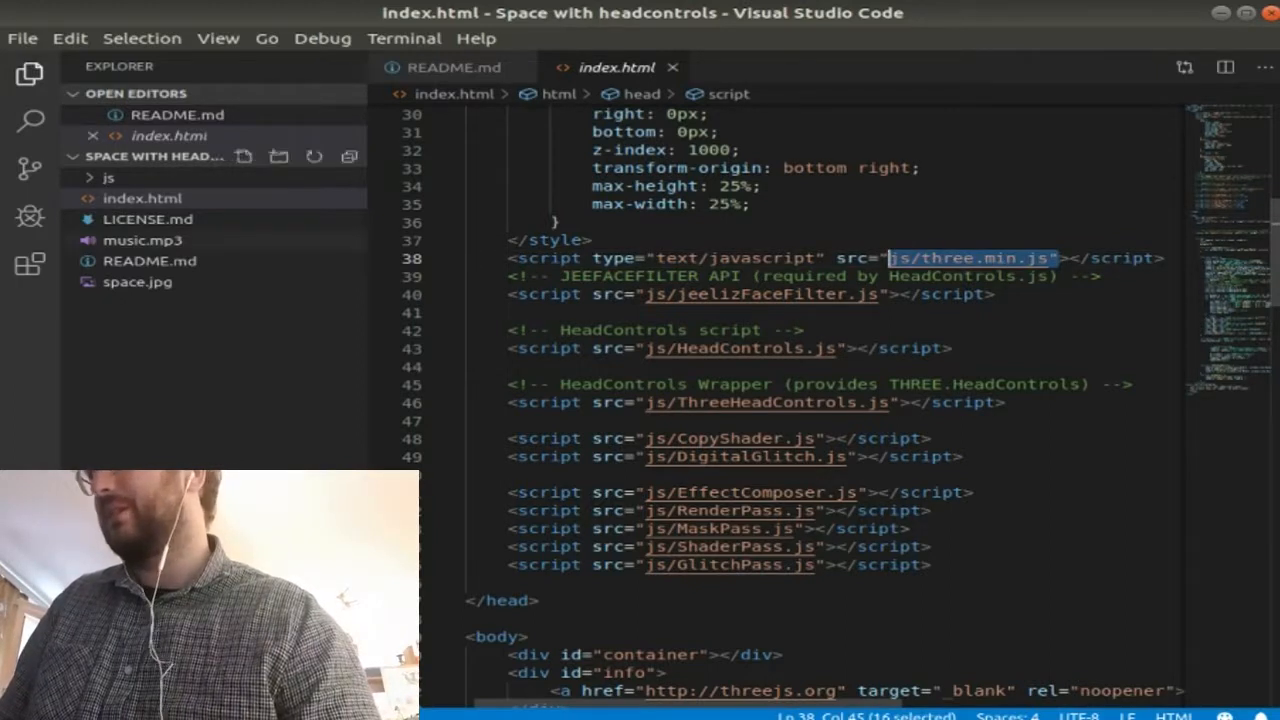
{"action": "left_click", "coordinate": [108, 176]}
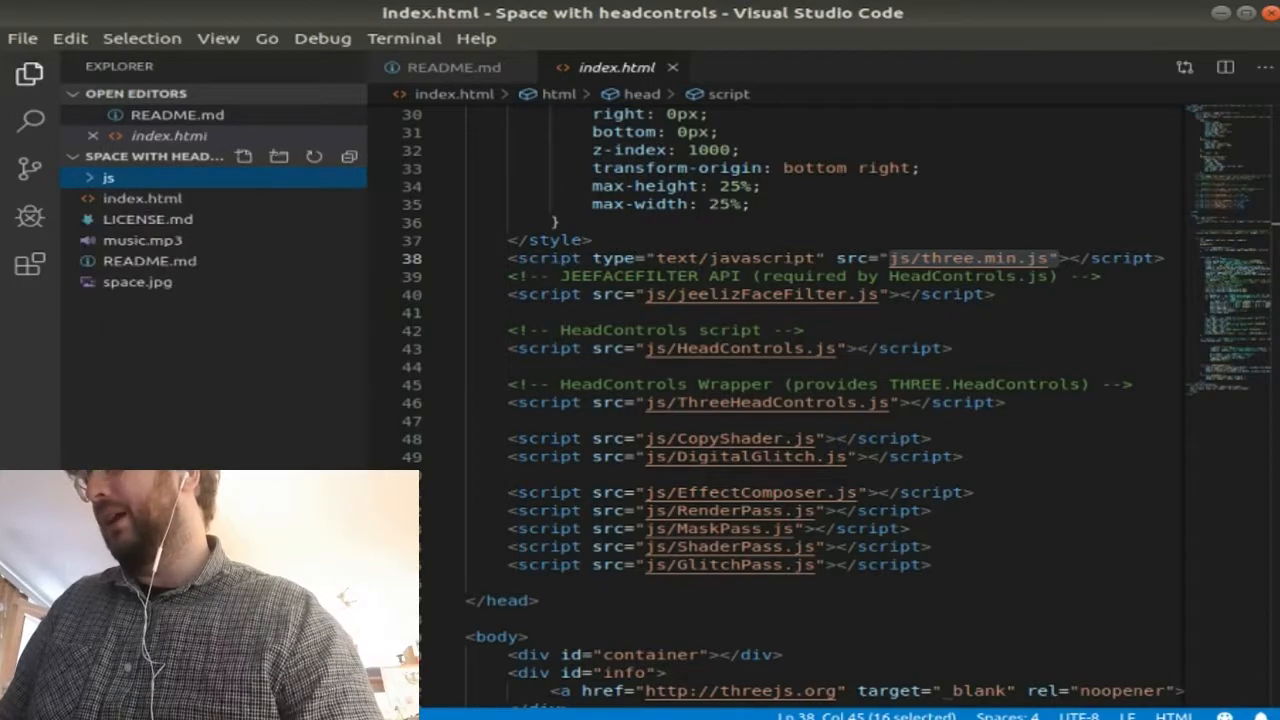
{"action": "scroll", "scroll_direction": "down", "scroll_amount": 3}
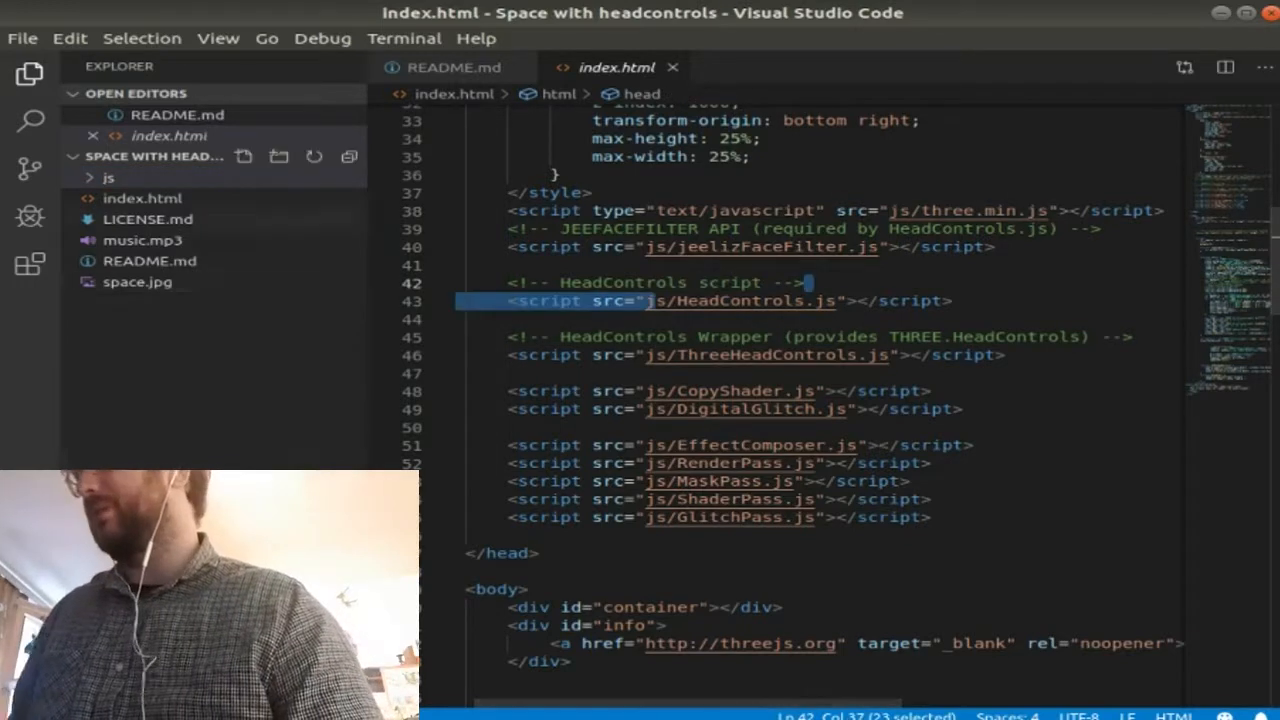
{"action": "left_click", "coordinate": [108, 176]}
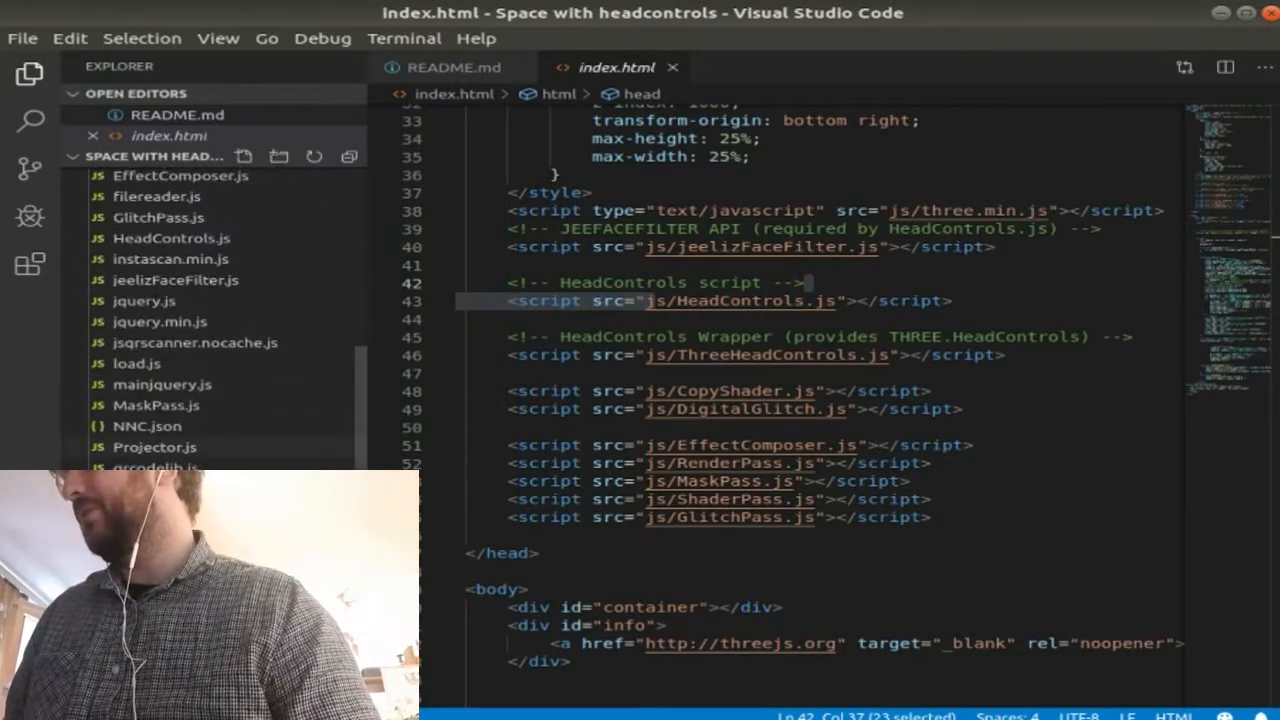
{"action": "scroll", "scroll_direction": "up", "scroll_amount": 3}
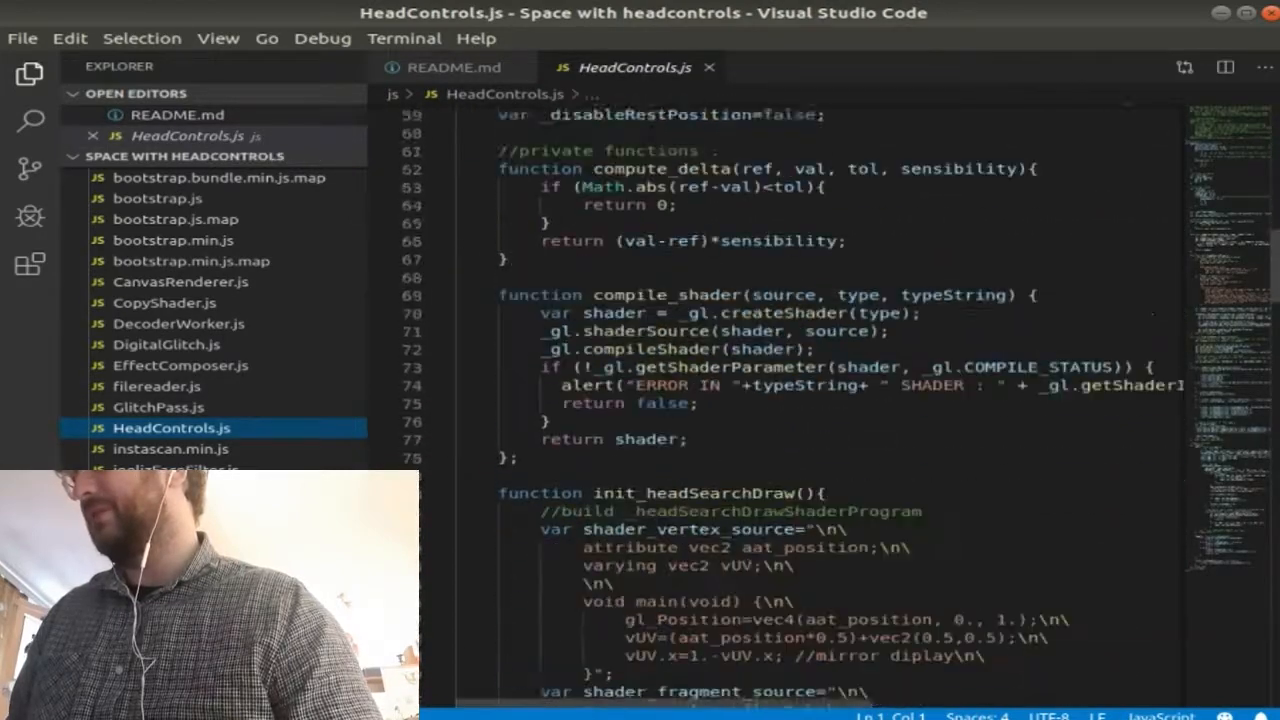
{"action": "scroll", "scroll_direction": "down", "scroll_amount": 3}
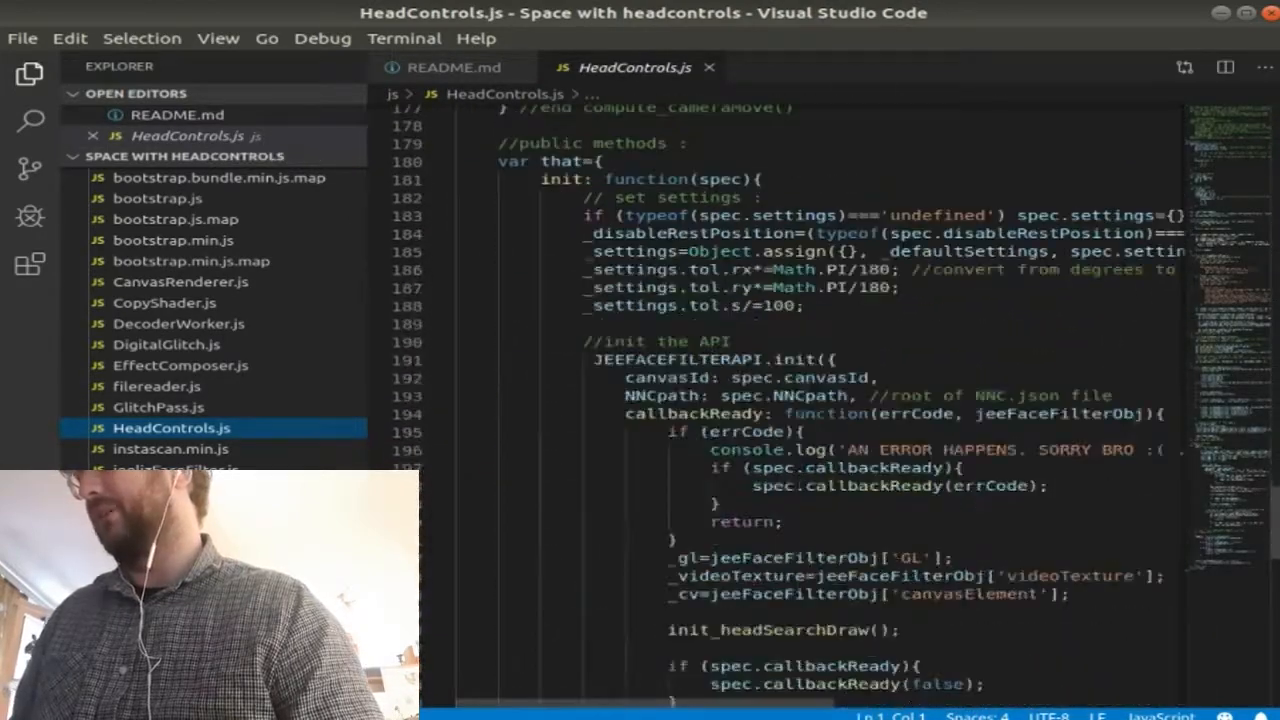
{"action": "scroll", "scroll_direction": "down", "scroll_amount": 3}
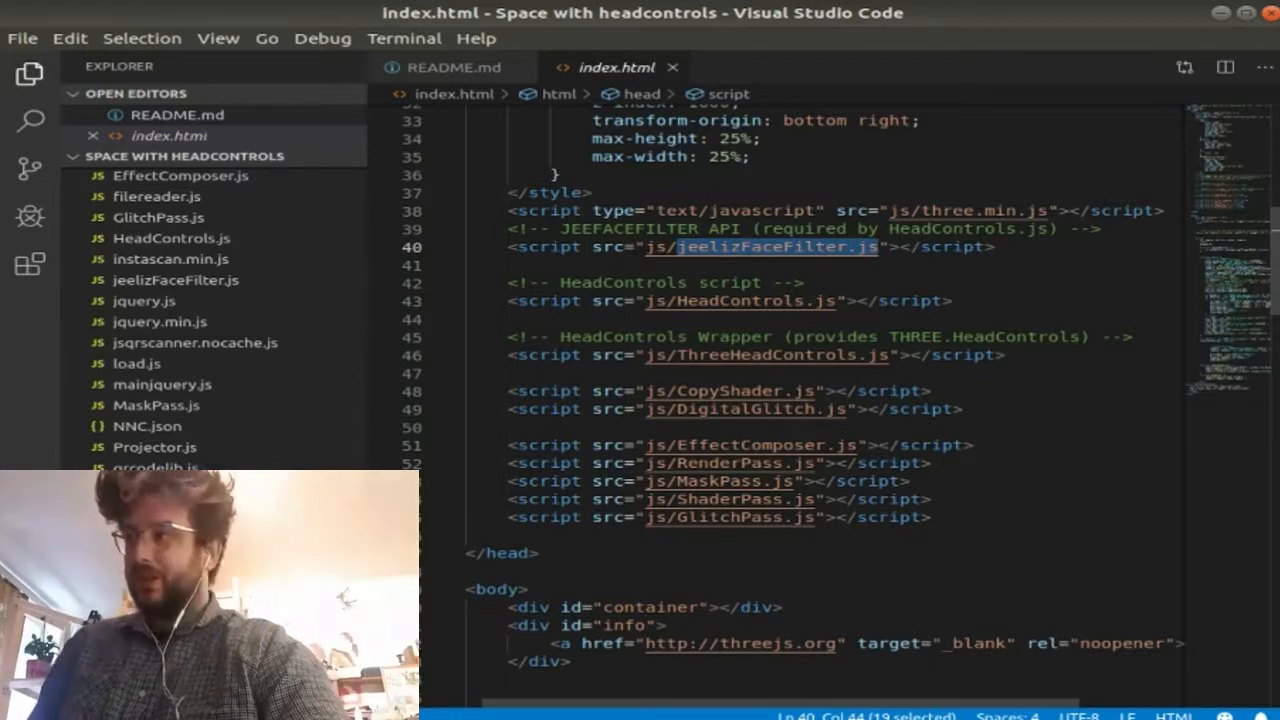
{"action": "left_click", "coordinate": [784, 248]}
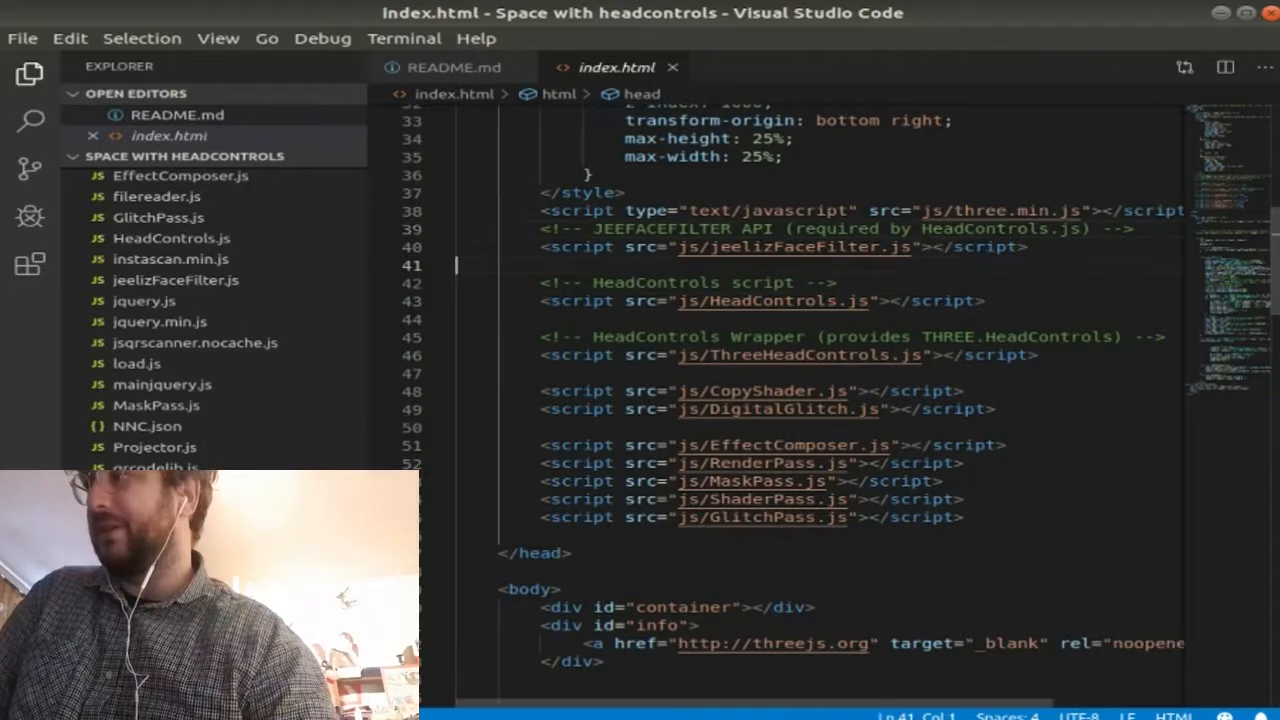
{"action": "left_click", "coordinate": [800, 356]}
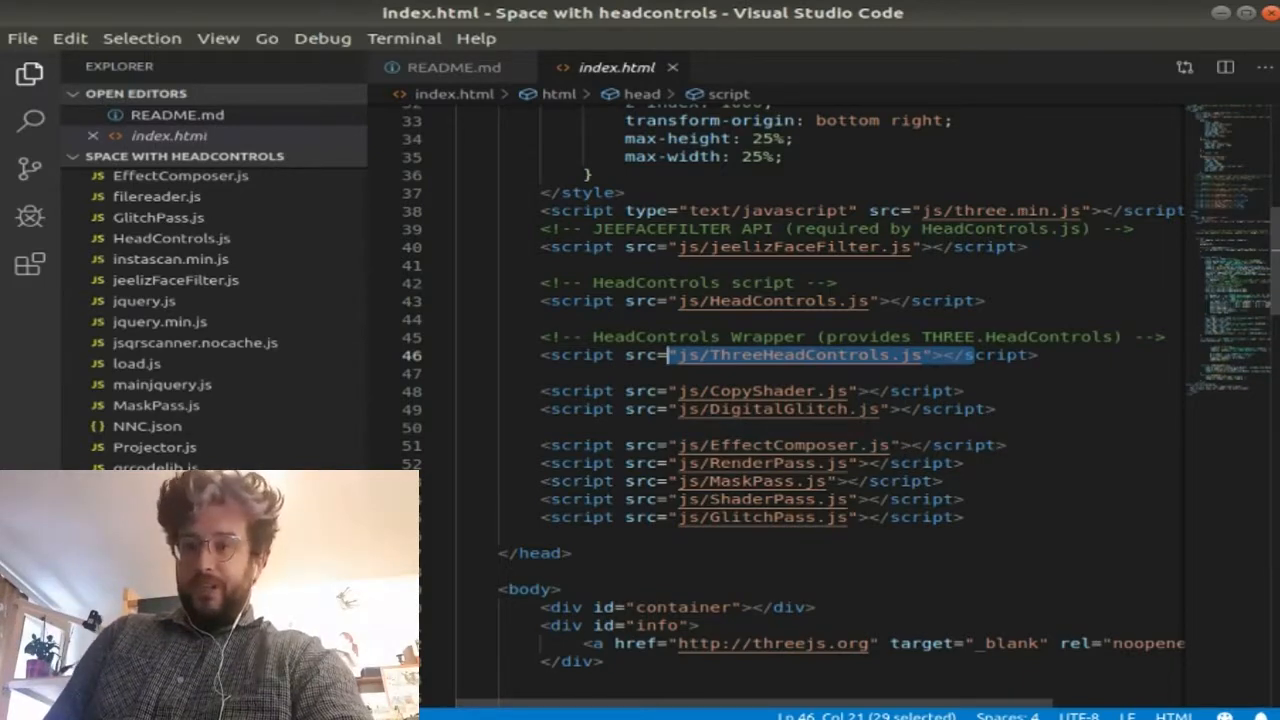
{"action": "scroll", "scroll_direction": "down", "scroll_amount": 3}
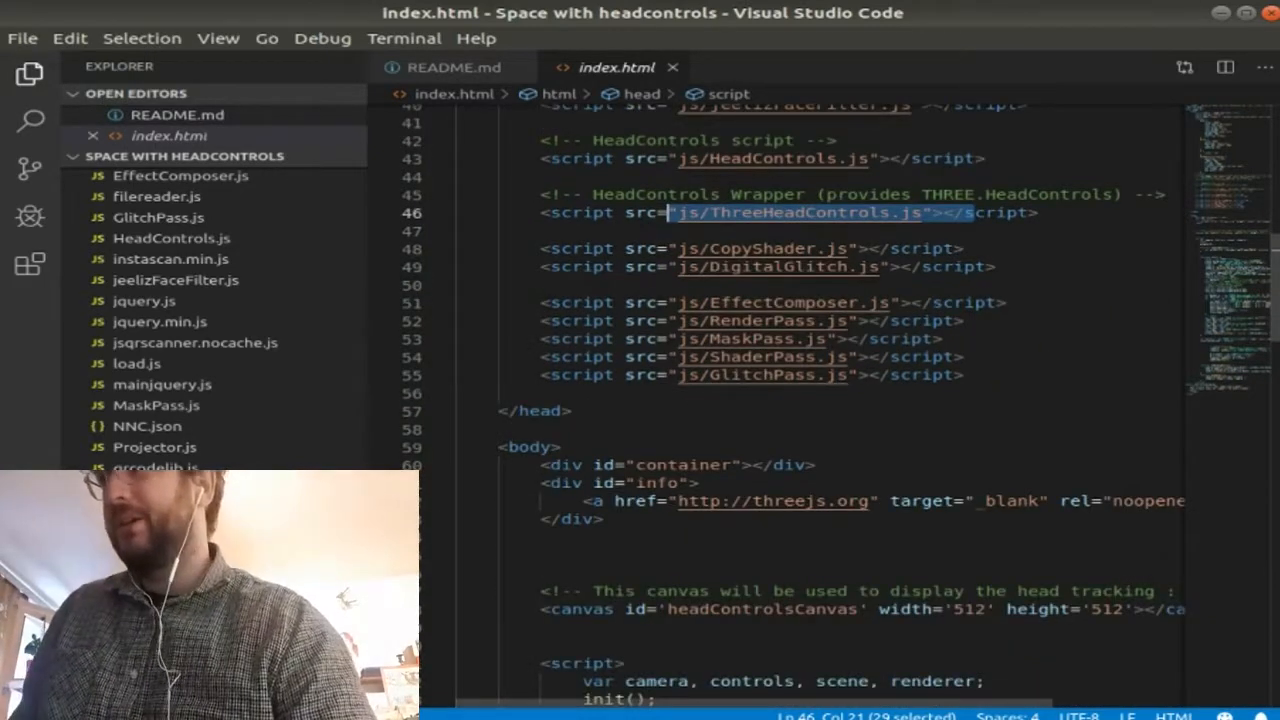
{"action": "scroll", "scroll_direction": "up", "scroll_amount": 3}
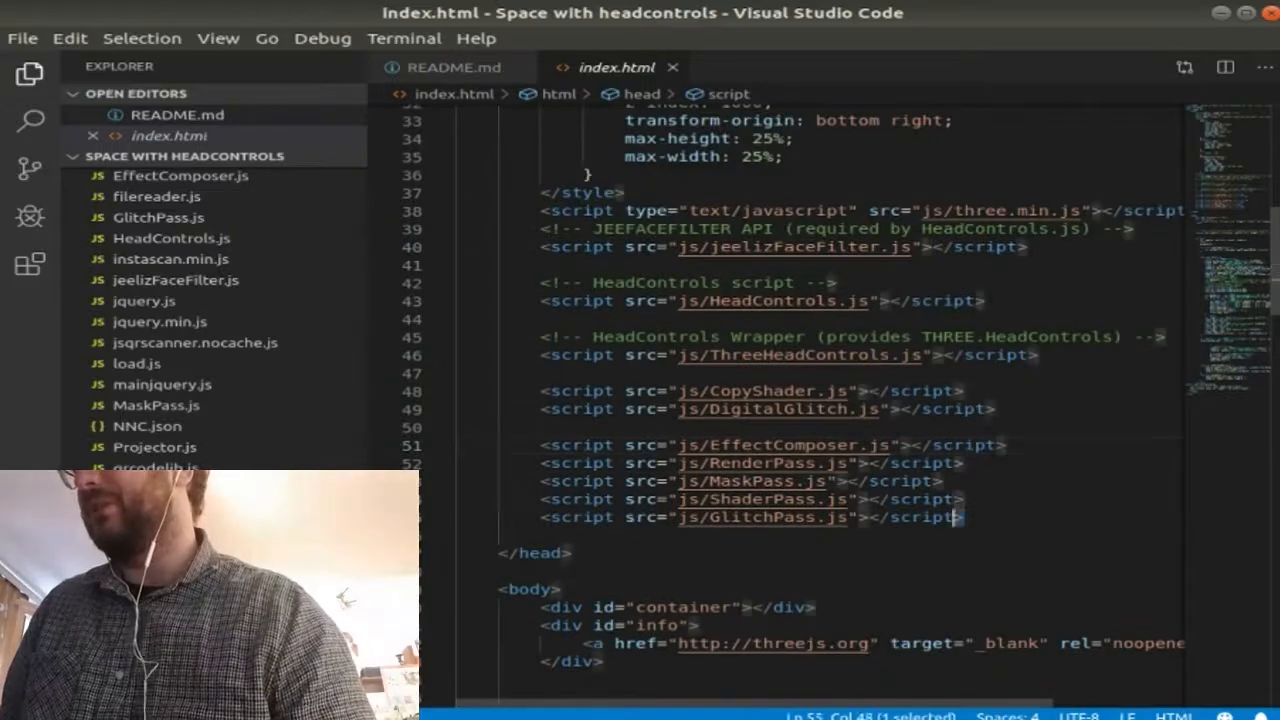
{"action": "left_click", "coordinate": [824, 390]}
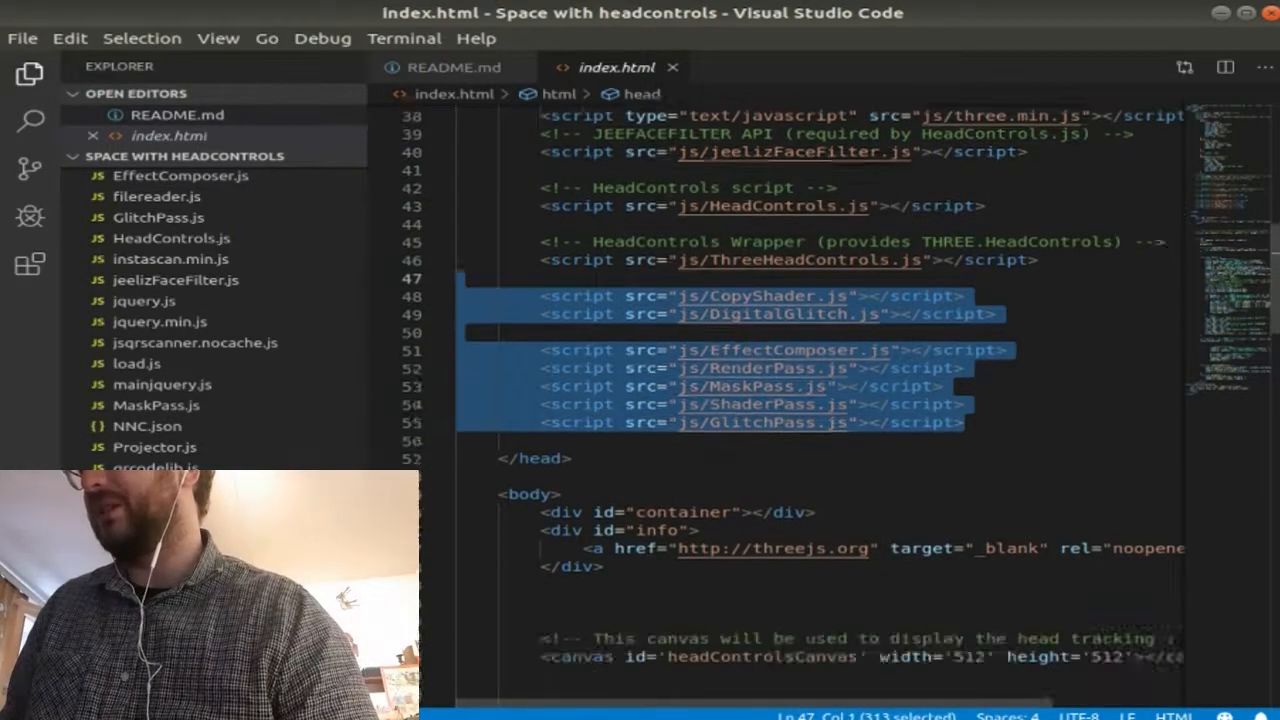
{"action": "scroll", "scroll_direction": "down", "scroll_amount": 3}
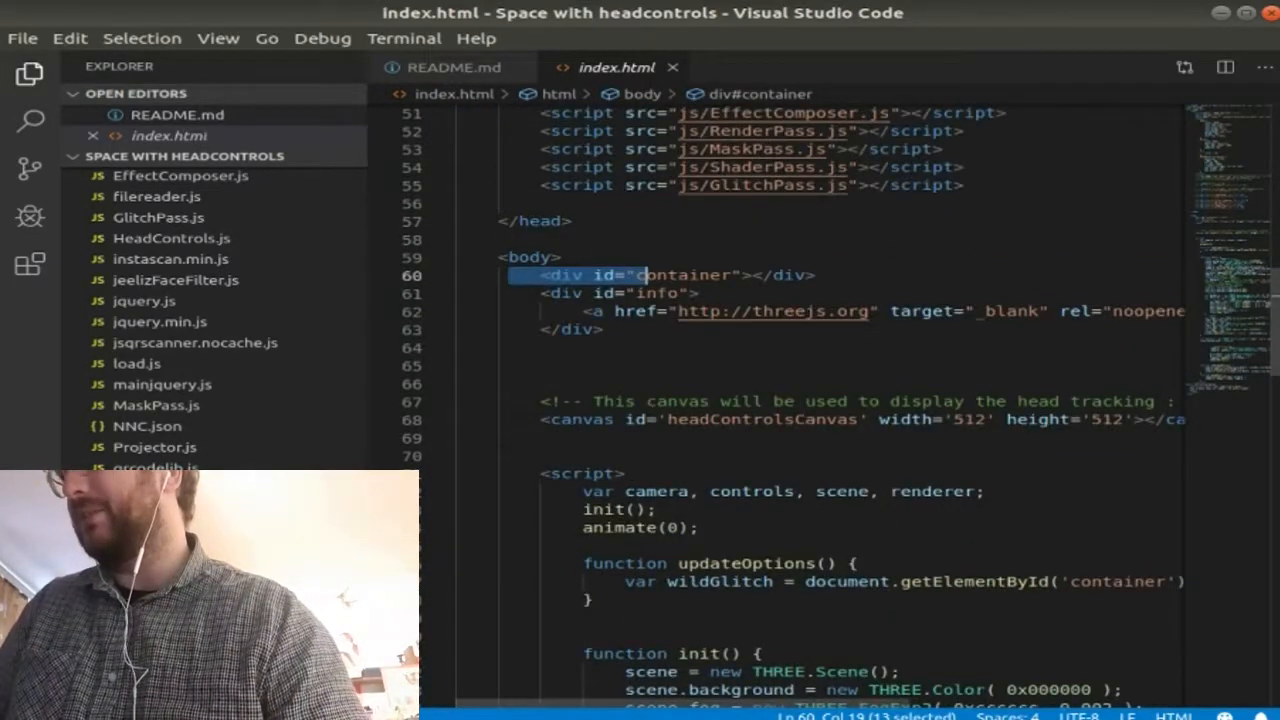
{"action": "scroll", "scroll_direction": "down", "scroll_amount": 3}
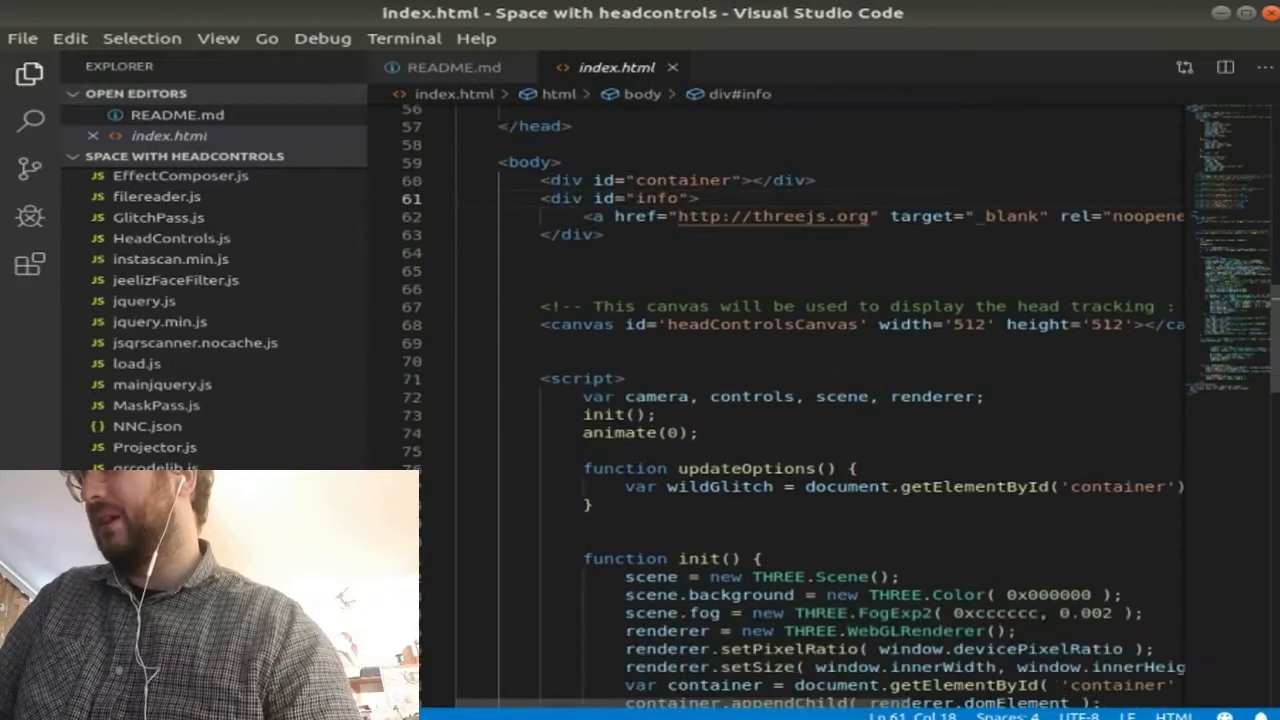
{"action": "scroll", "scroll_direction": "down", "scroll_amount": 3}
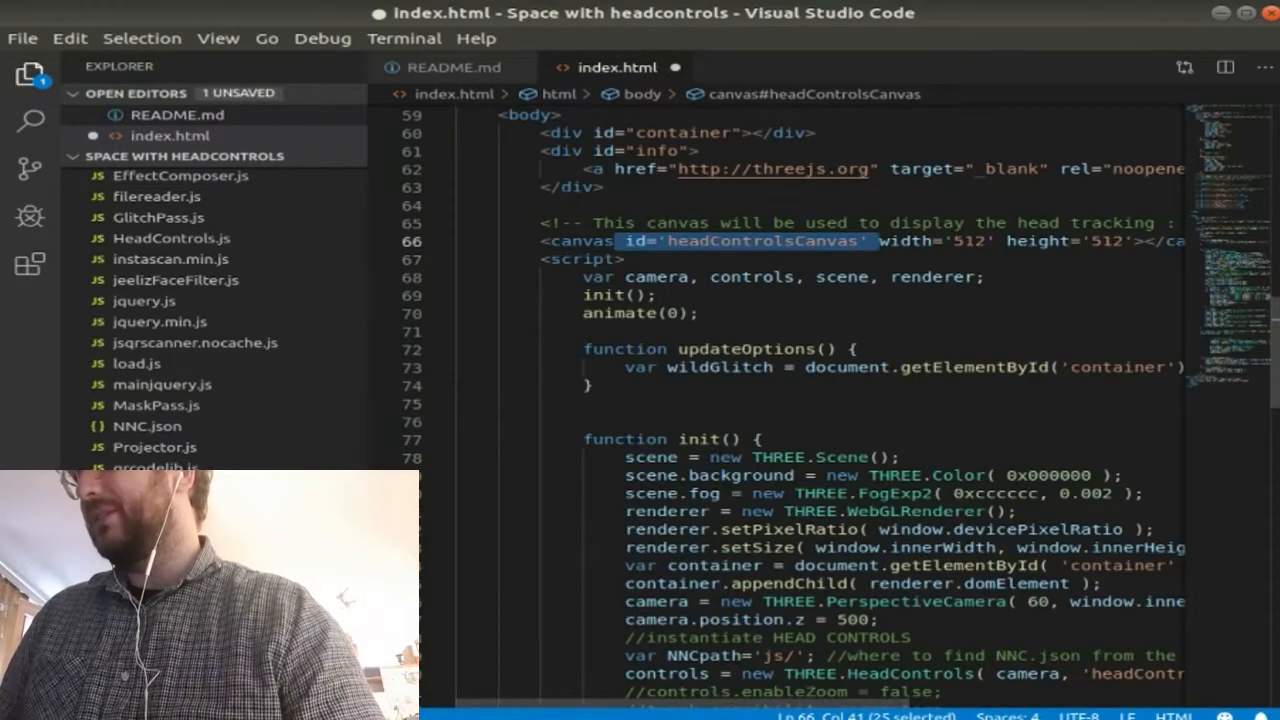
{"action": "scroll", "scroll_direction": "down", "scroll_amount": 3}
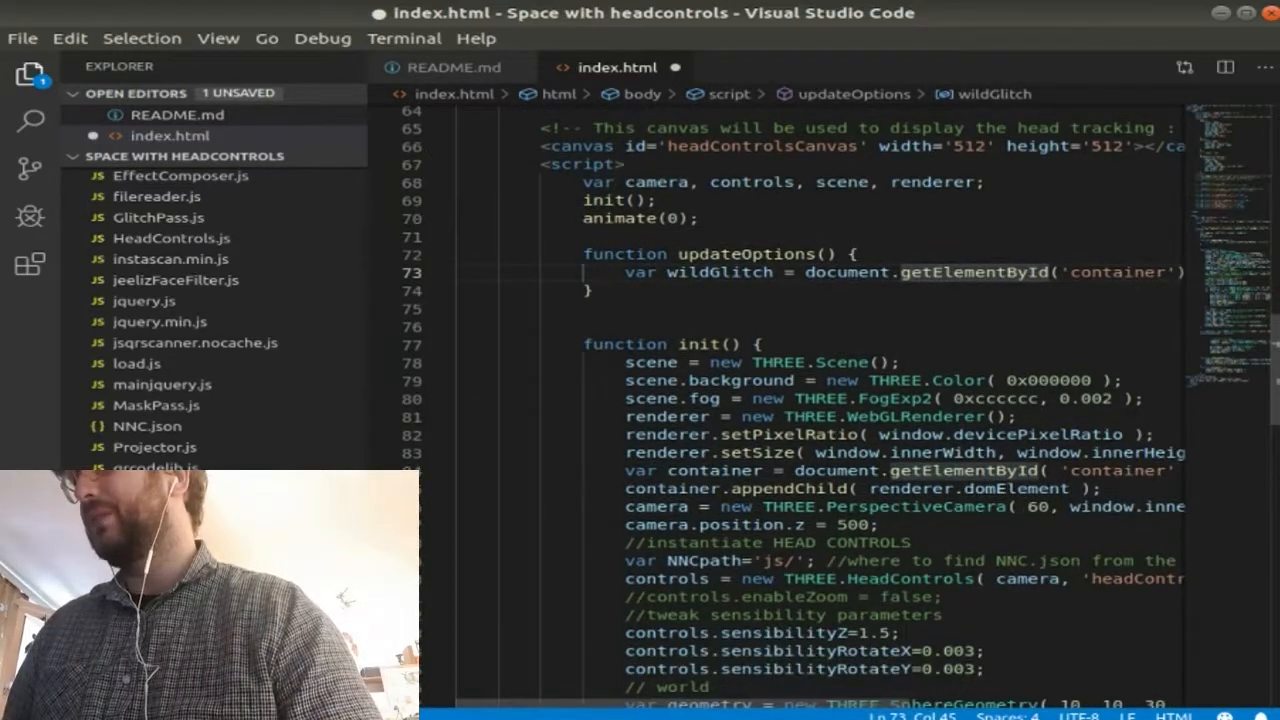
{"action": "scroll", "scroll_direction": "up", "scroll_amount": 3}
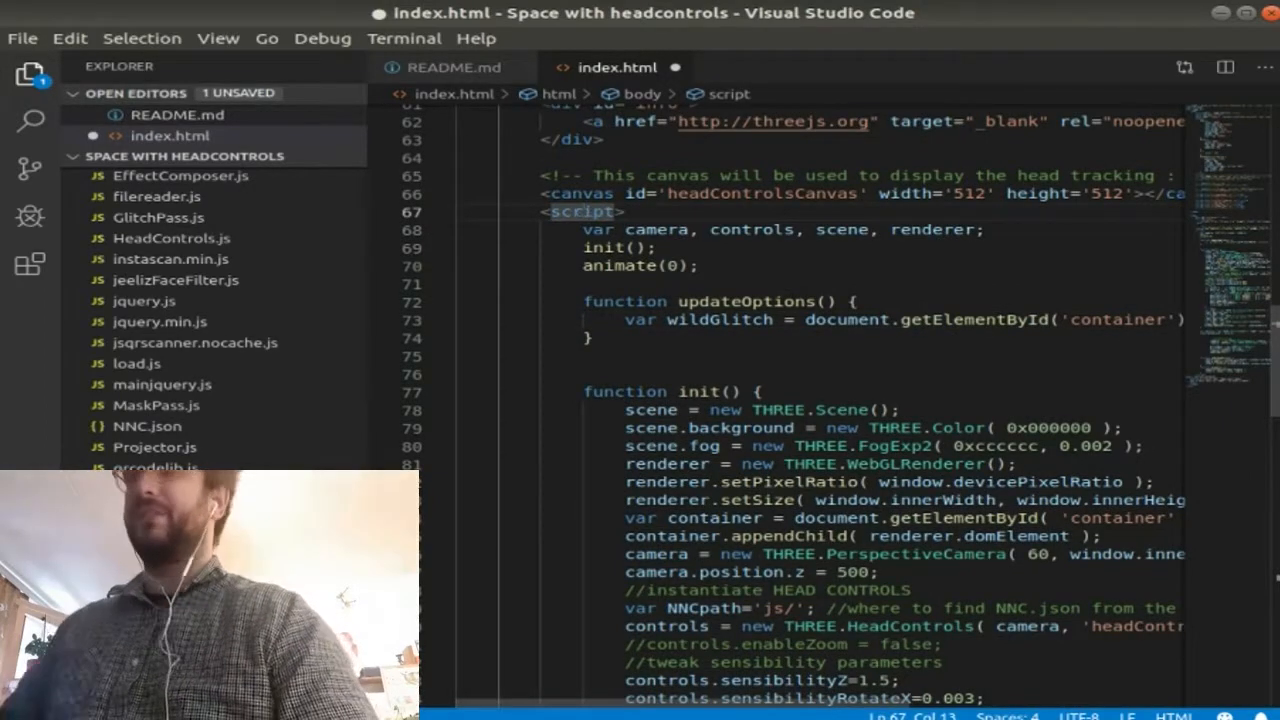
{"action": "scroll", "scroll_direction": "down", "scroll_amount": 3}
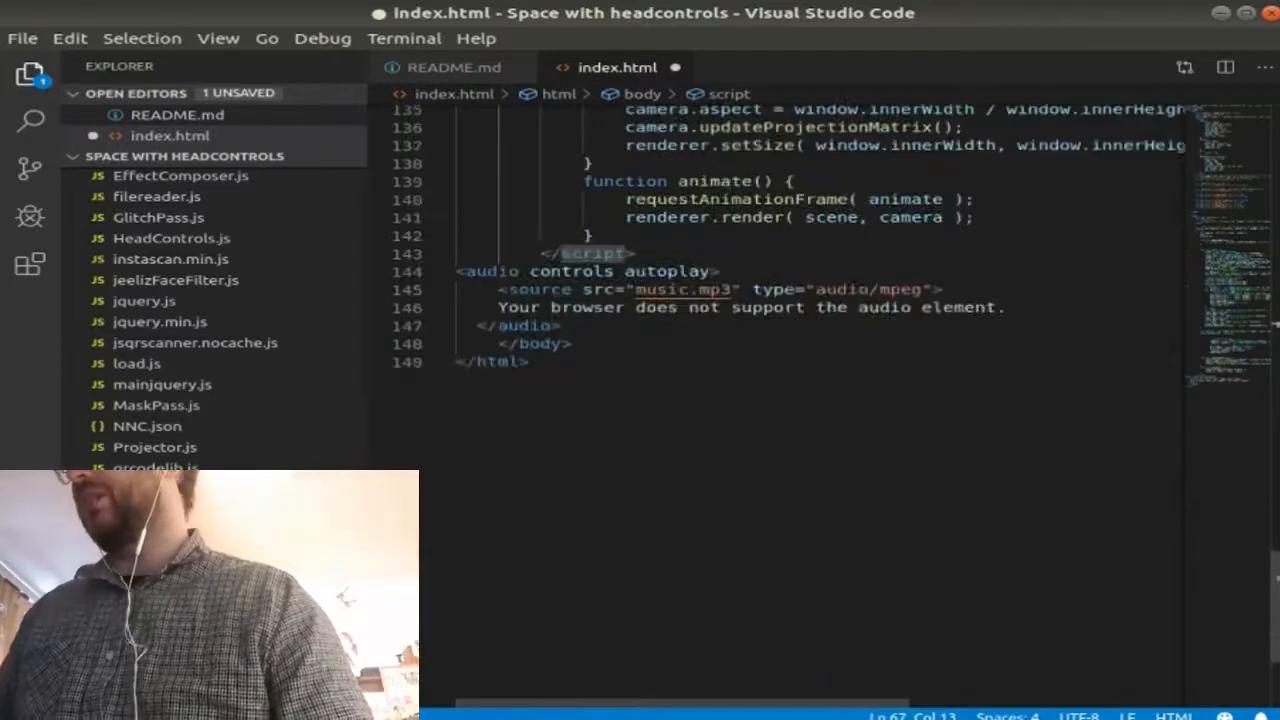
{"action": "scroll", "scroll_direction": "up", "scroll_amount": 3}
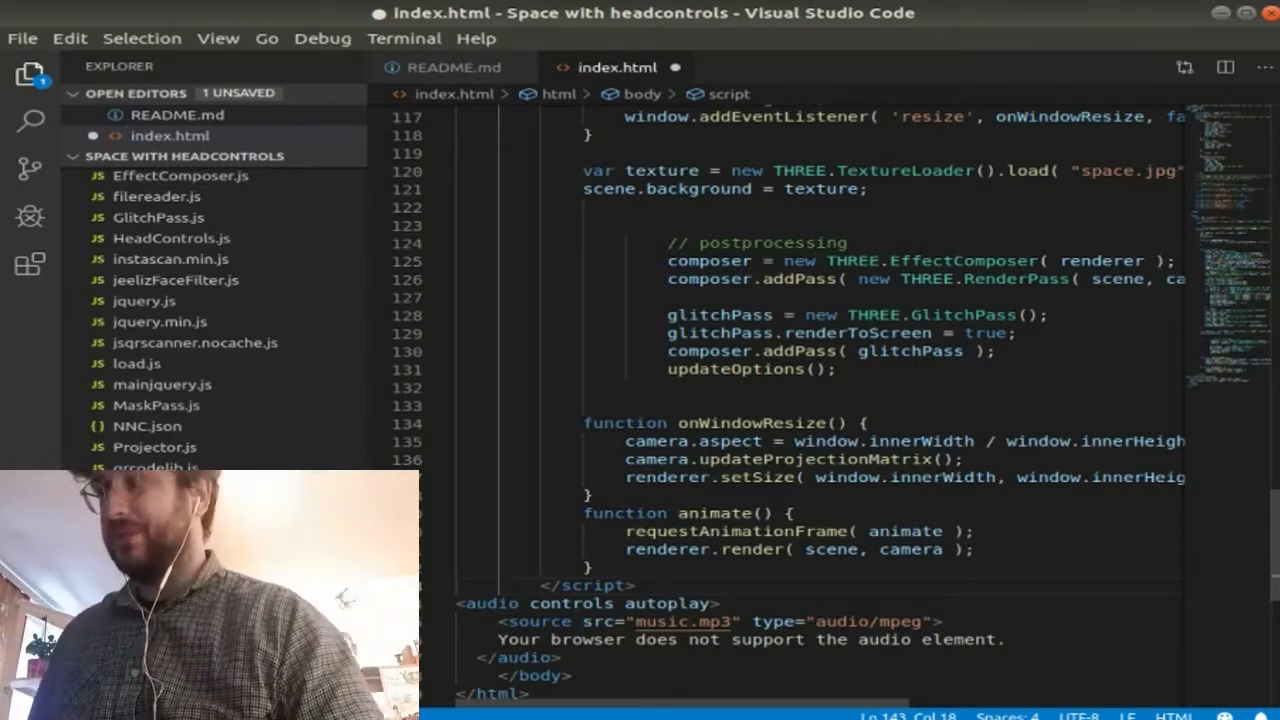
{"action": "scroll", "scroll_direction": "up", "scroll_amount": 3}
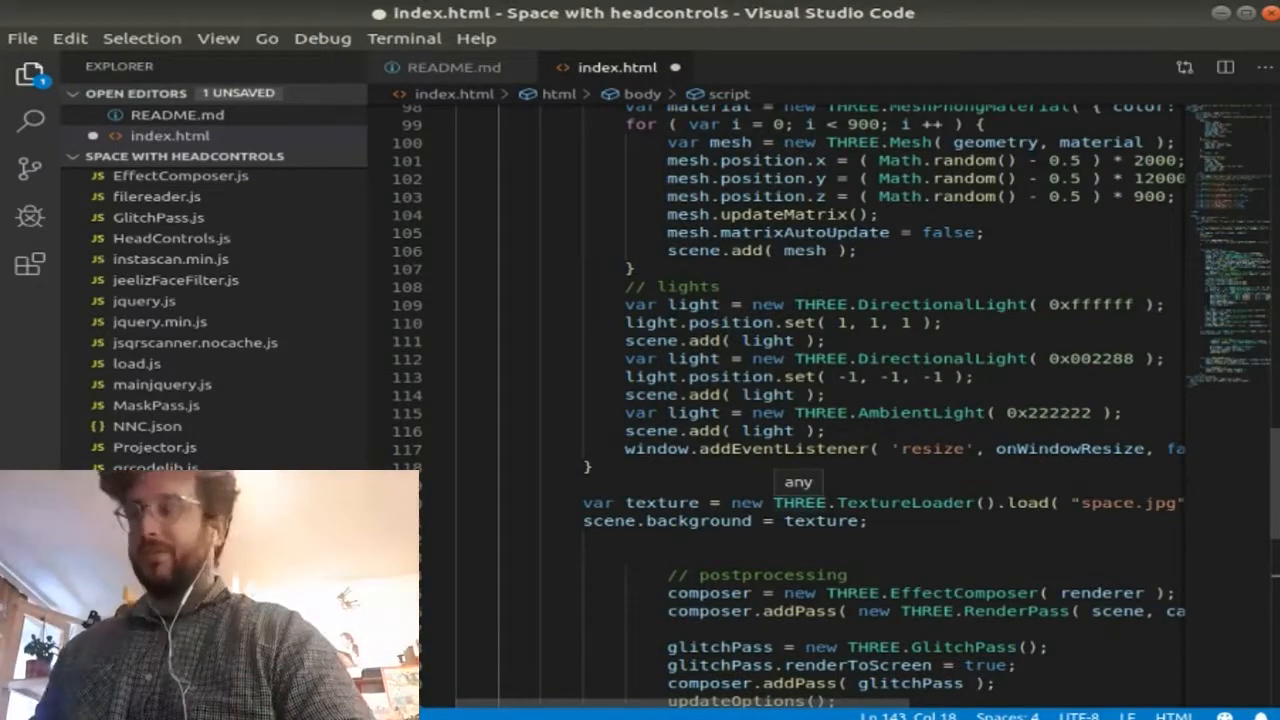
{"action": "scroll", "scroll_direction": "up", "scroll_amount": 3}
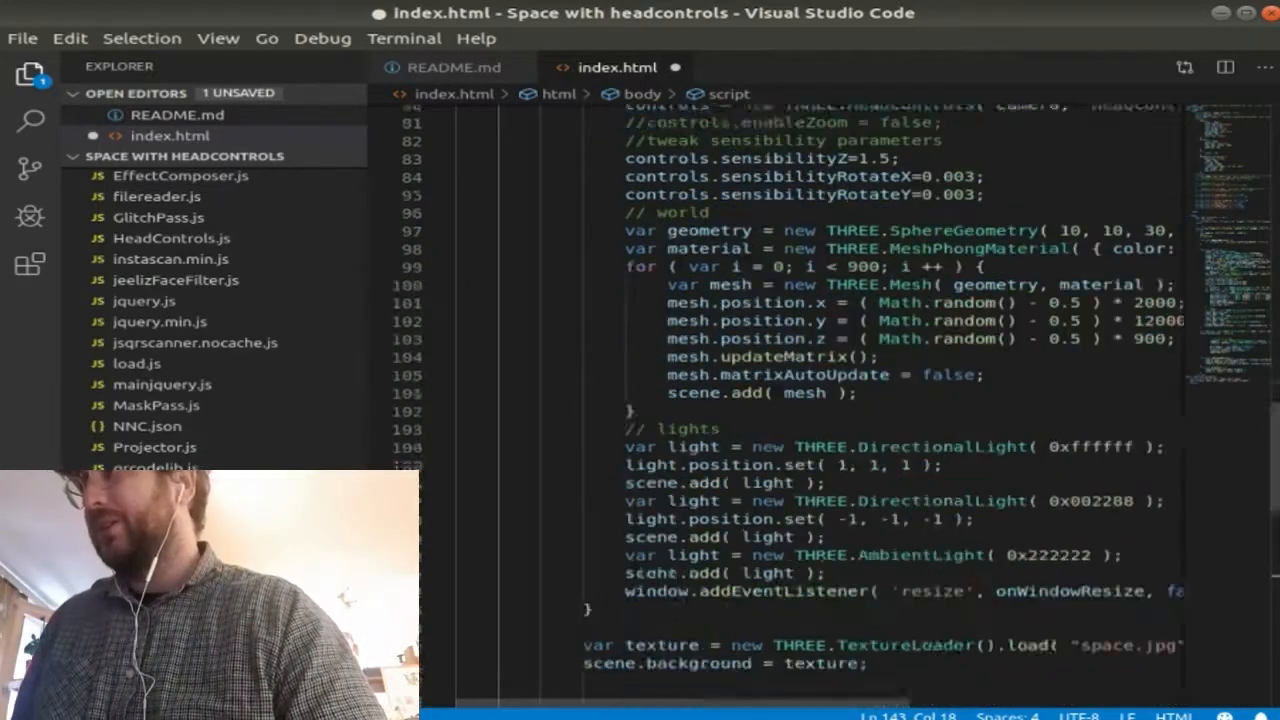
{"action": "scroll", "scroll_direction": "up", "scroll_amount": 3}
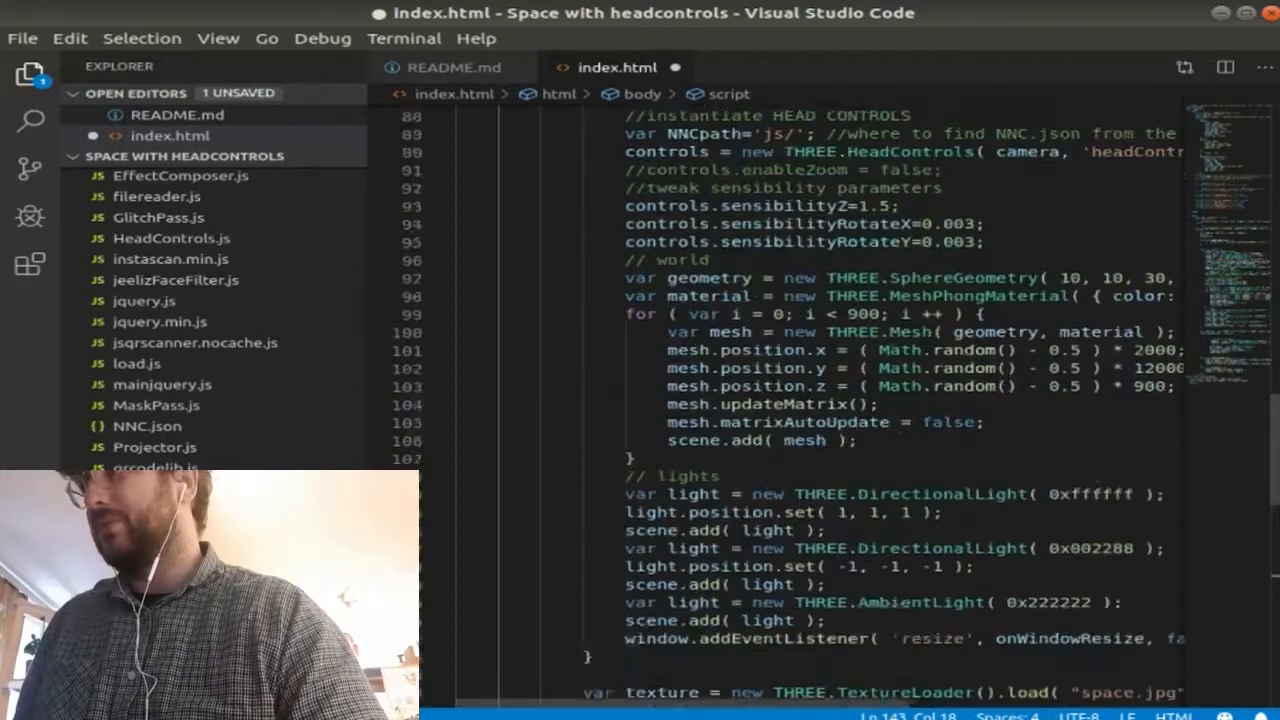
{"action": "scroll", "scroll_direction": "up", "scroll_amount": 3}
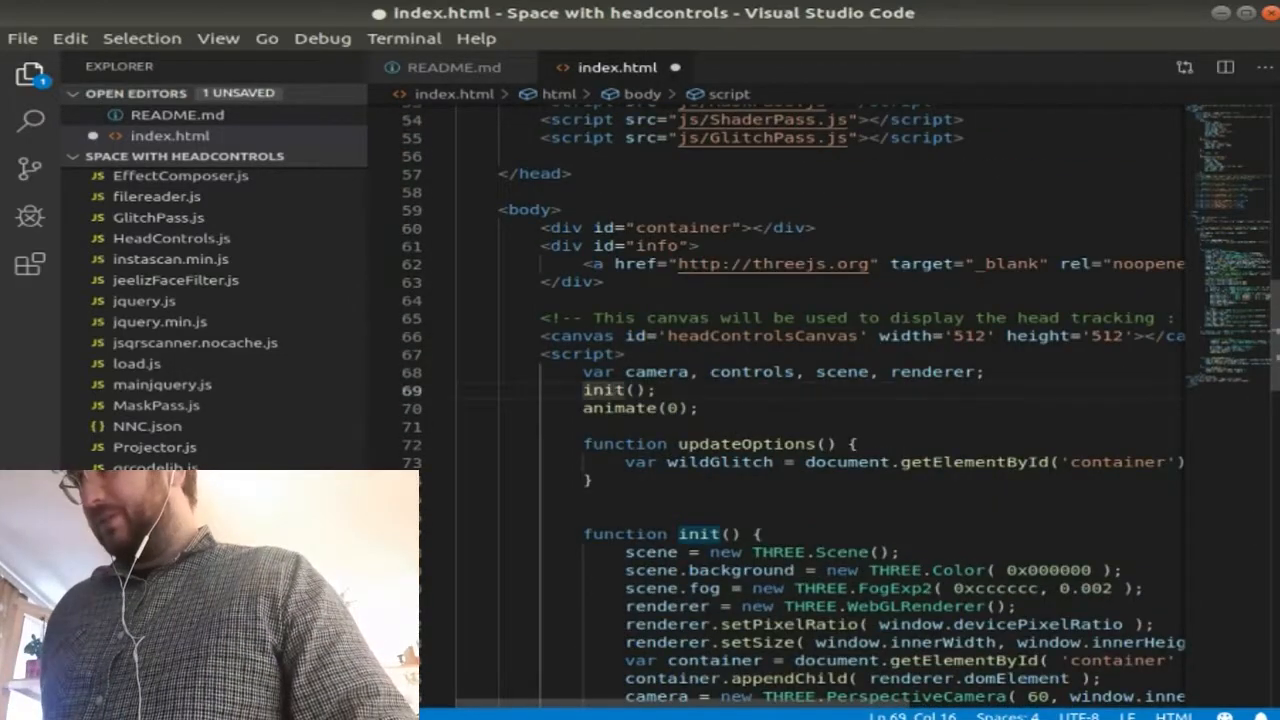
{"action": "mouse_move", "coordinate": [648, 408]}
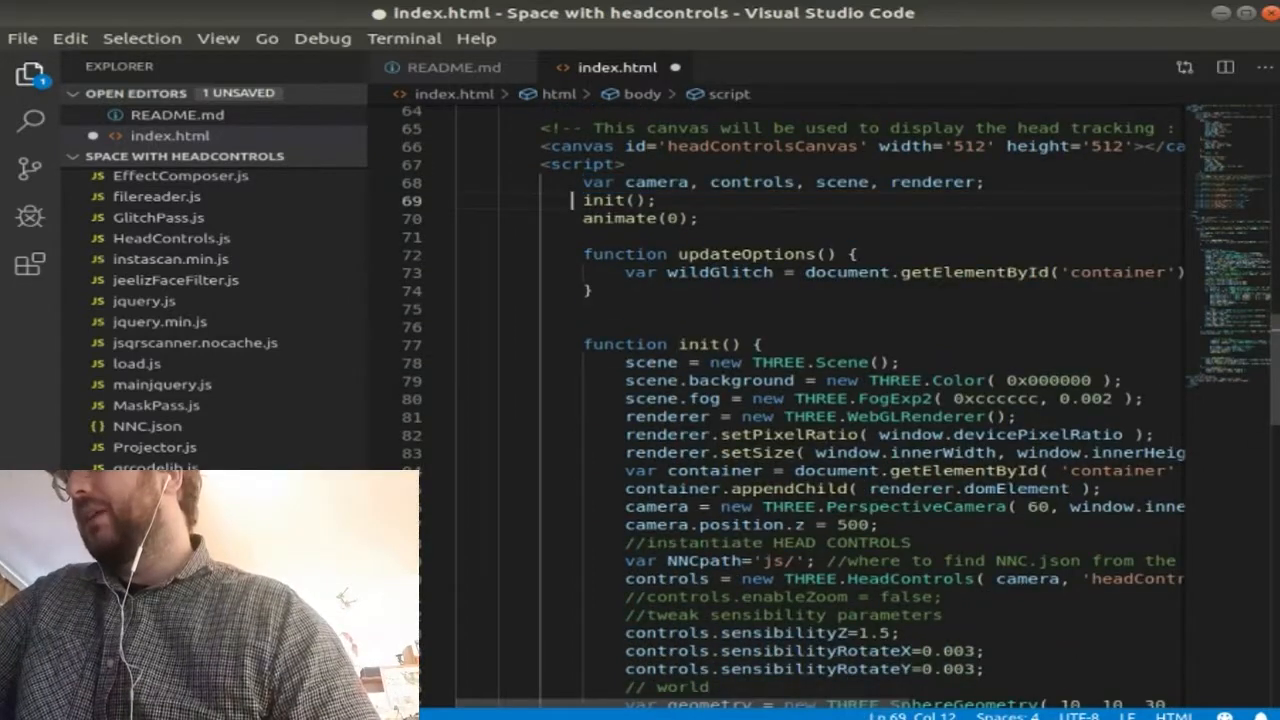
{"action": "double_click", "coordinate": [600, 200]}
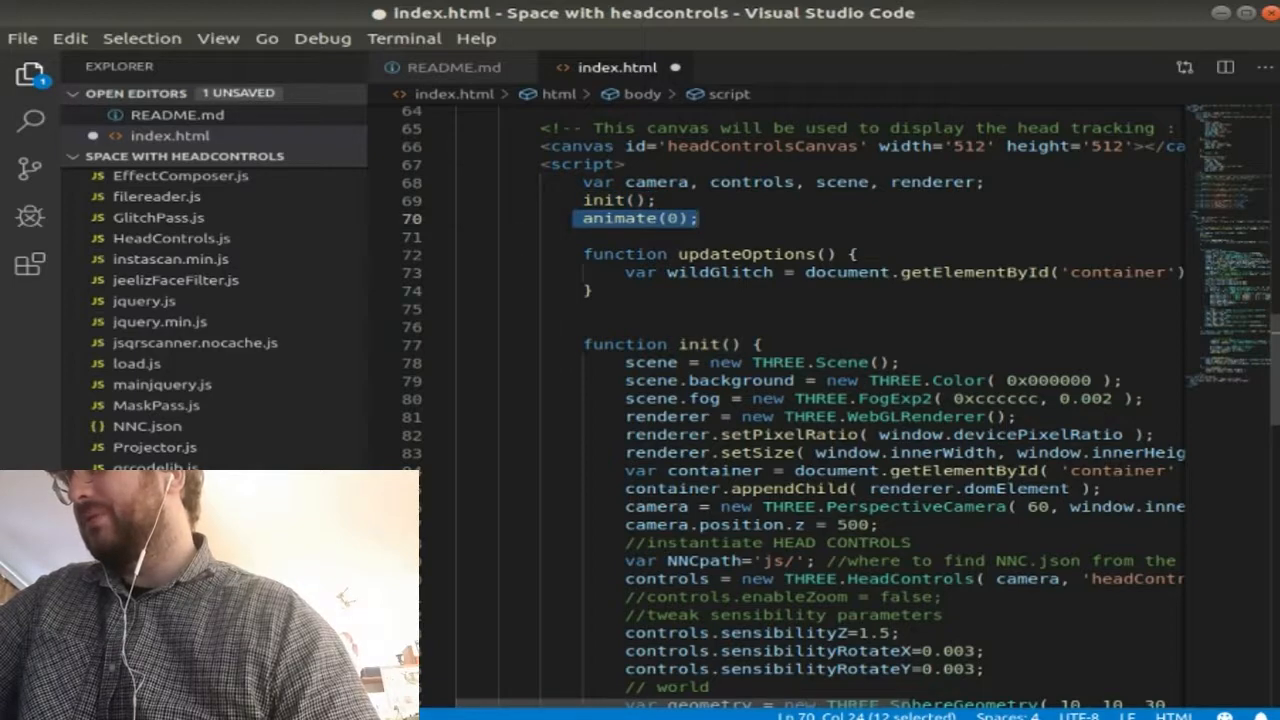
{"action": "scroll", "scroll_direction": "down", "scroll_amount": 3}
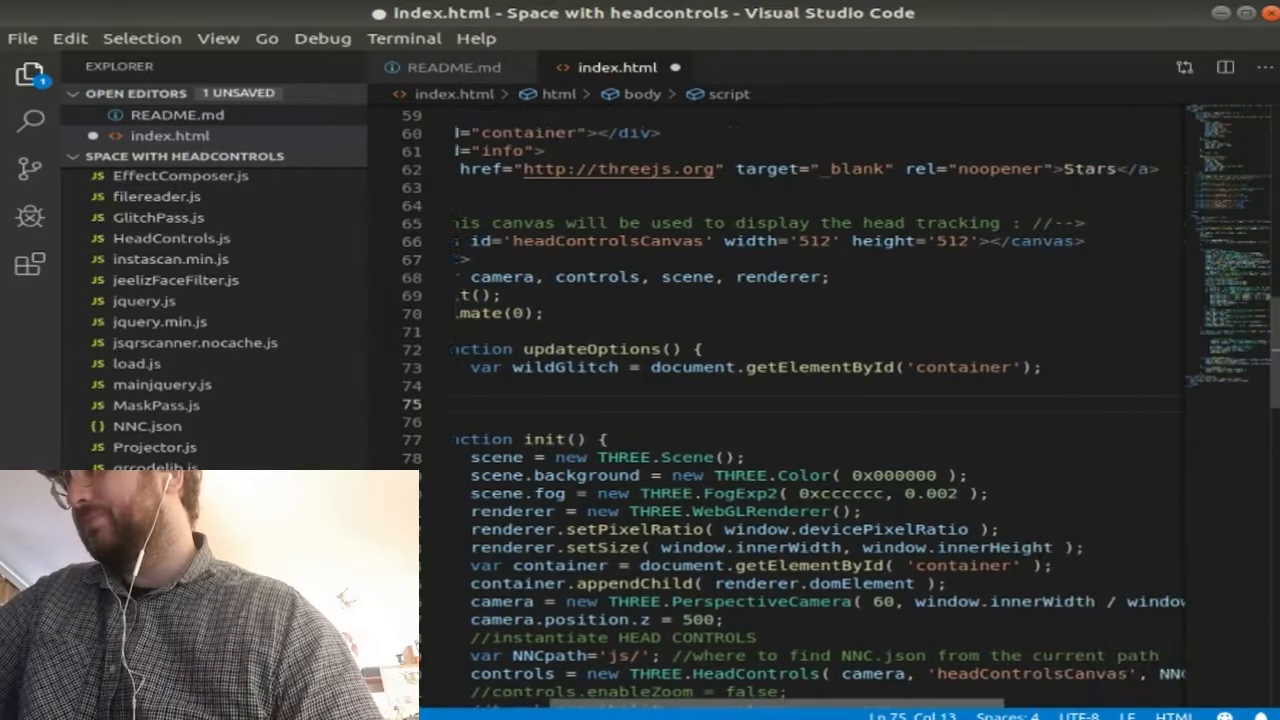
{"action": "scroll", "scroll_direction": "down", "scroll_amount": 3}
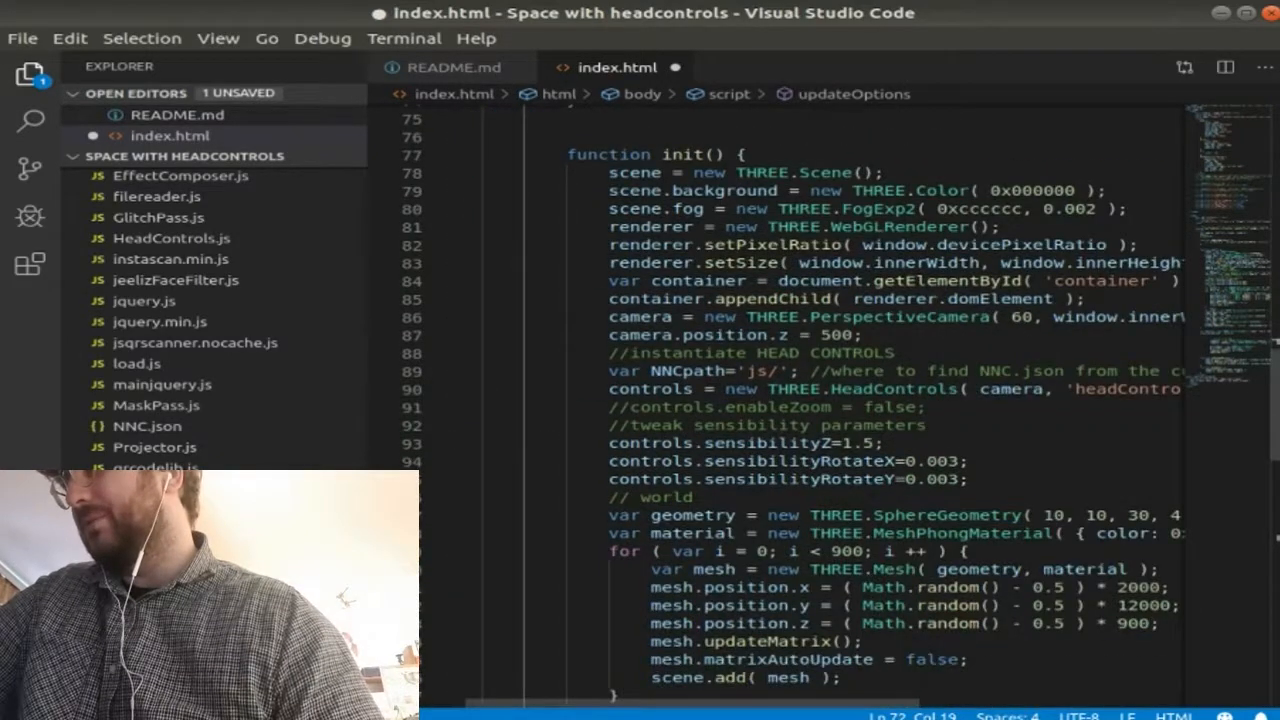
{"action": "scroll", "scroll_direction": "up", "scroll_amount": 3}
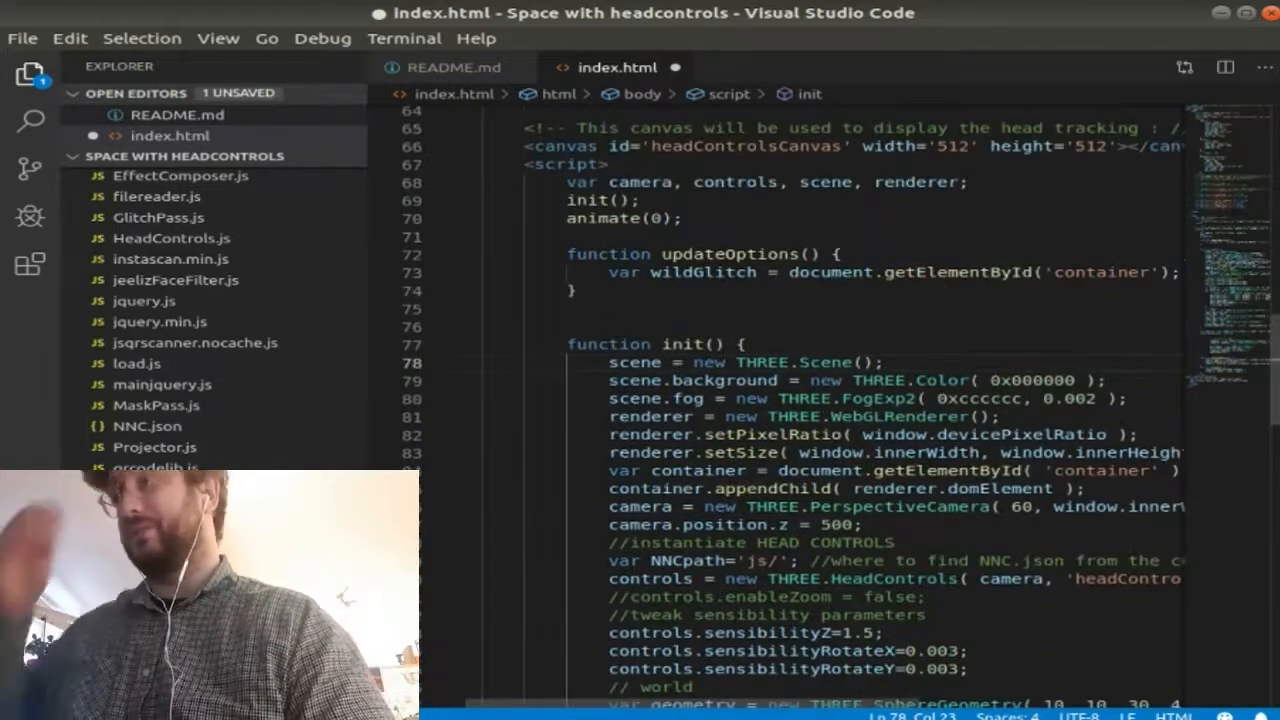
{"action": "scroll", "scroll_direction": "down", "scroll_amount": 3}
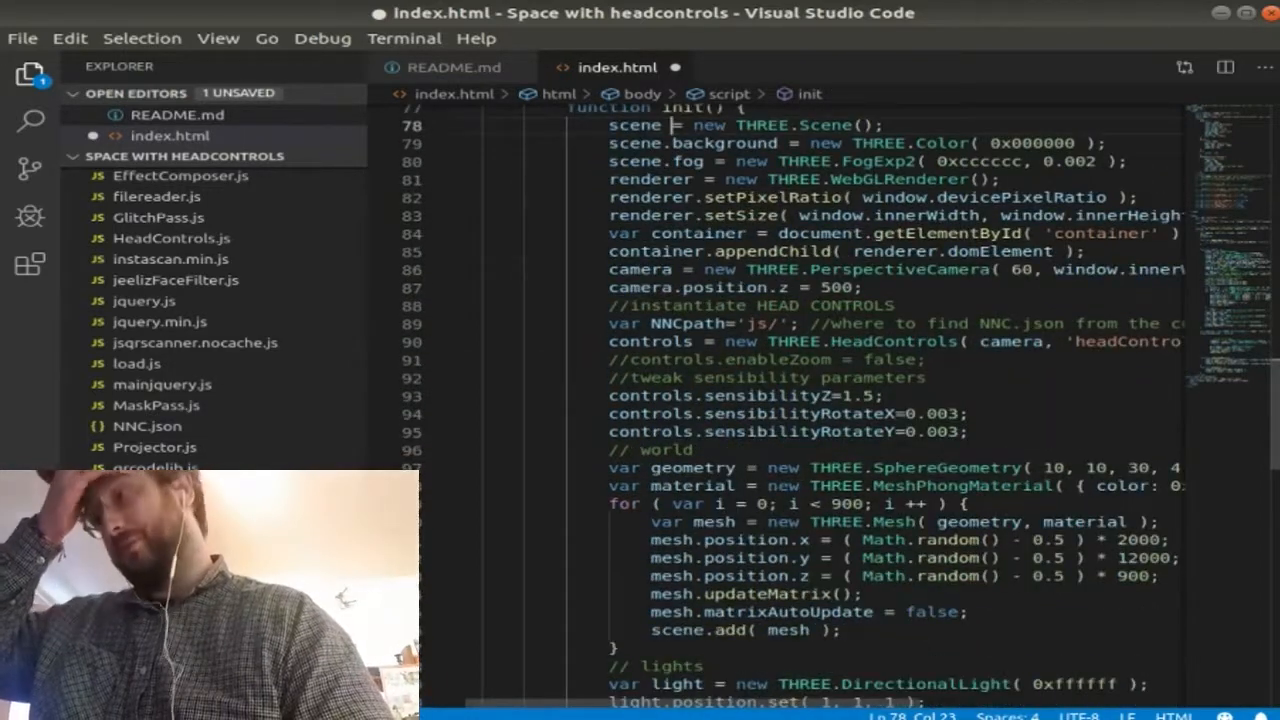
{"action": "scroll", "scroll_direction": "up", "scroll_amount": 3}
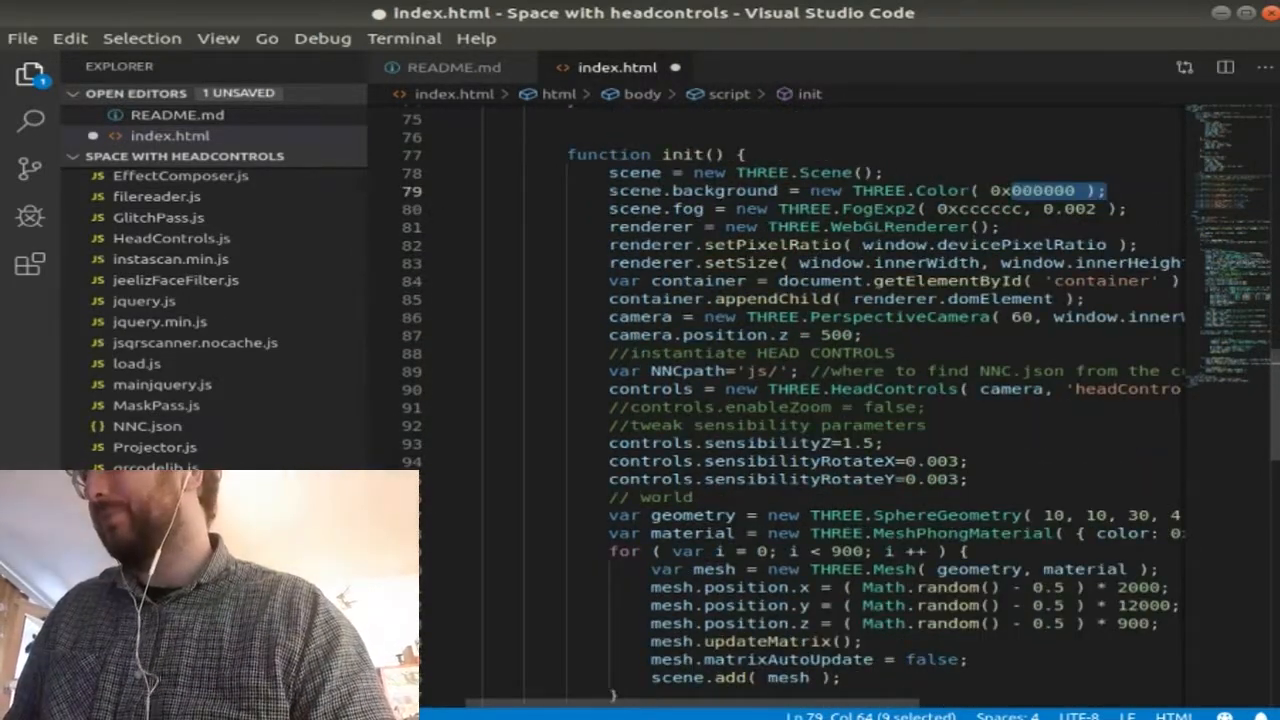
{"action": "scroll", "scroll_direction": "left", "scroll_amount": 3}
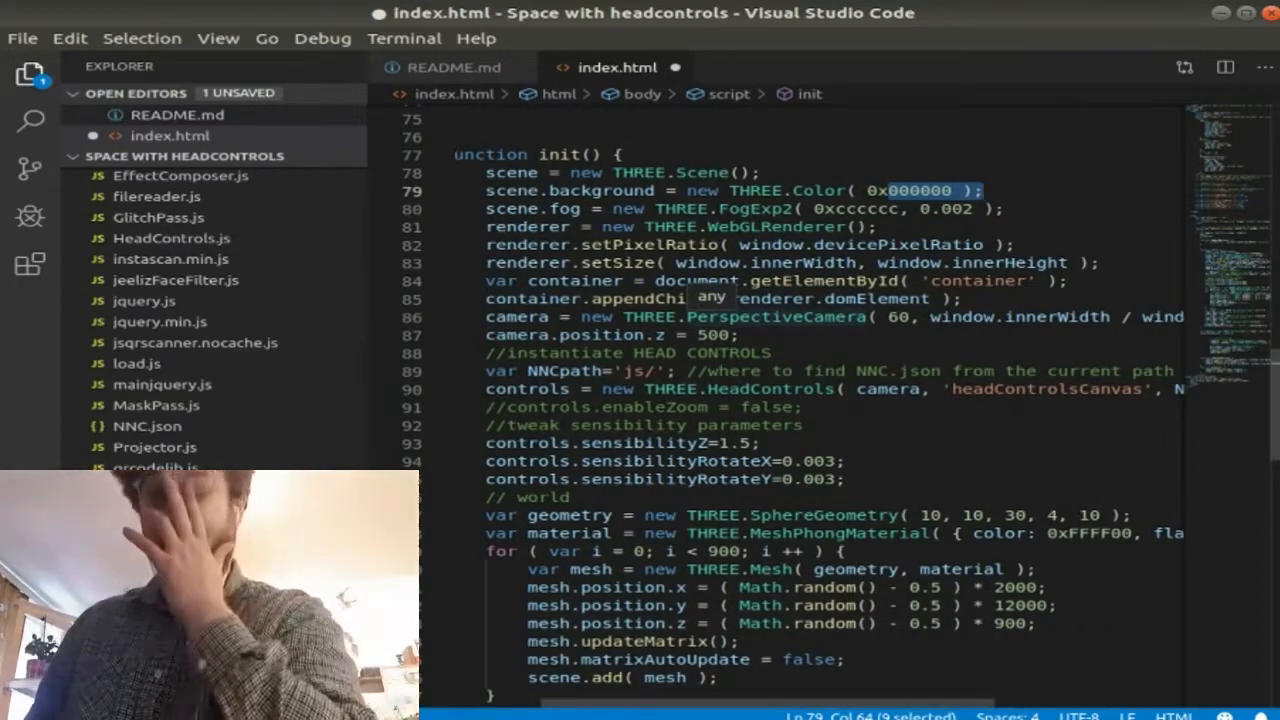
{"action": "scroll", "scroll_direction": "up", "scroll_amount": 3}
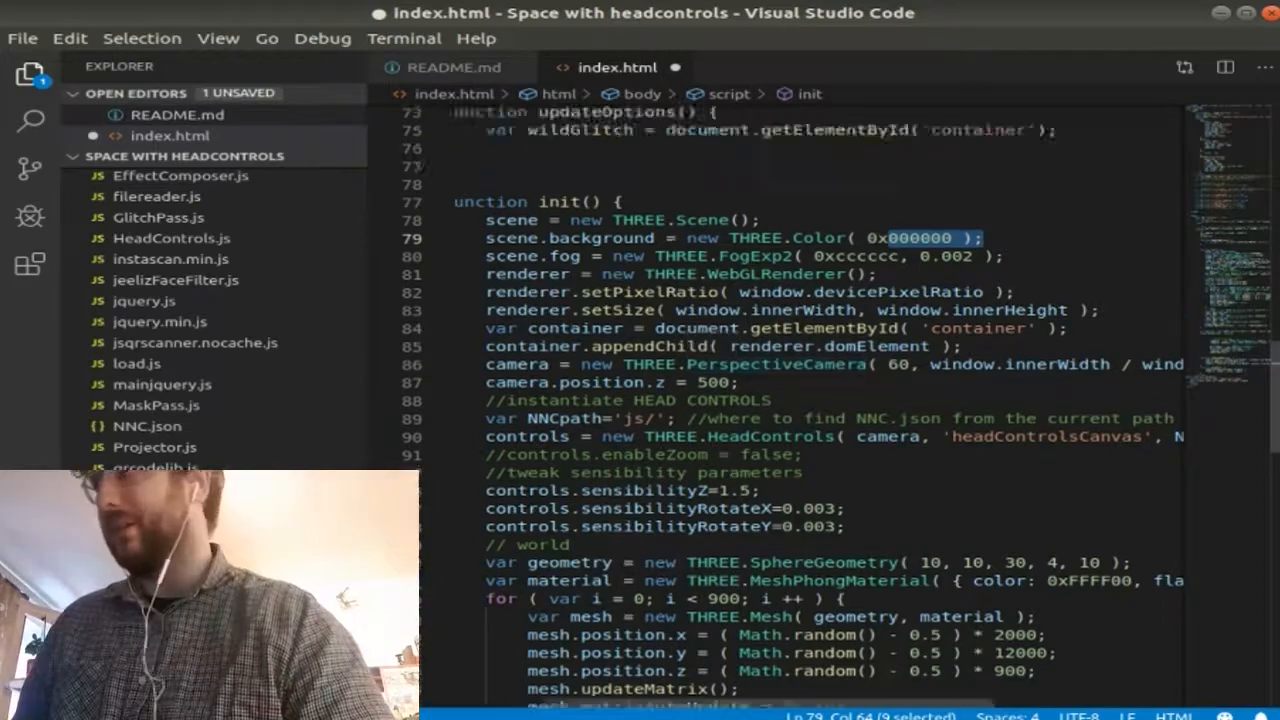
{"action": "scroll", "scroll_direction": "up", "scroll_amount": 3}
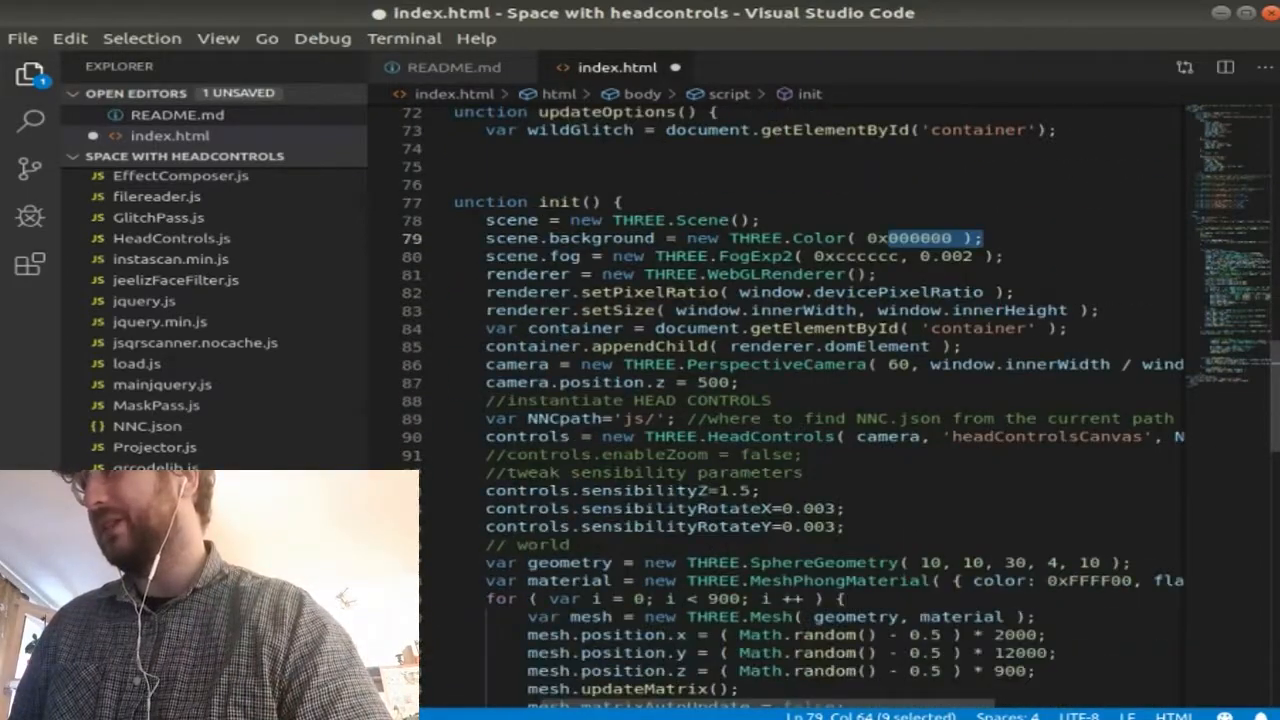
{"action": "scroll", "scroll_direction": "down", "scroll_amount": 3}
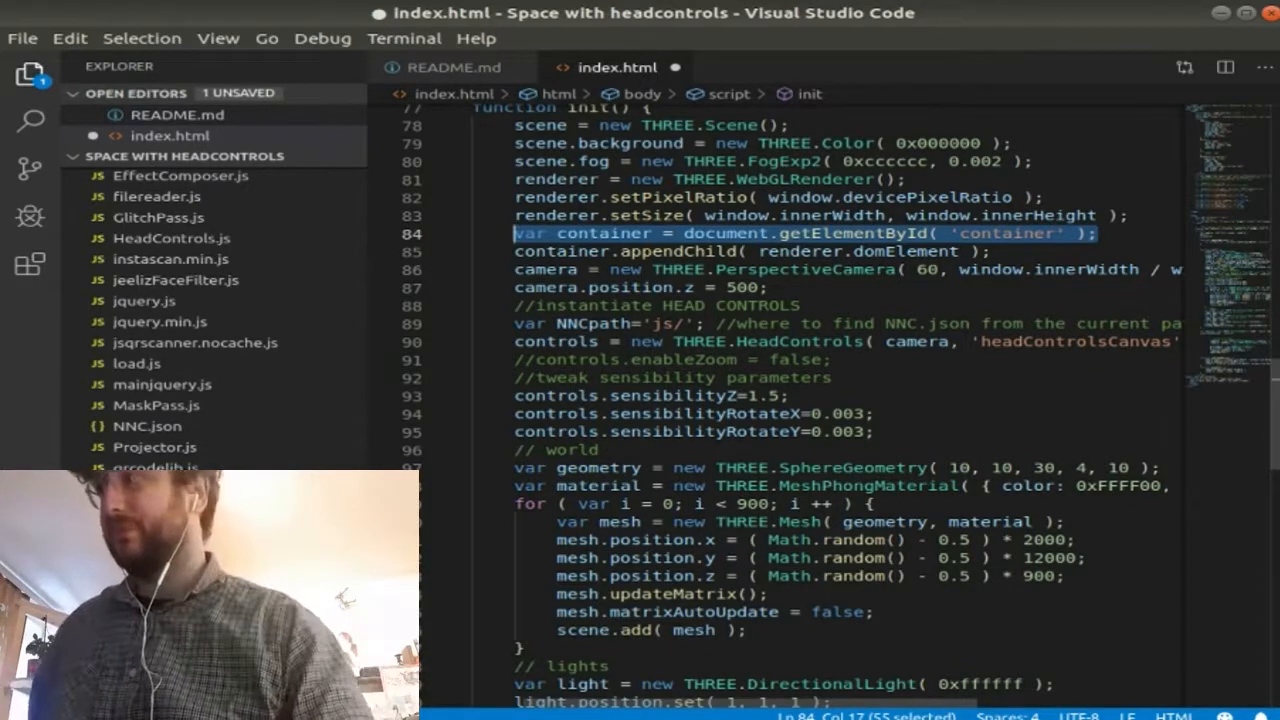
{"action": "left_click", "coordinate": [810, 252]}
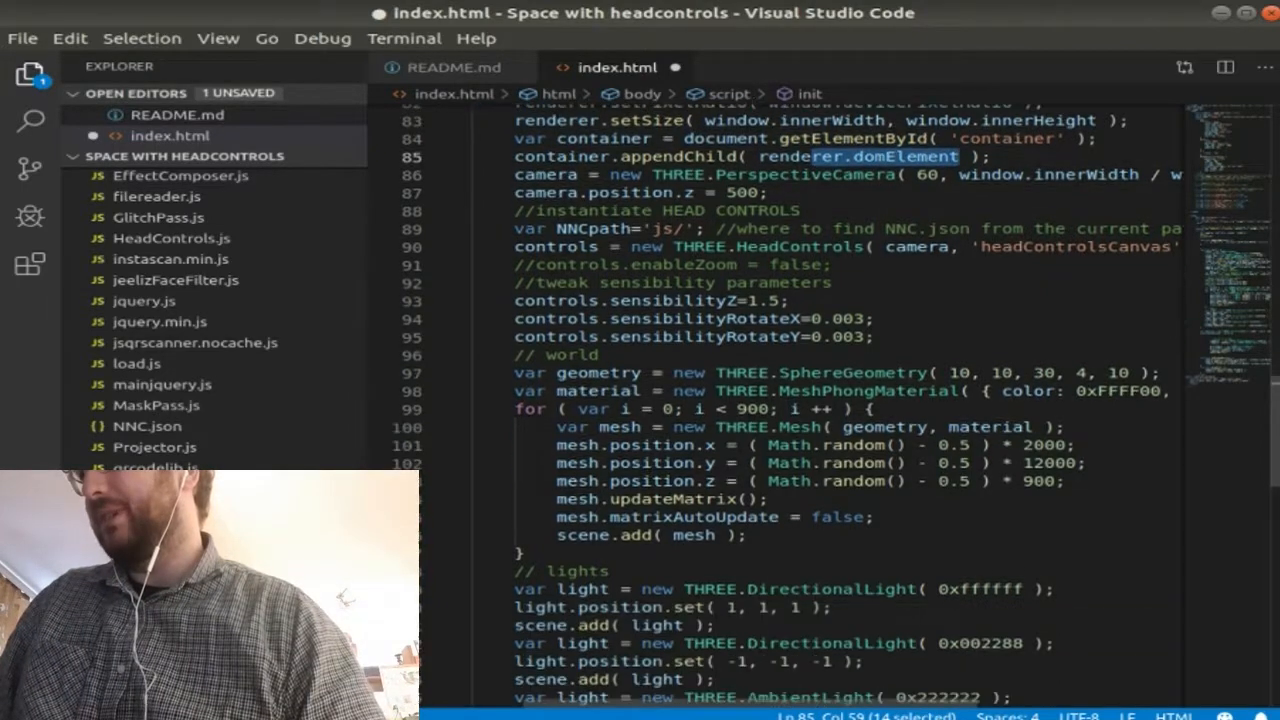
{"action": "scroll", "scroll_direction": "up", "scroll_amount": 3}
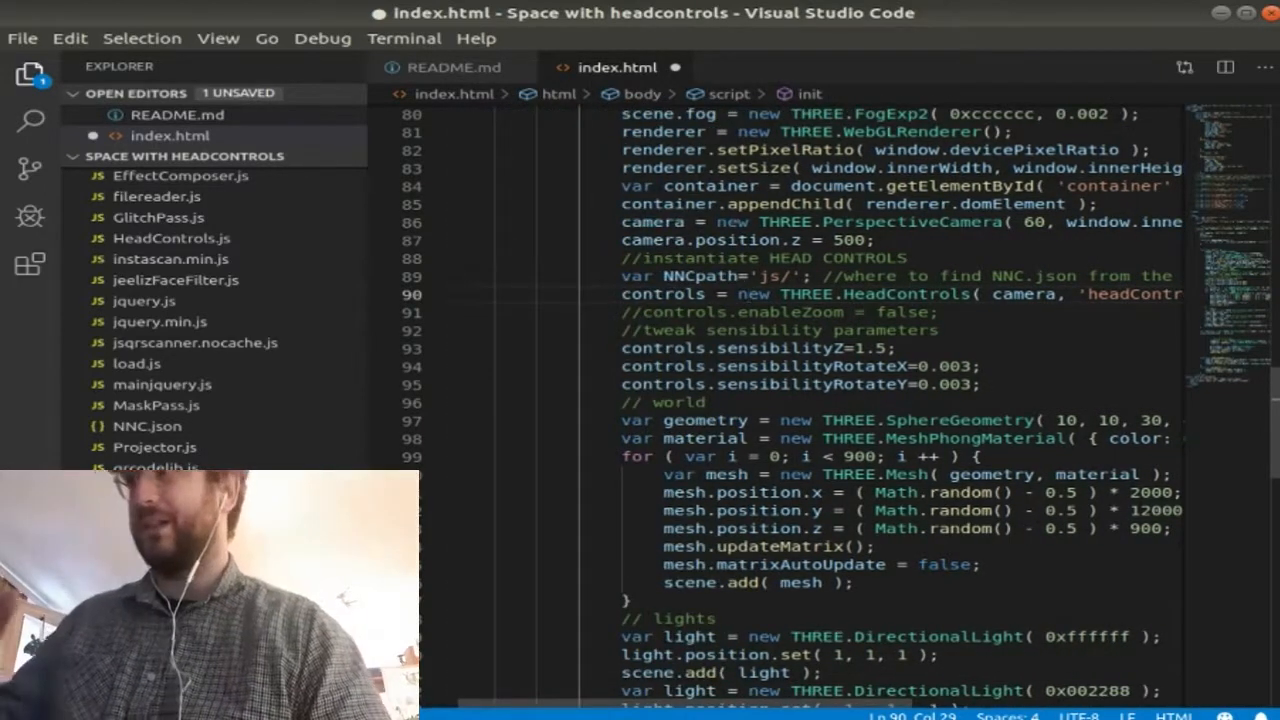
{"action": "scroll", "scroll_direction": "up", "scroll_amount": 3}
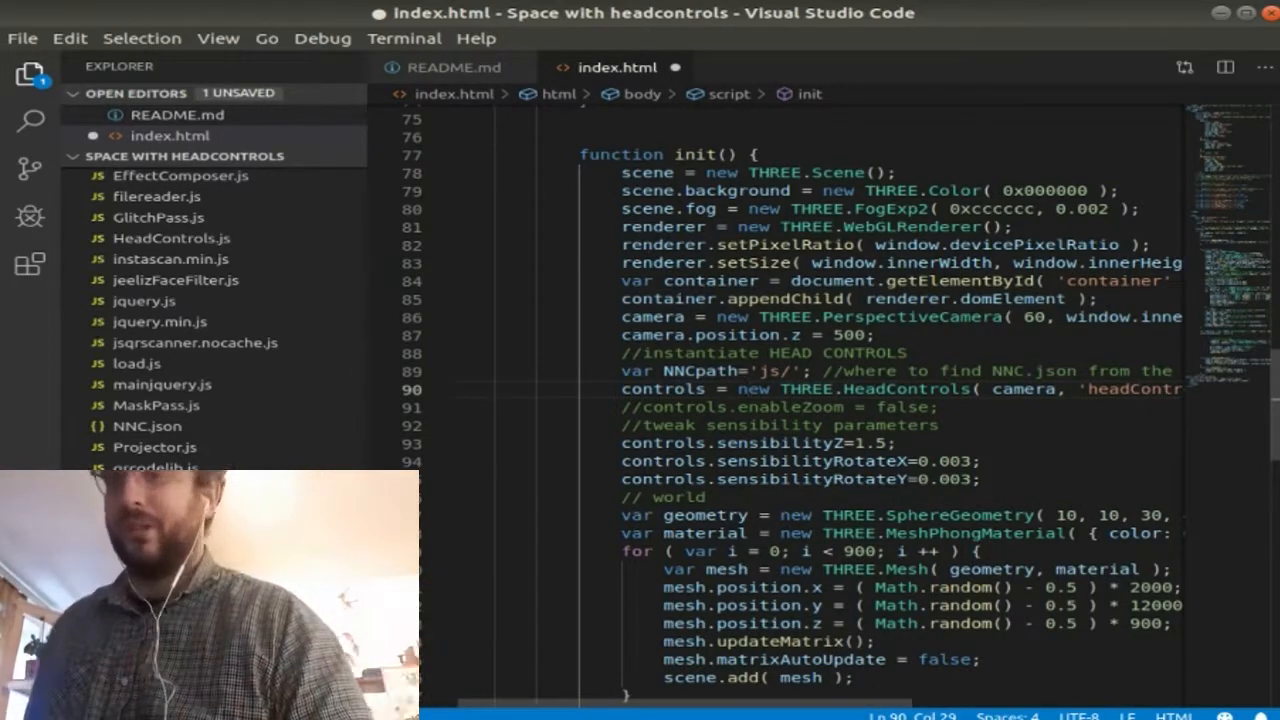
{"action": "scroll", "scroll_direction": "down", "scroll_amount": 3}
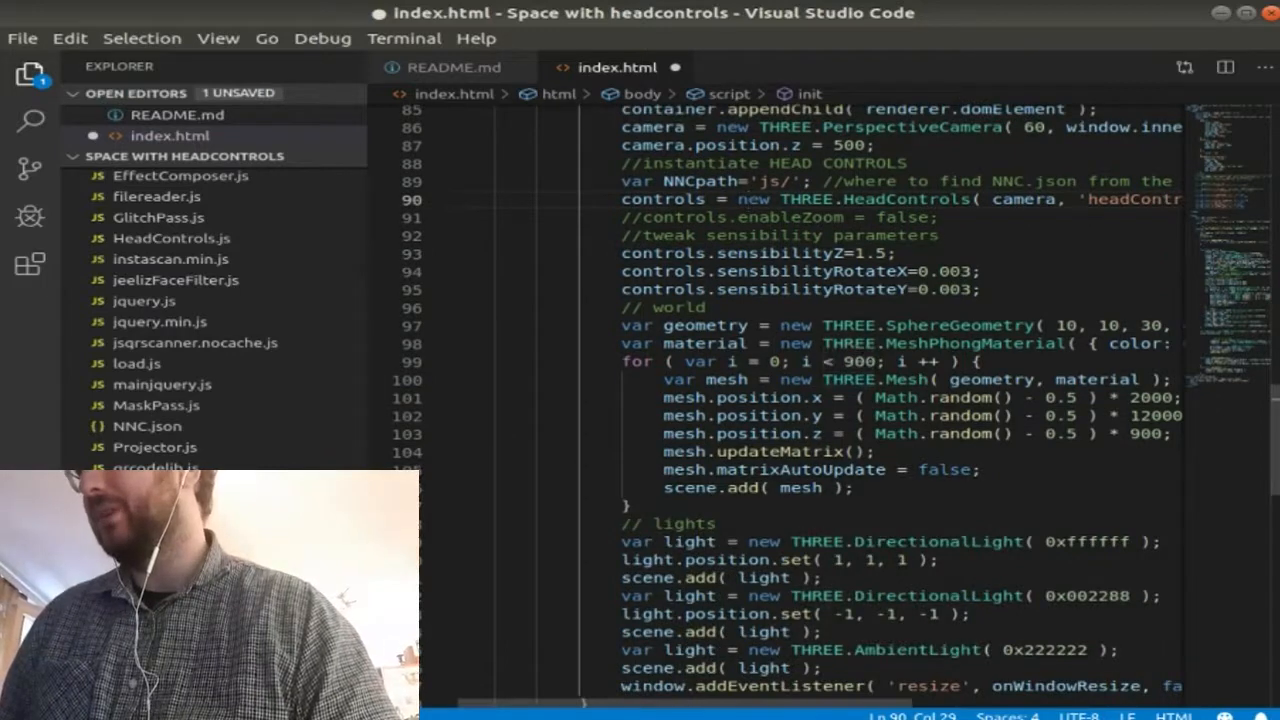
{"action": "scroll", "scroll_direction": "down", "scroll_amount": 3}
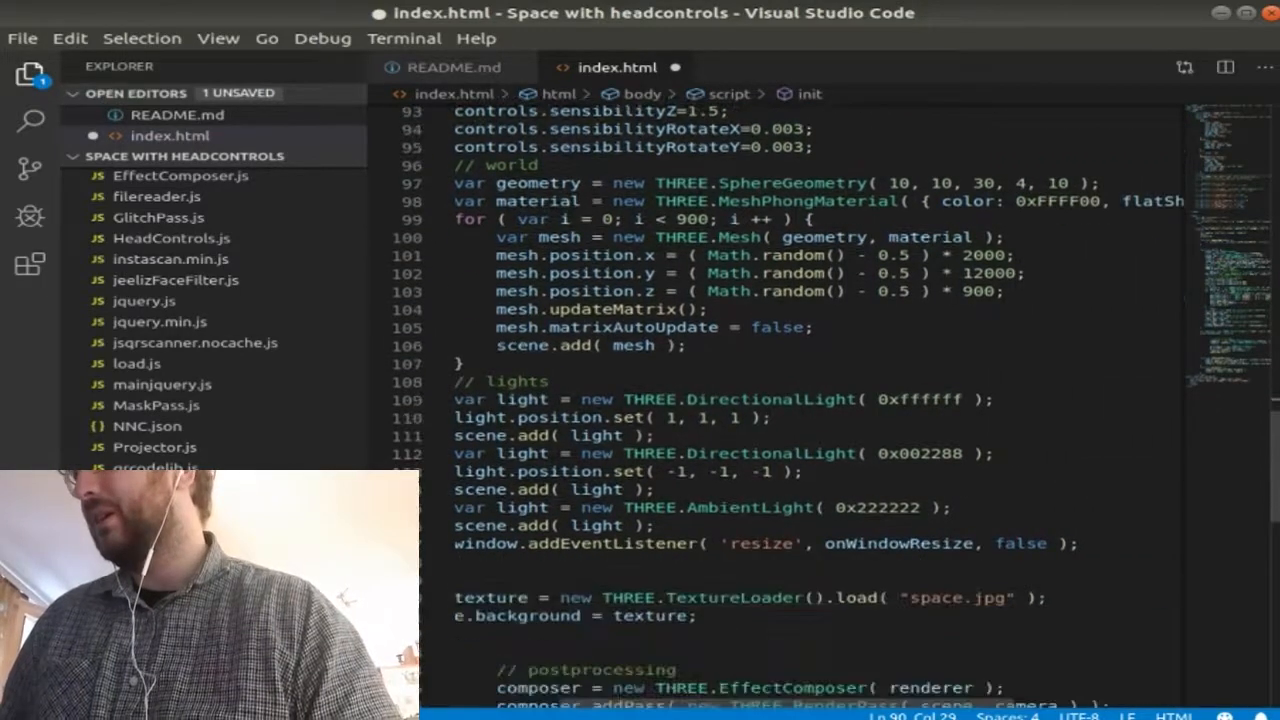
{"action": "scroll", "scroll_direction": "up", "scroll_amount": 3}
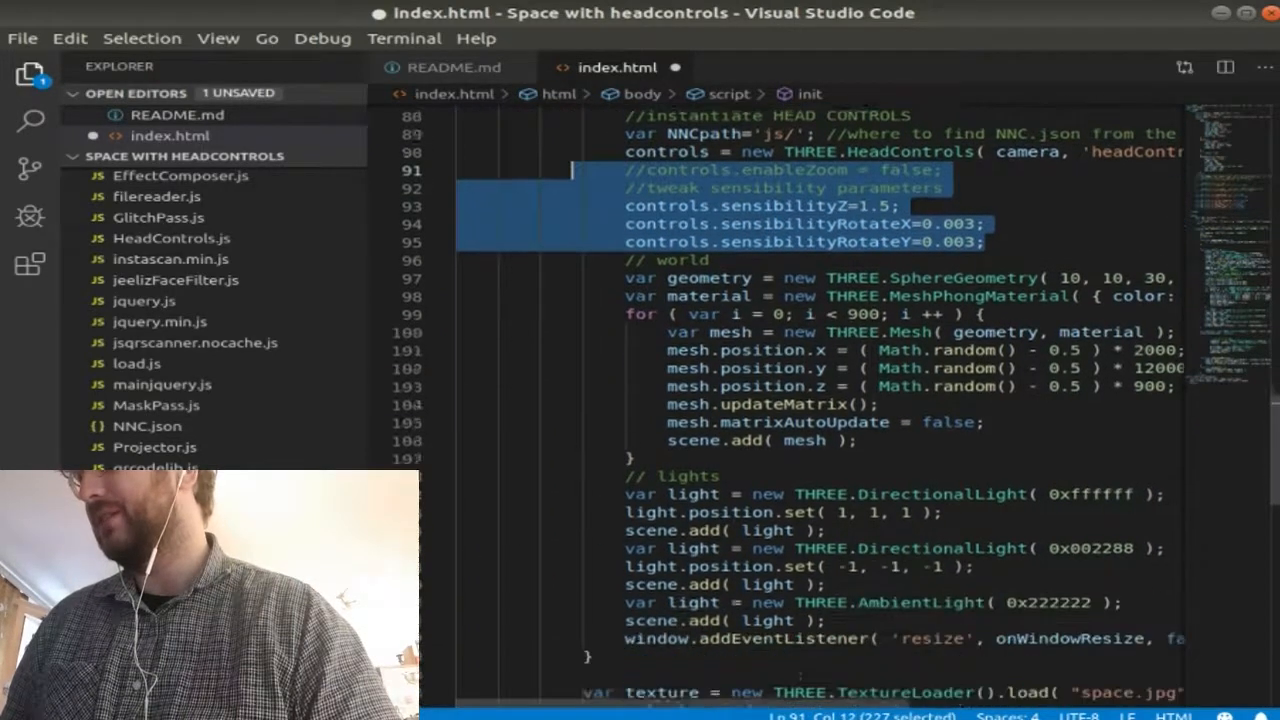
{"action": "scroll", "scroll_direction": "down", "scroll_amount": 3}
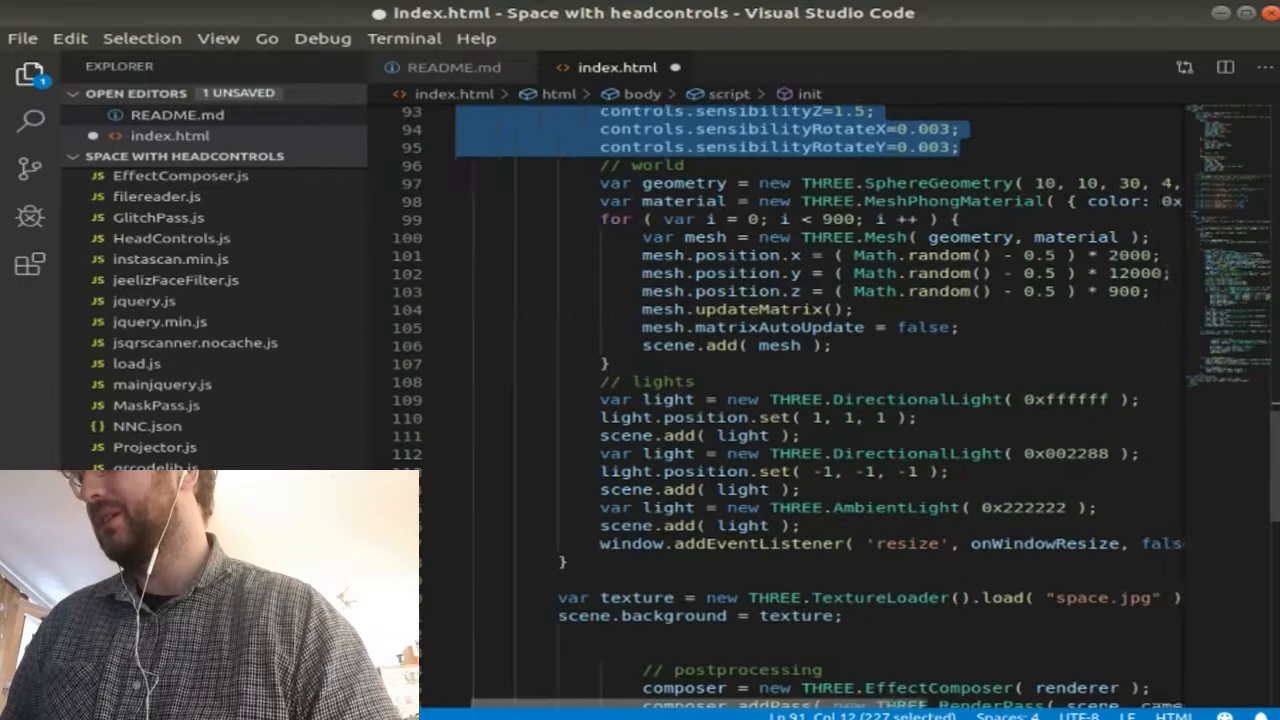
{"action": "scroll", "scroll_direction": "right", "scroll_amount": 3}
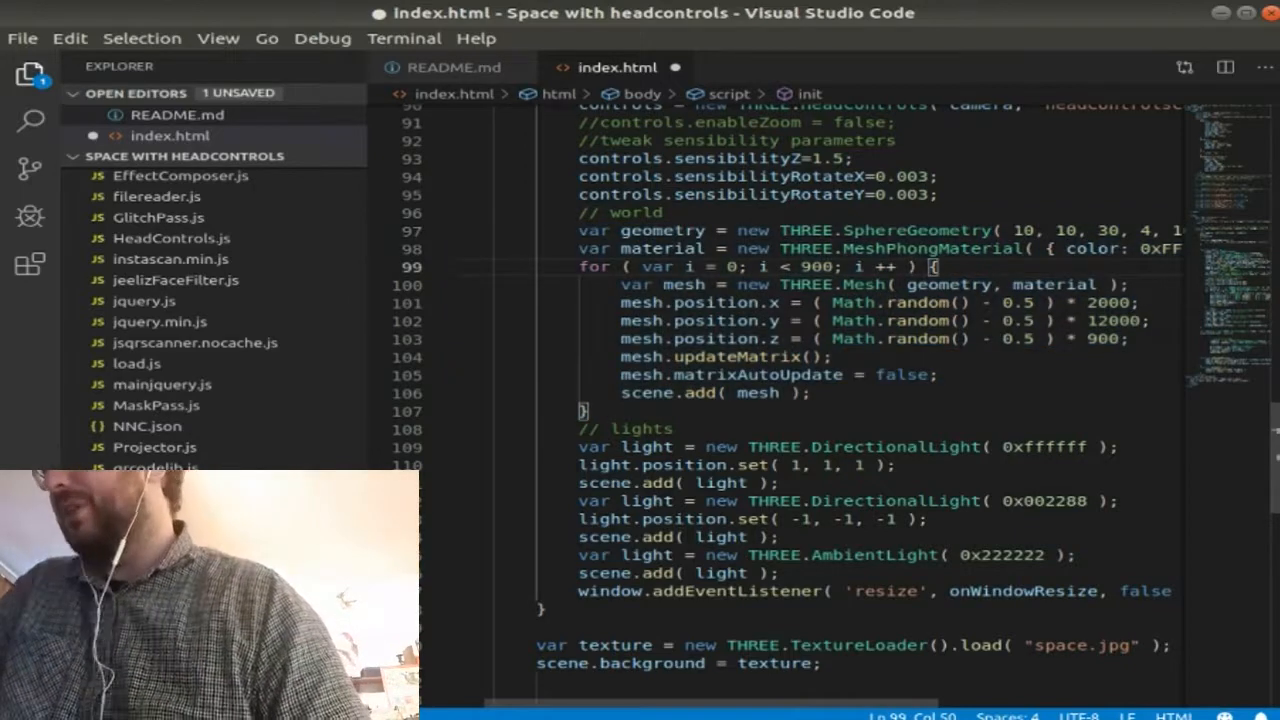
{"action": "scroll", "scroll_direction": "right", "scroll_amount": 3}
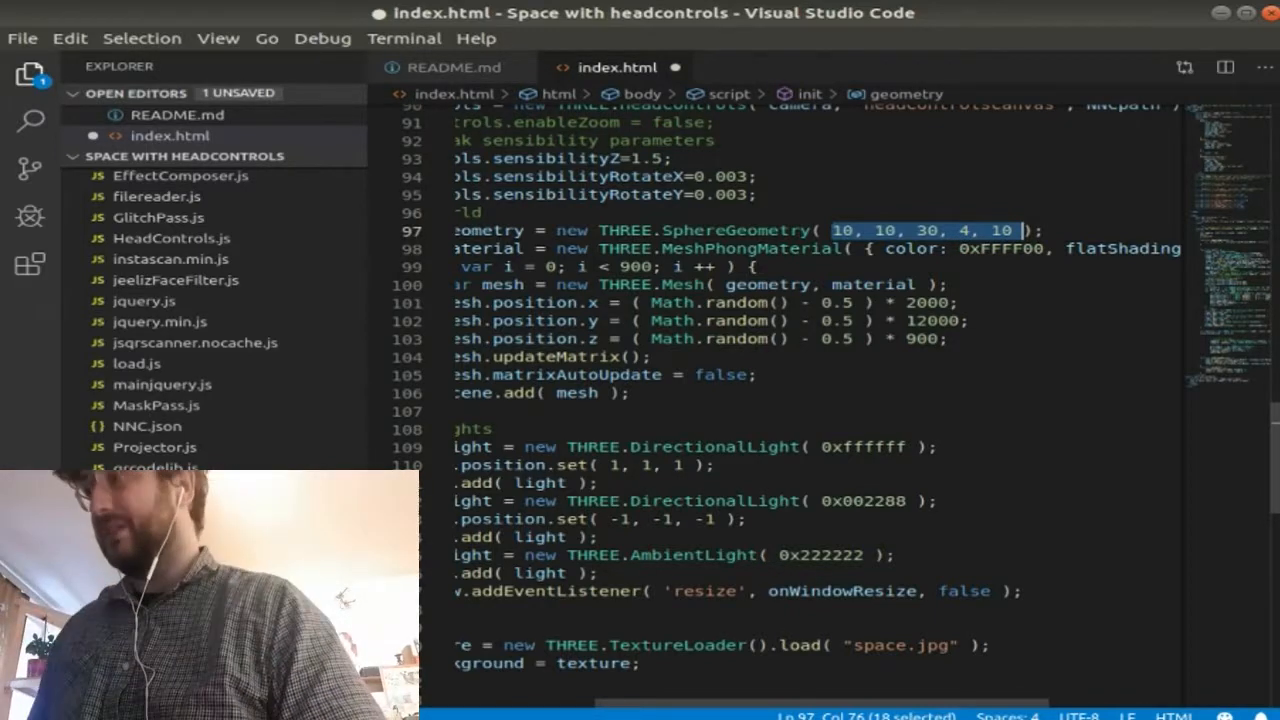
{"action": "scroll", "scroll_direction": "left", "scroll_amount": 3}
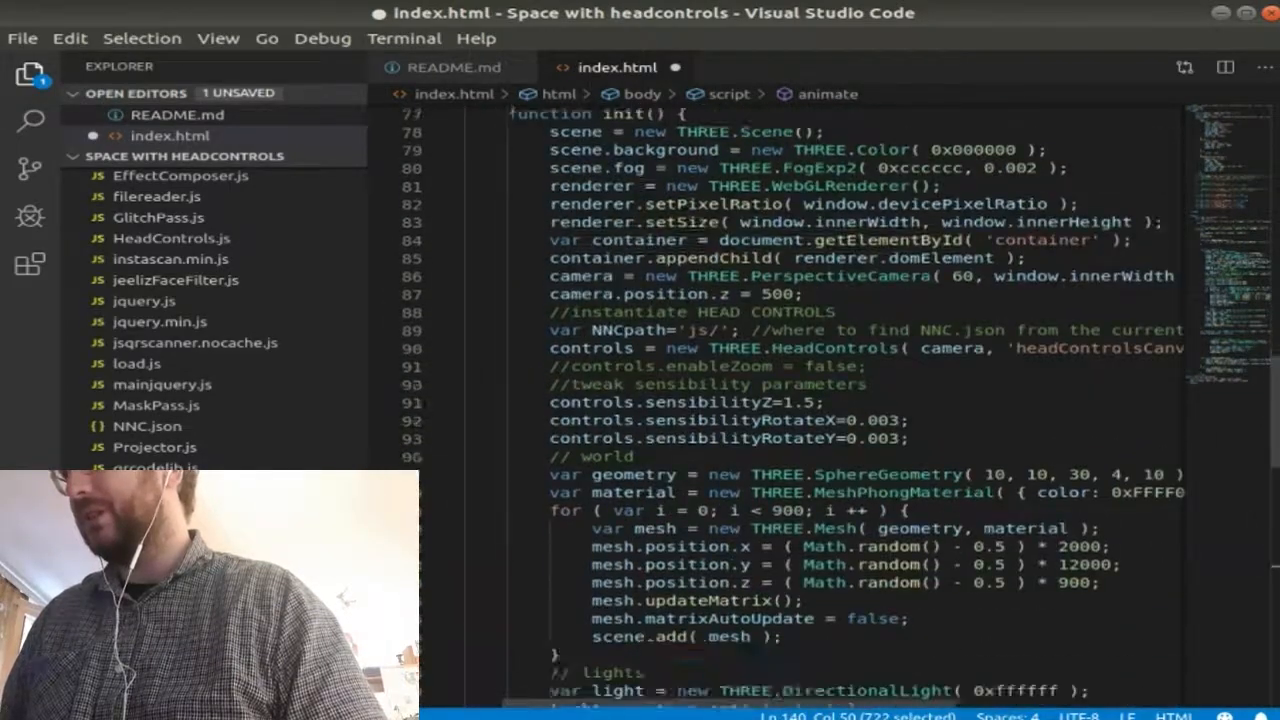
{"action": "scroll", "scroll_direction": "down", "scroll_amount": 3}
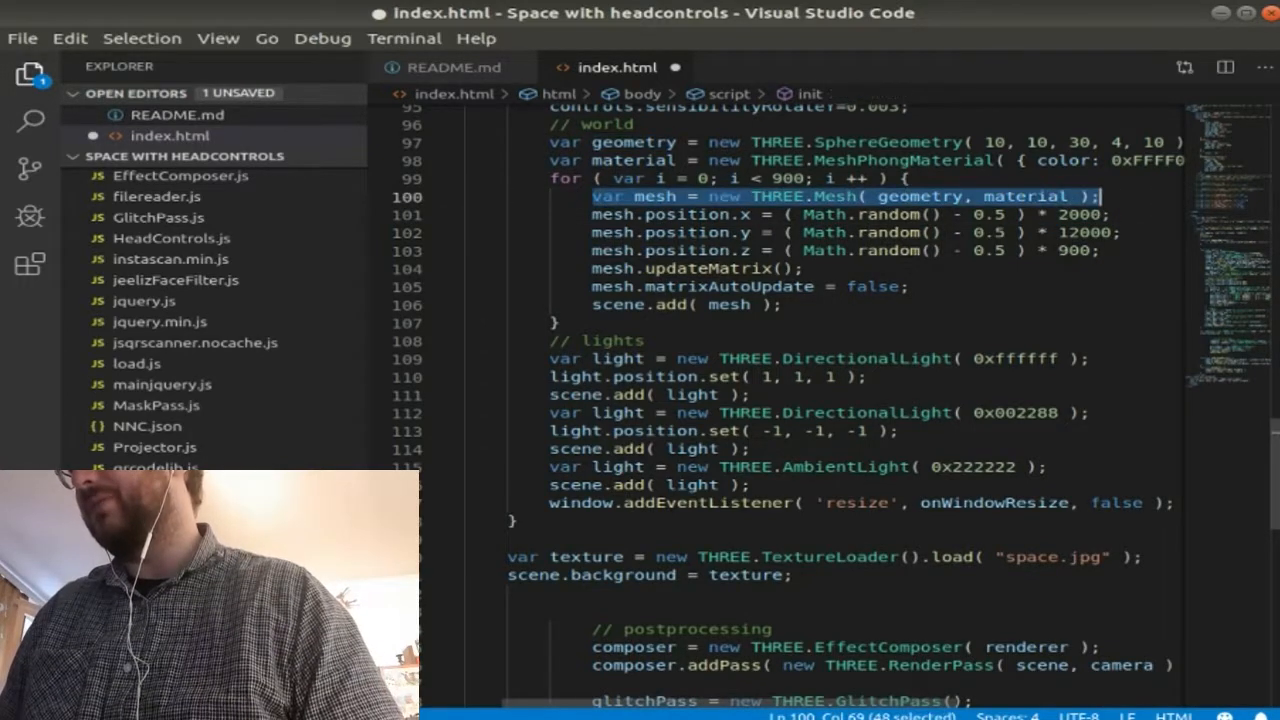
{"action": "left_click", "coordinate": [984, 214]}
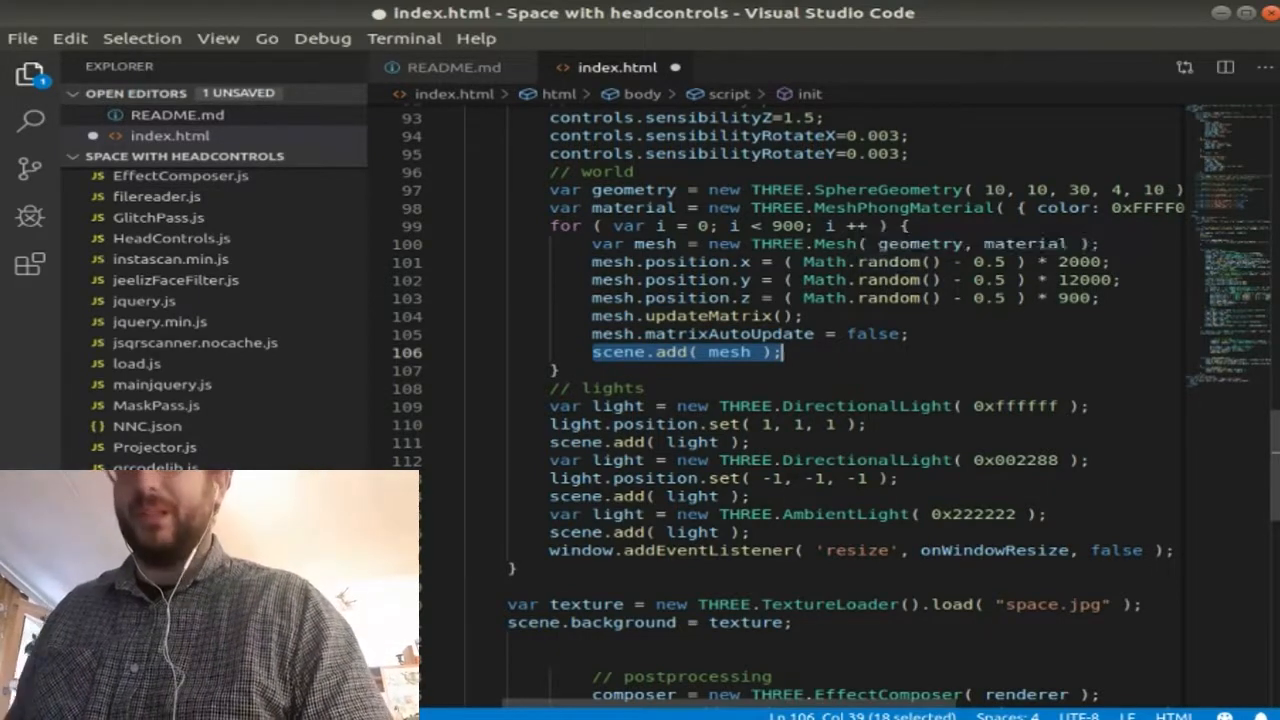
{"action": "scroll", "scroll_direction": "down", "scroll_amount": 3}
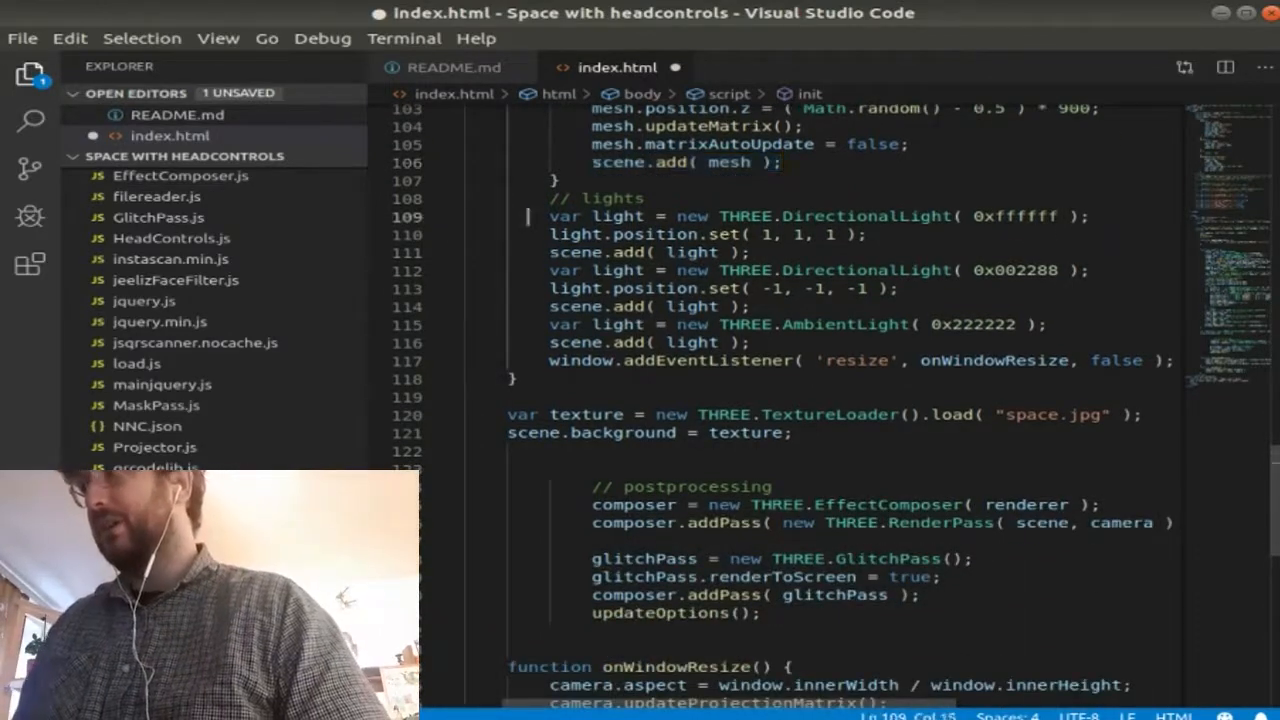
{"action": "left_click_drag", "start_coordinate": [548, 216], "coordinate": [1088, 360]}
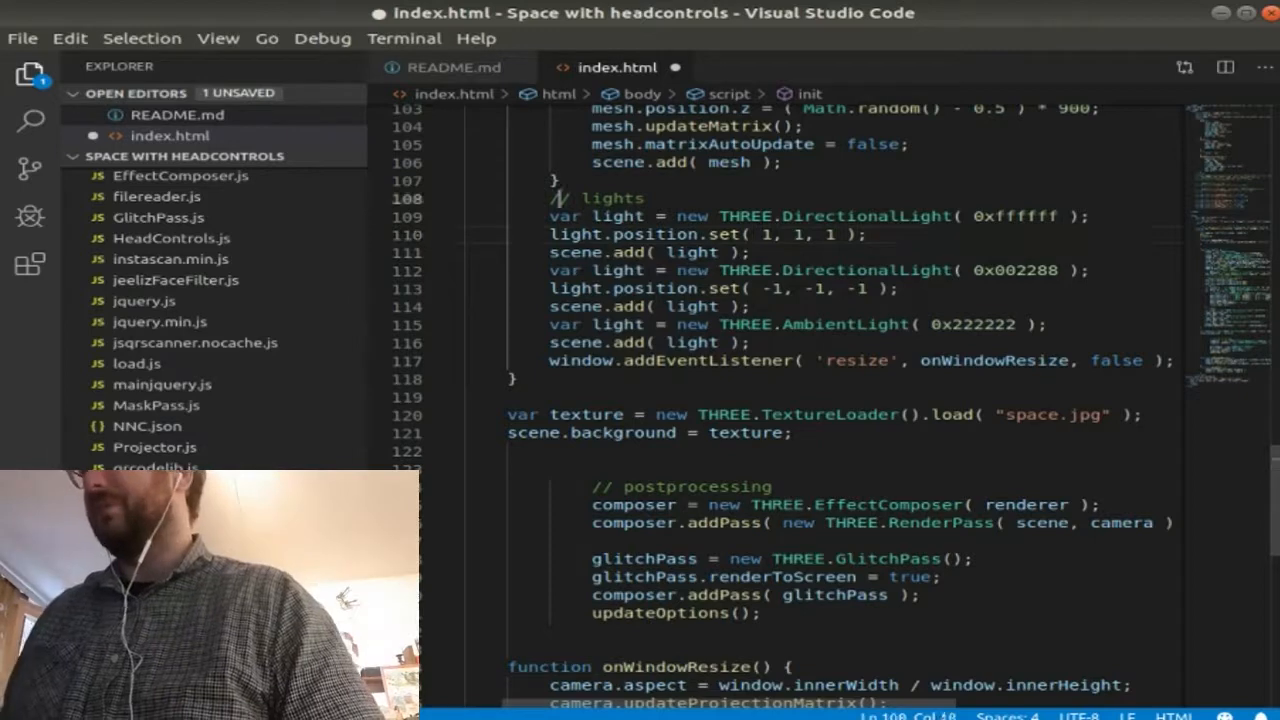
{"action": "scroll", "scroll_direction": "down", "scroll_amount": 3}
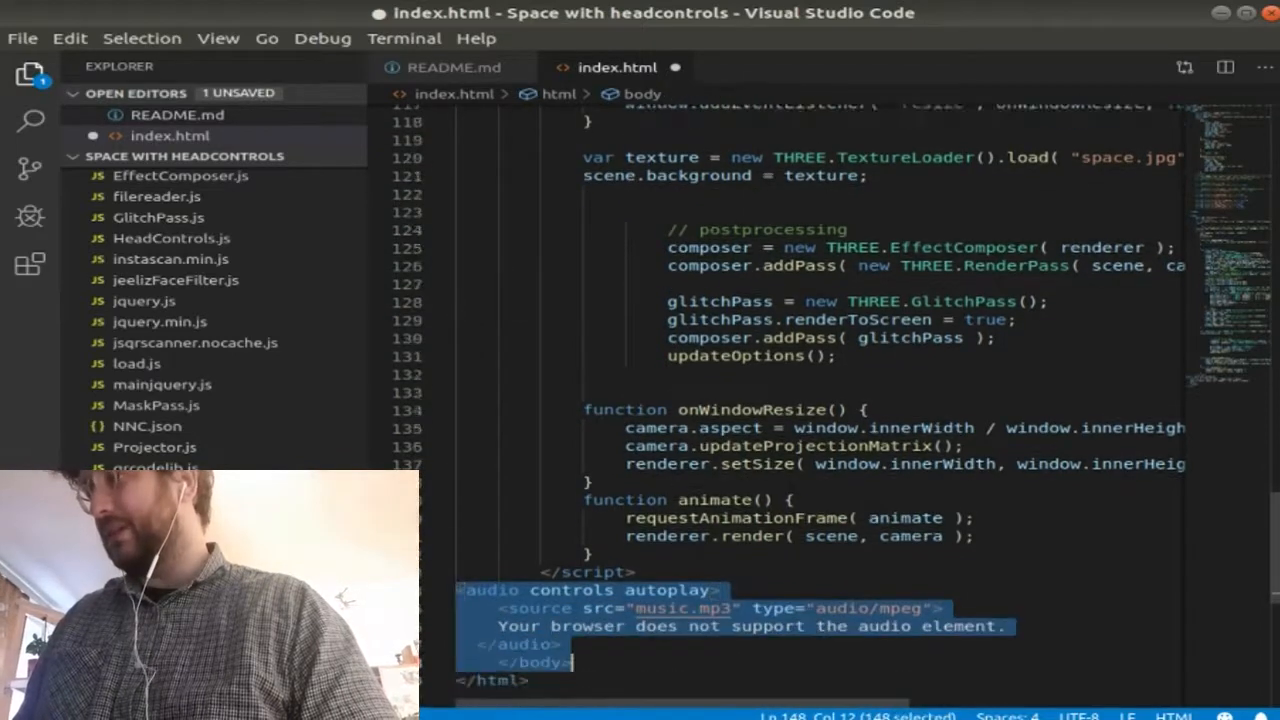
{"action": "scroll", "scroll_direction": "up", "scroll_amount": 3}
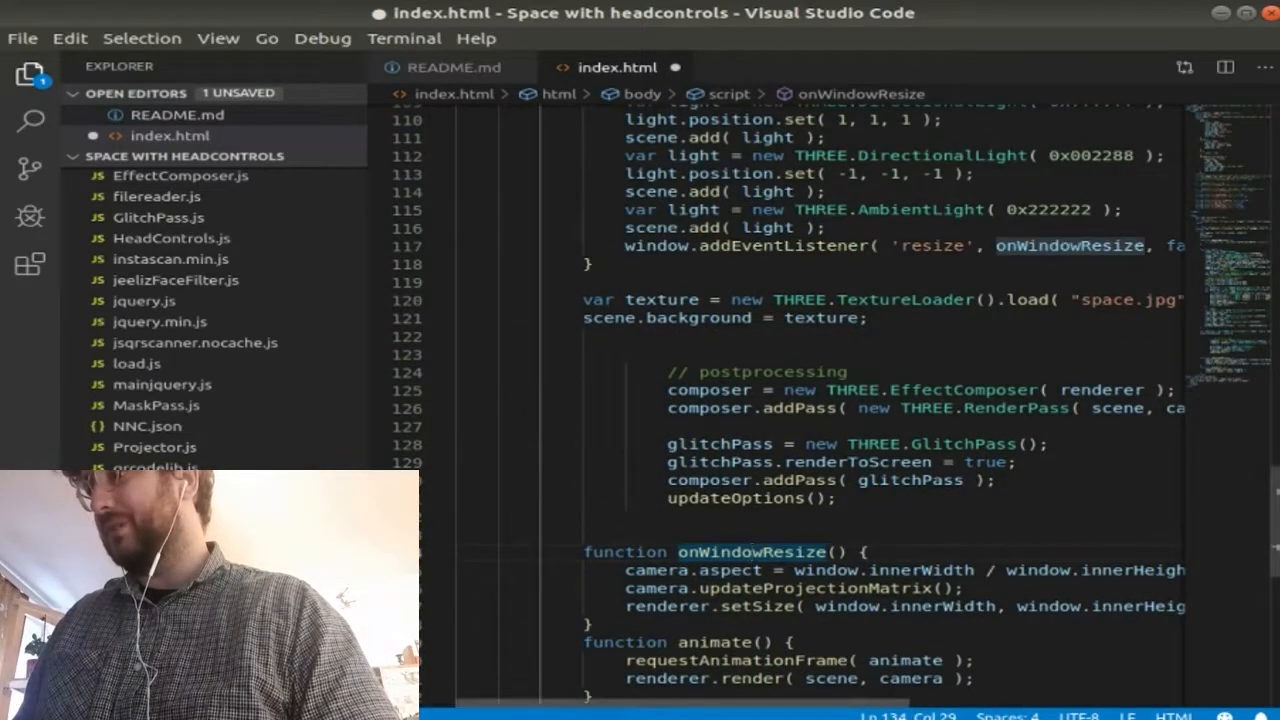
{"action": "scroll", "scroll_direction": "down", "scroll_amount": 3}
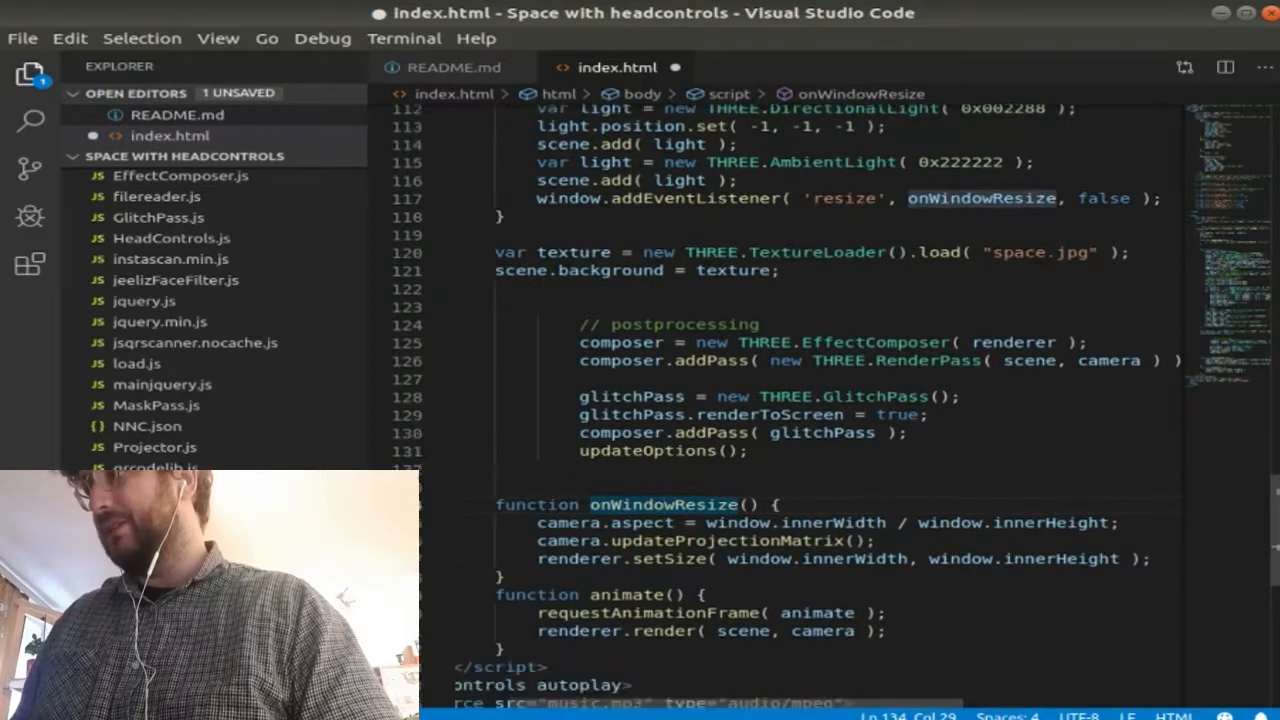
{"action": "left_click", "coordinate": [574, 252]}
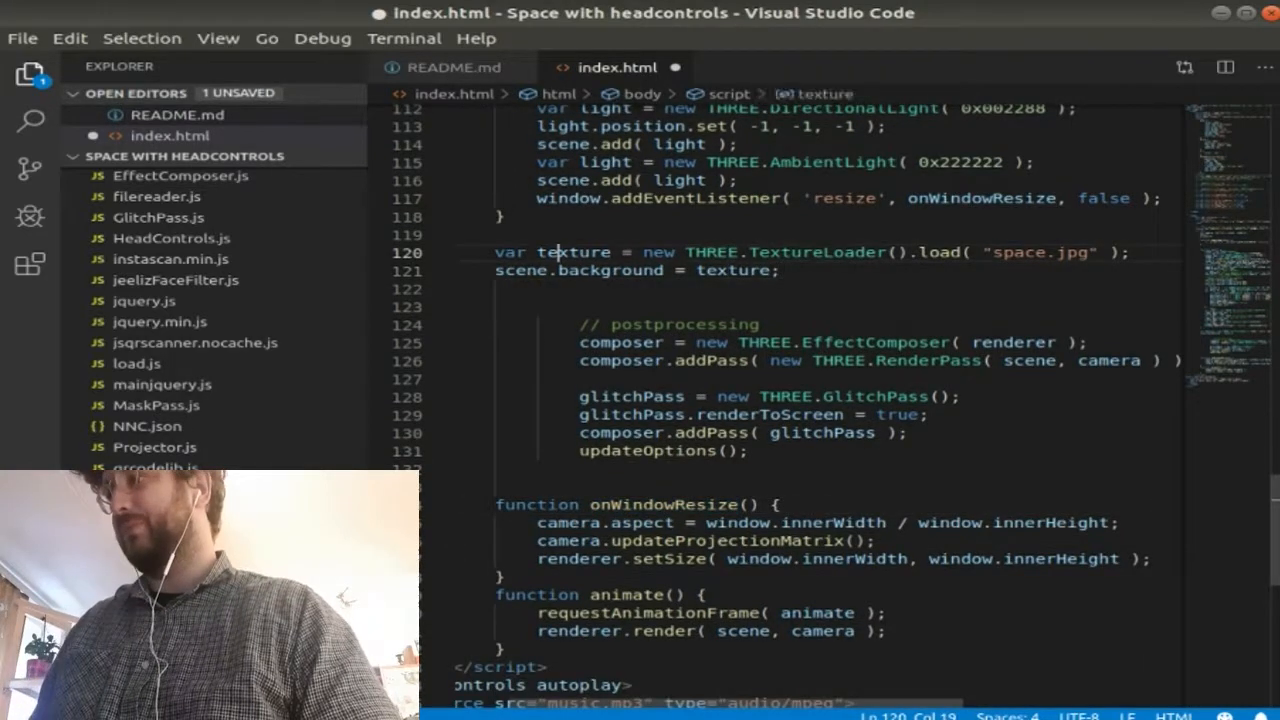
{"action": "double_click", "coordinate": [572, 252]}
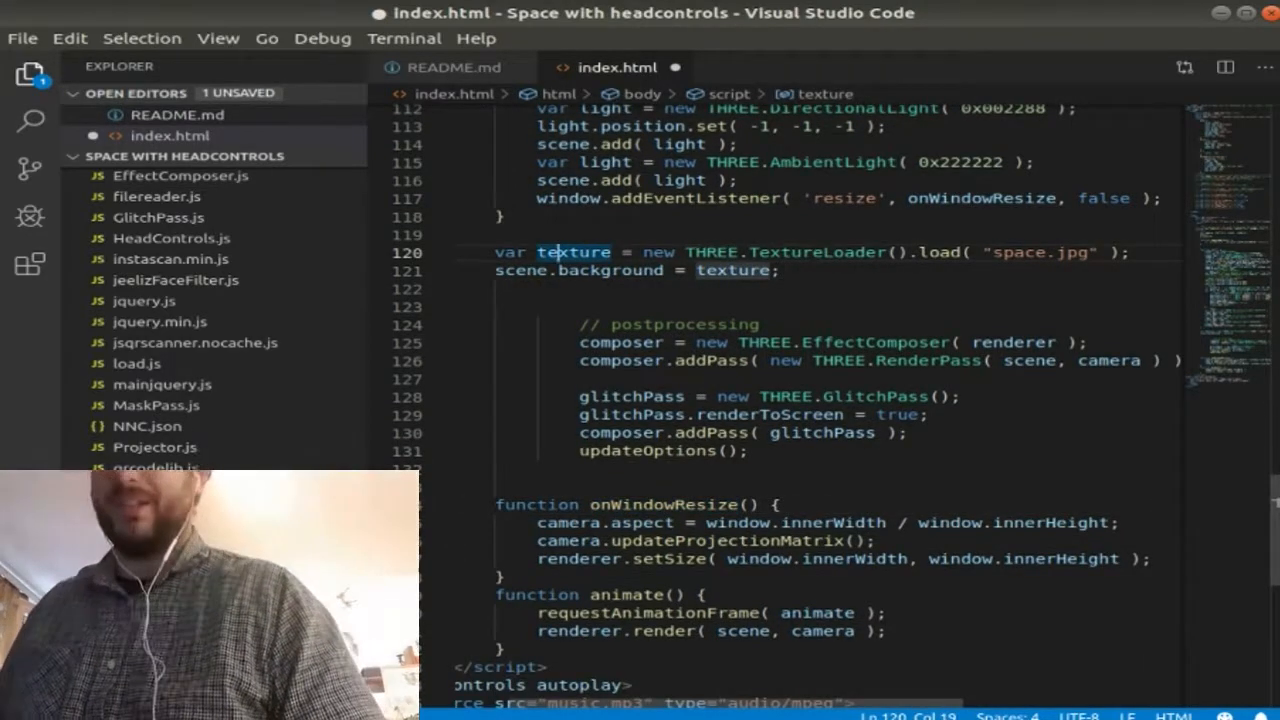
{"action": "scroll", "scroll_direction": "down", "scroll_amount": 3}
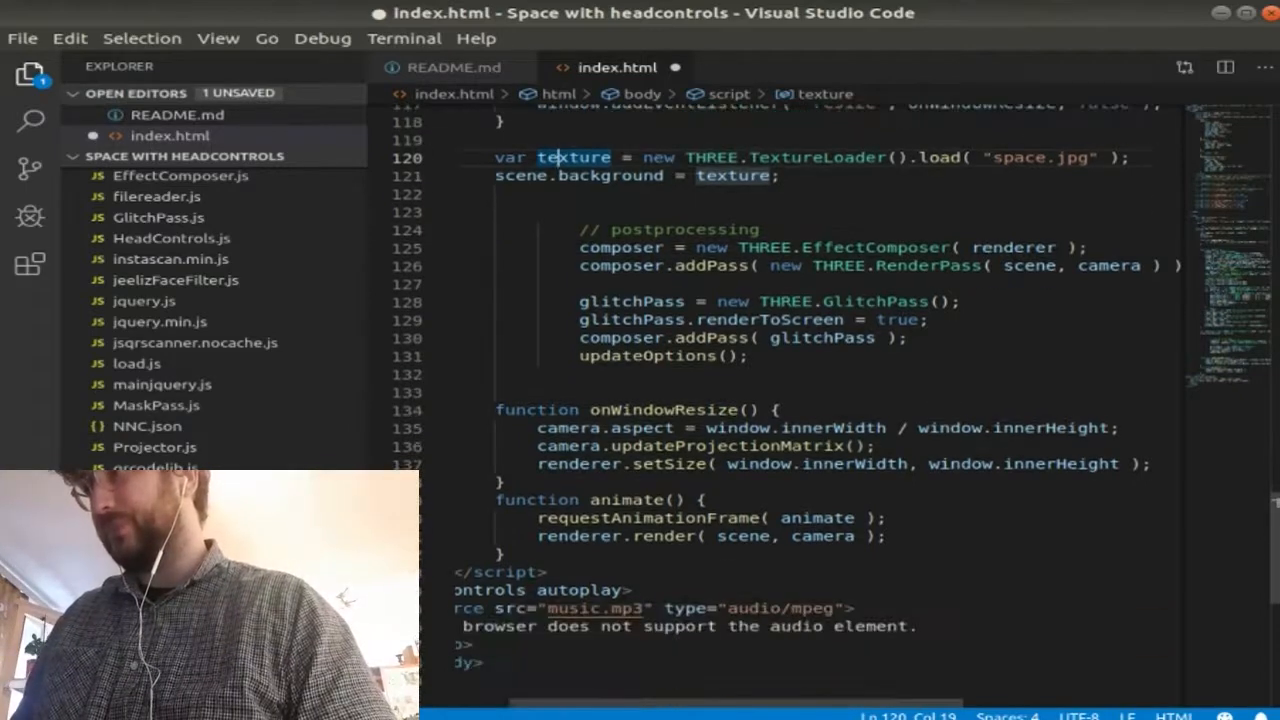
{"action": "left_click_drag", "start_coordinate": [660, 228], "coordinate": [456, 384]}
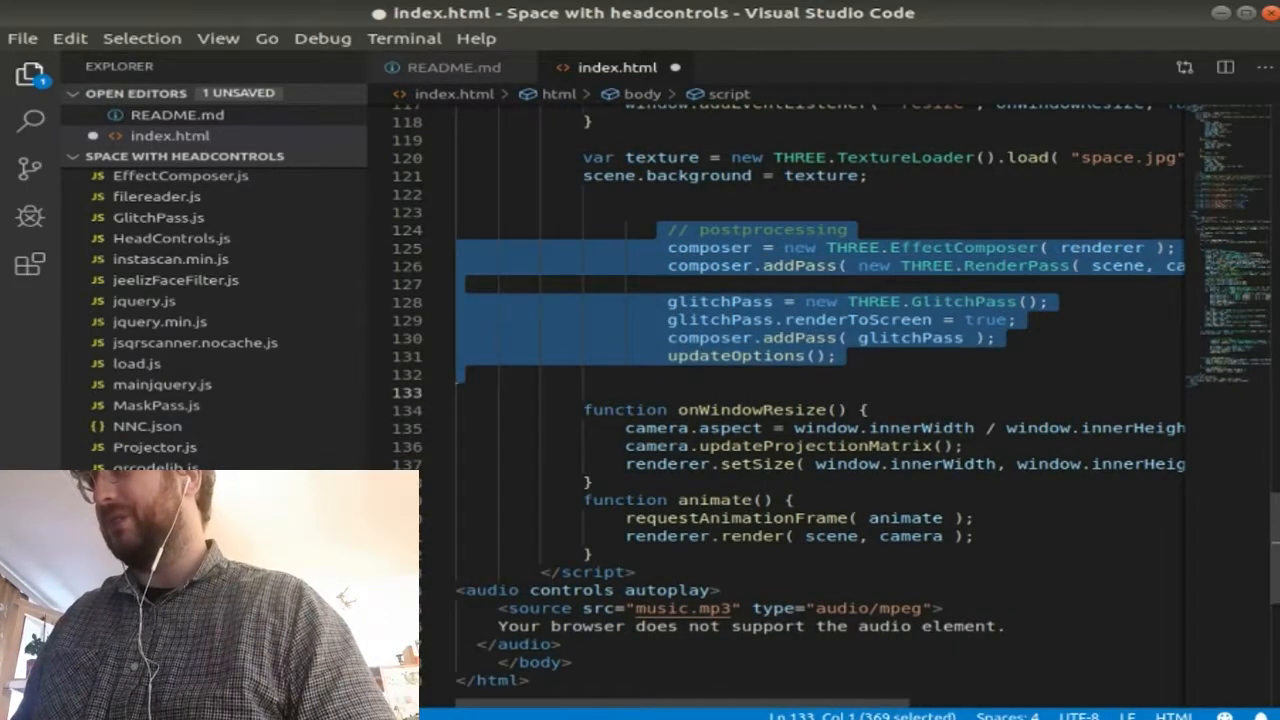
{"action": "scroll", "scroll_direction": "down", "scroll_amount": 3}
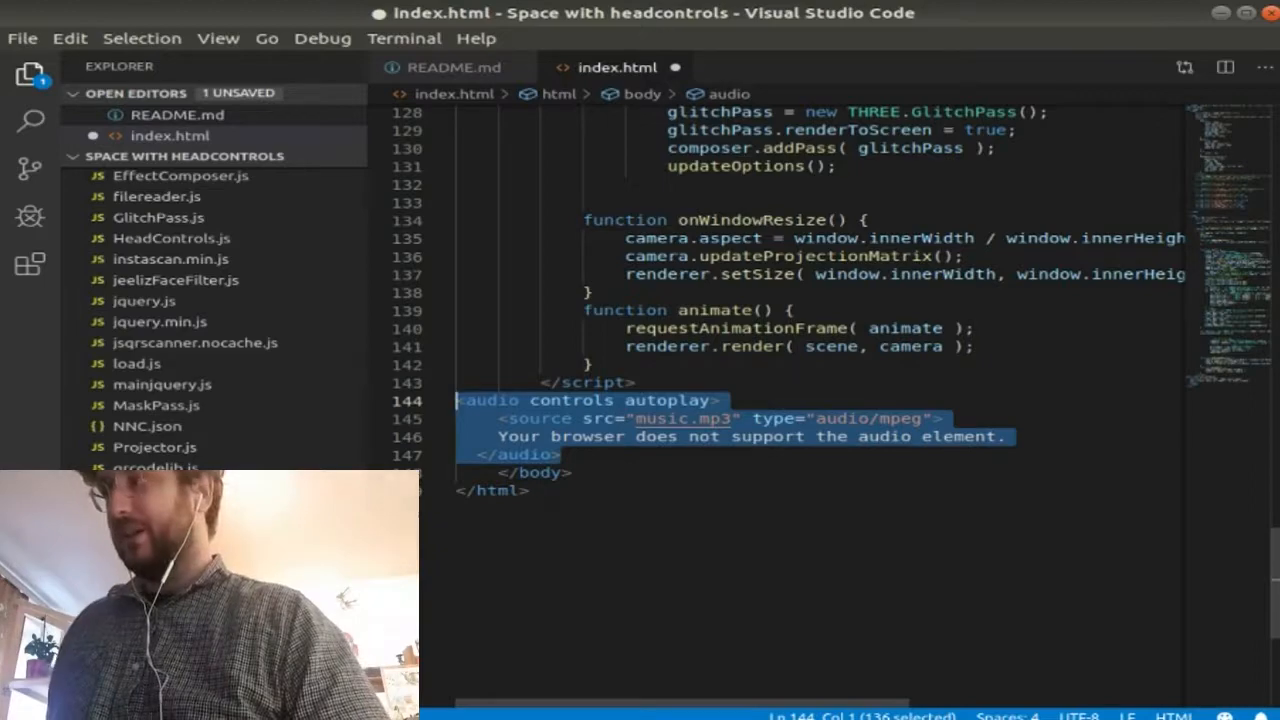
- Scroll up to the Apache license header at the top of jeelizFaceFilter.js
{"action": "scroll", "scroll_direction": "up", "scroll_amount": 3}
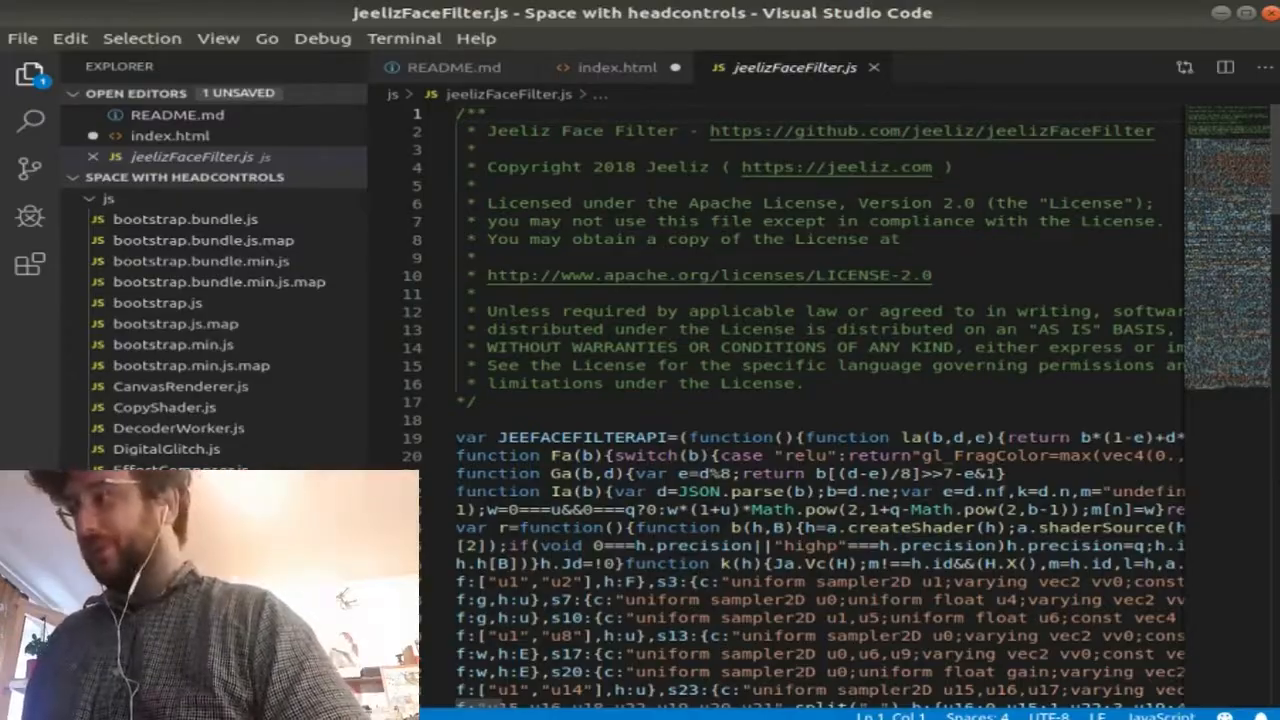
- Skim jeelizFaceFilter.js's minified code, then switch to HeadControls.js from the Explorer
{"action": "scroll", "scroll_direction": "down", "scroll_amount": 3}
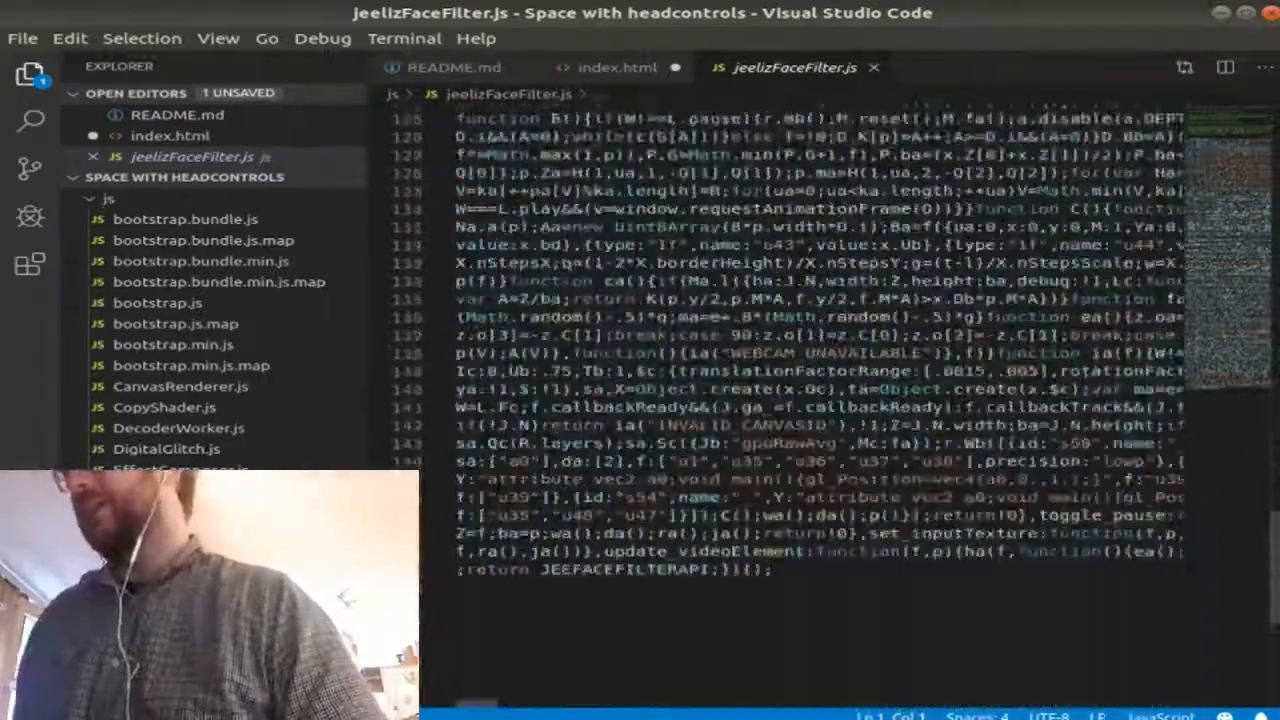
{"action": "scroll", "scroll_direction": "up", "scroll_amount": 3}
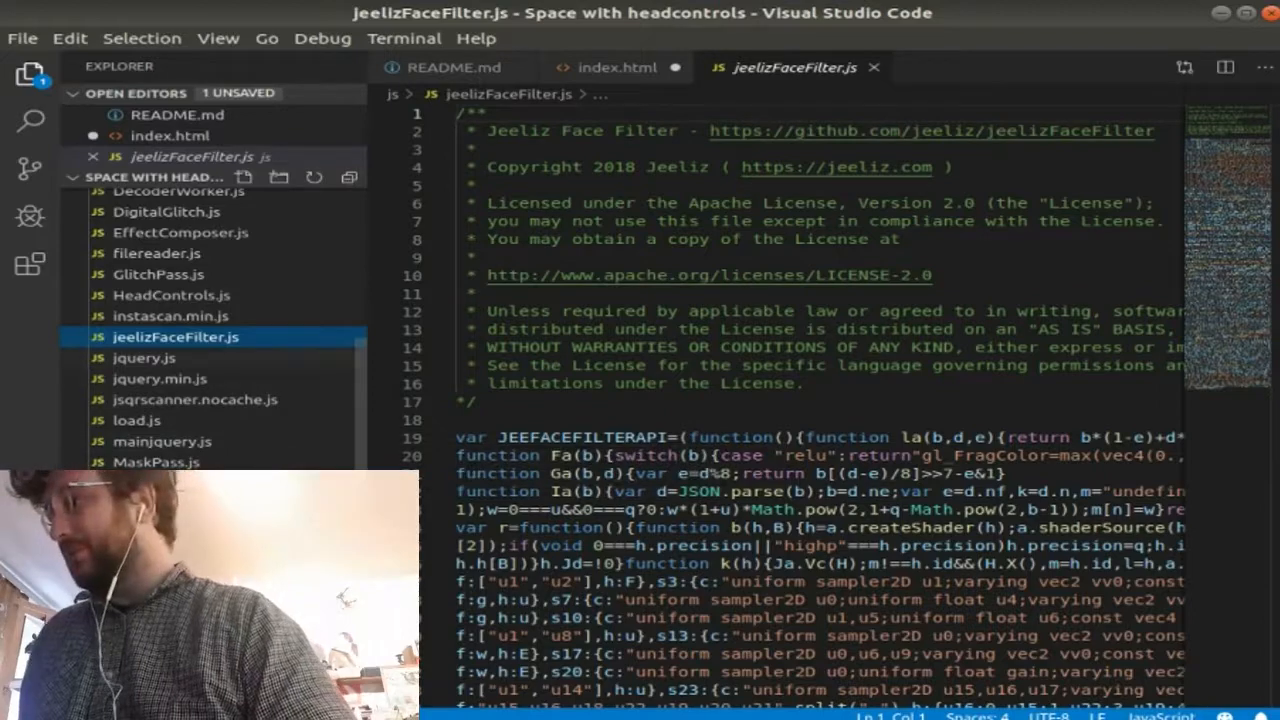
{"action": "scroll", "scroll_direction": "down", "scroll_amount": 3}
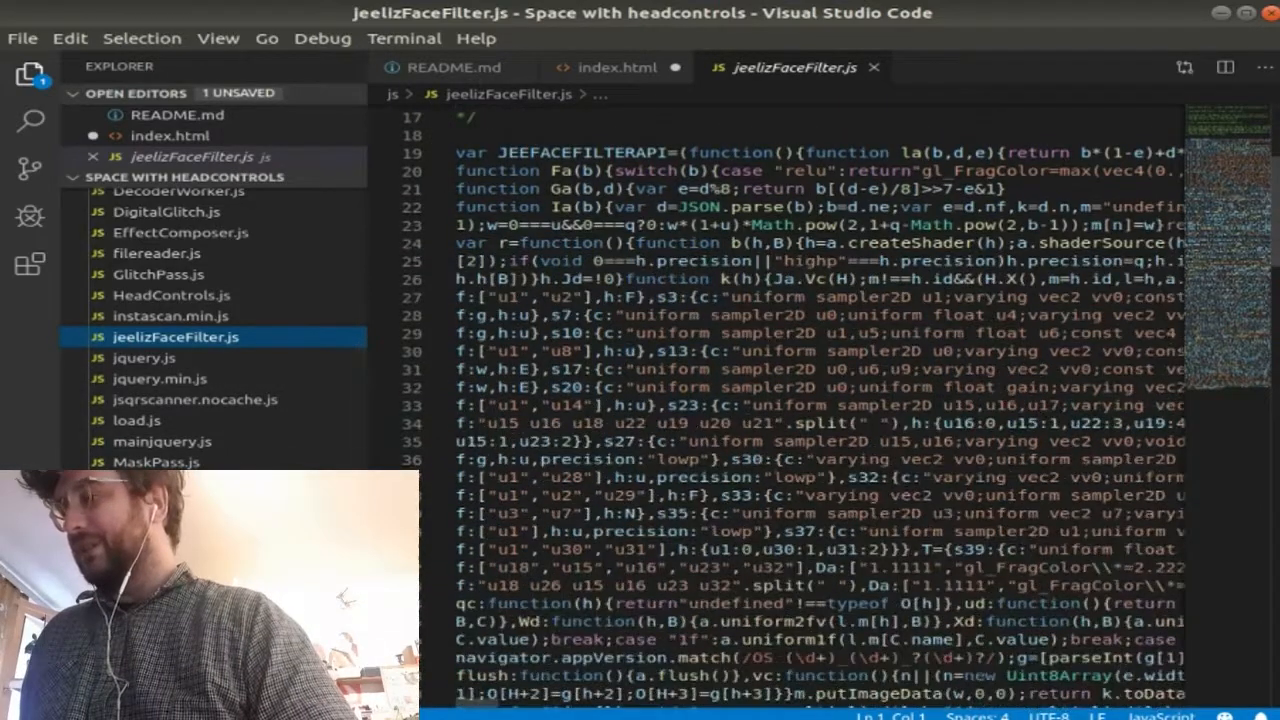
{"action": "left_click", "coordinate": [172, 296]}
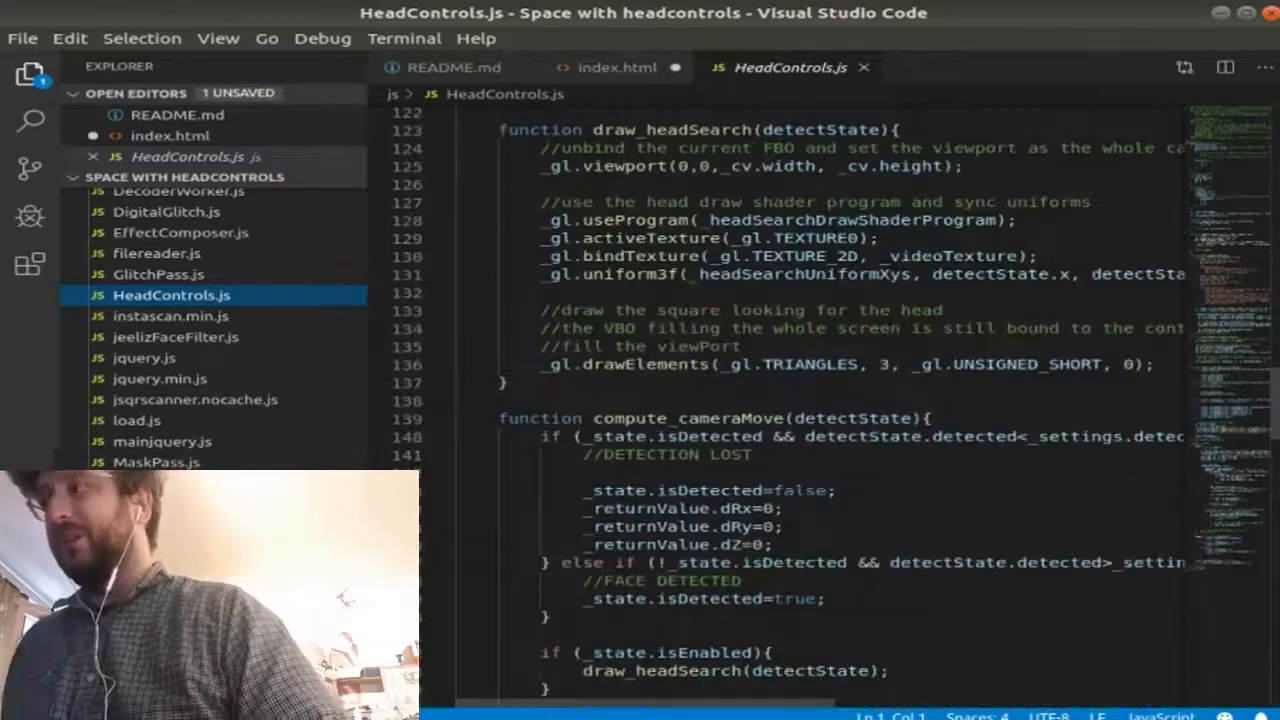
- Read through HeadControls.js to its end, then switch to NNC.json from the Explorer
{"action": "scroll", "scroll_direction": "up", "scroll_amount": 3}
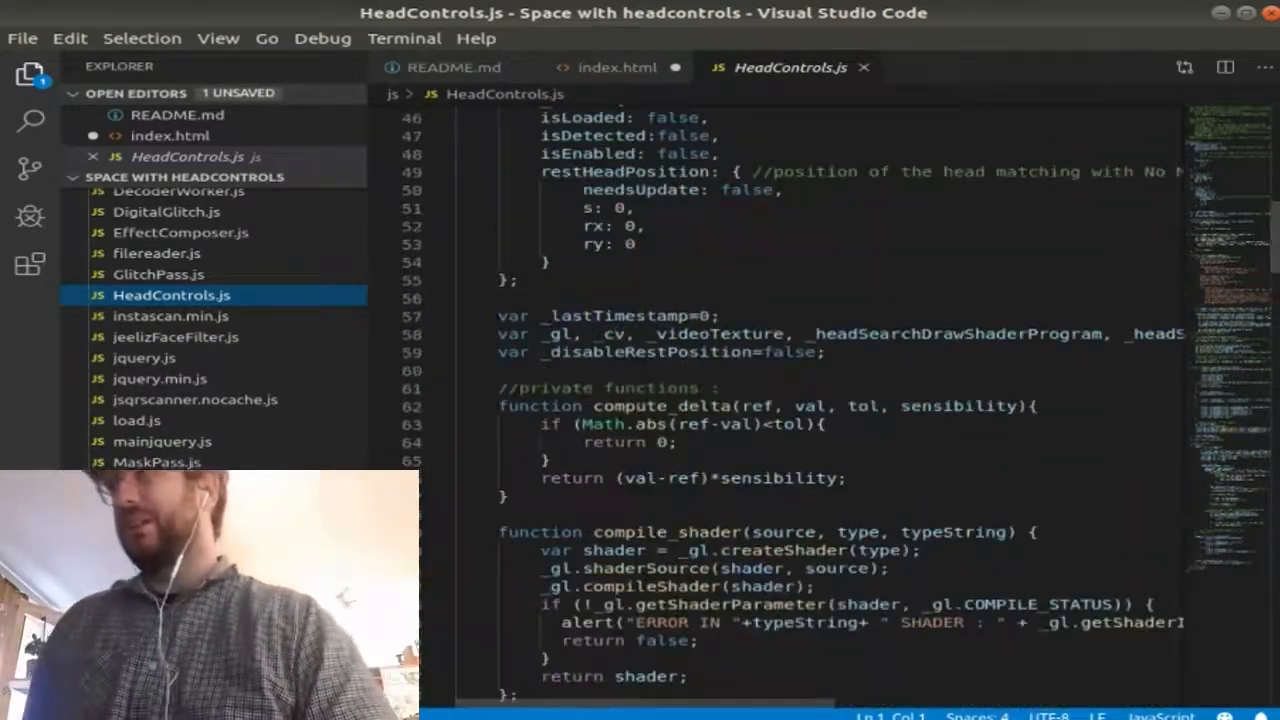
{"action": "scroll", "scroll_direction": "up", "scroll_amount": 3}
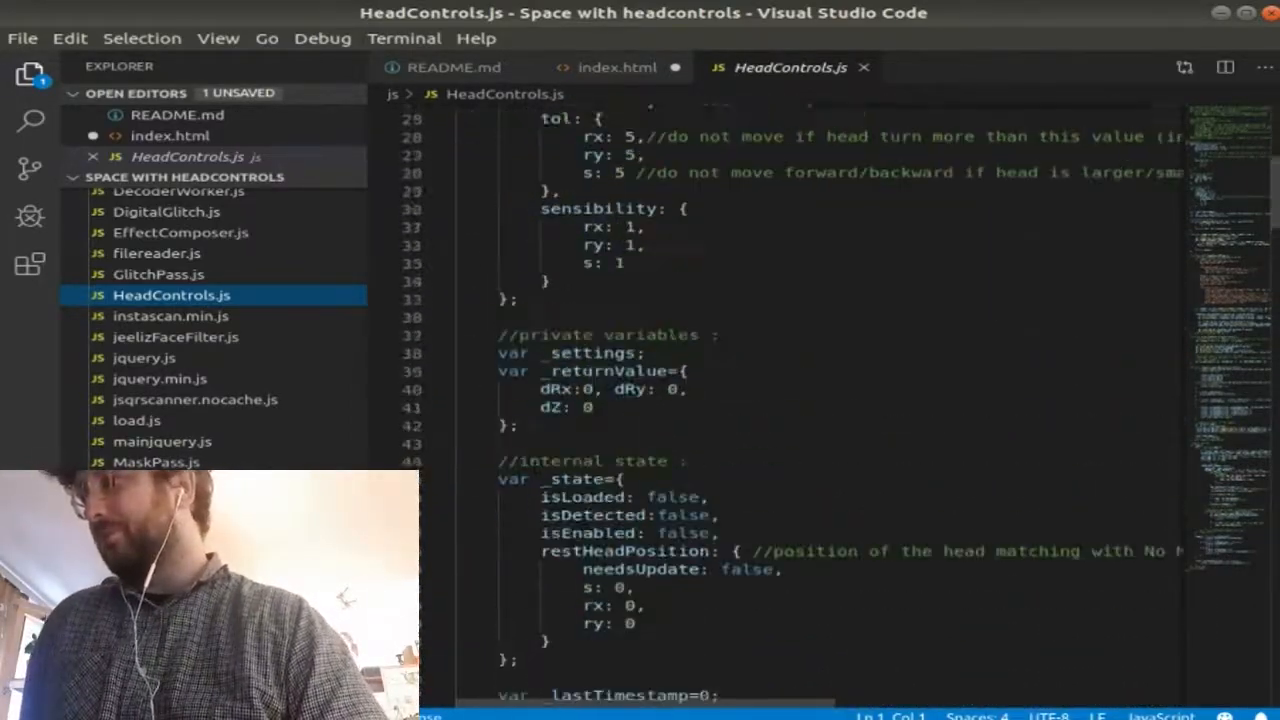
{"action": "scroll", "scroll_direction": "down", "scroll_amount": 3}
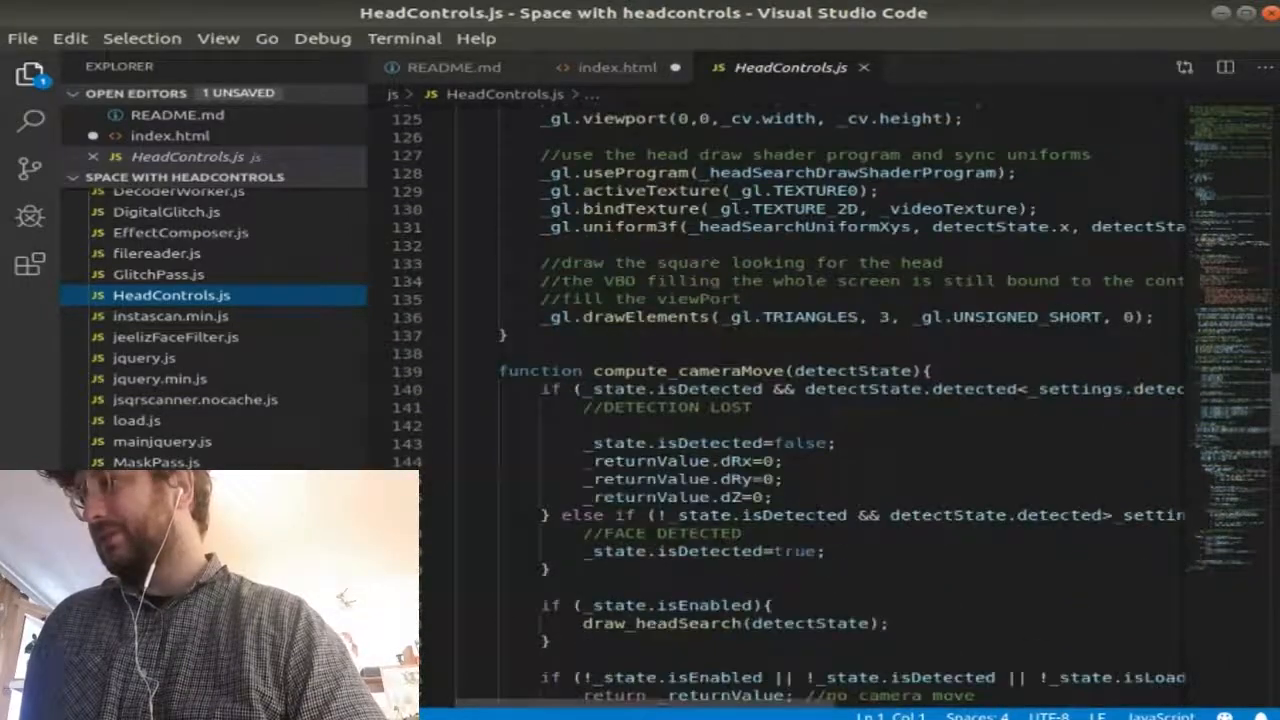
{"action": "scroll", "scroll_direction": "down", "scroll_amount": 3}
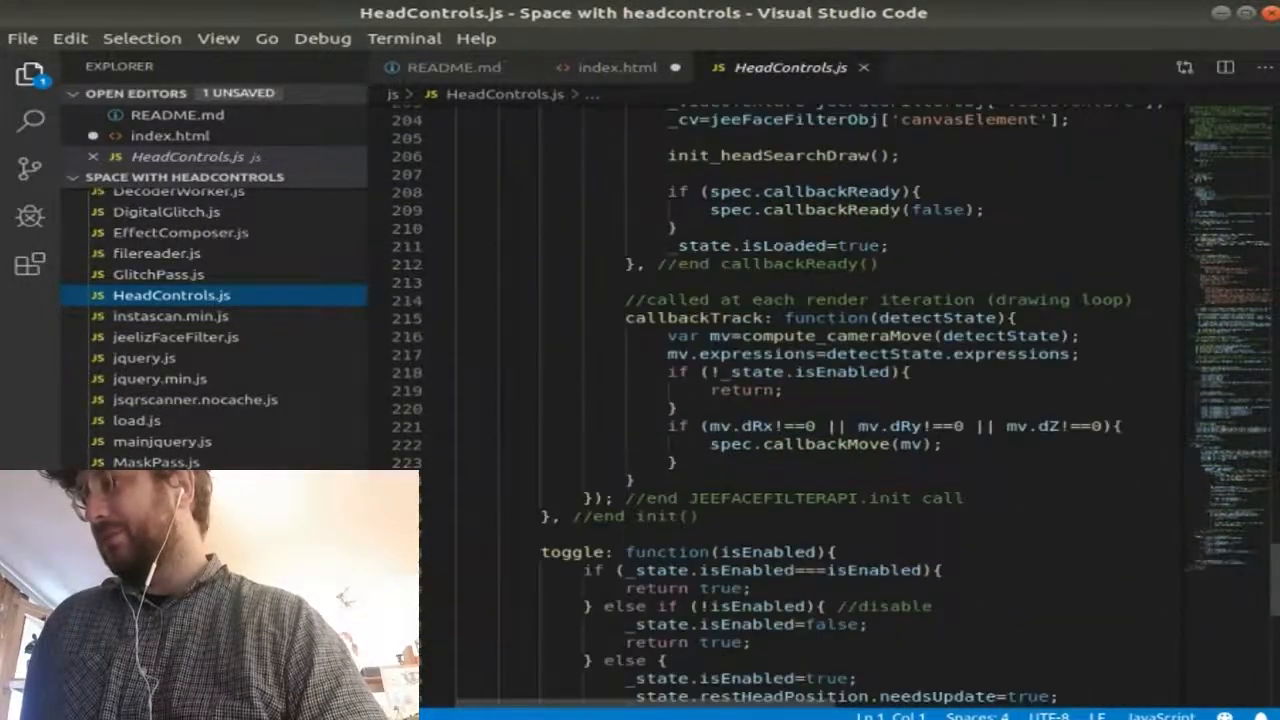
{"action": "scroll", "scroll_direction": "down", "scroll_amount": 3}
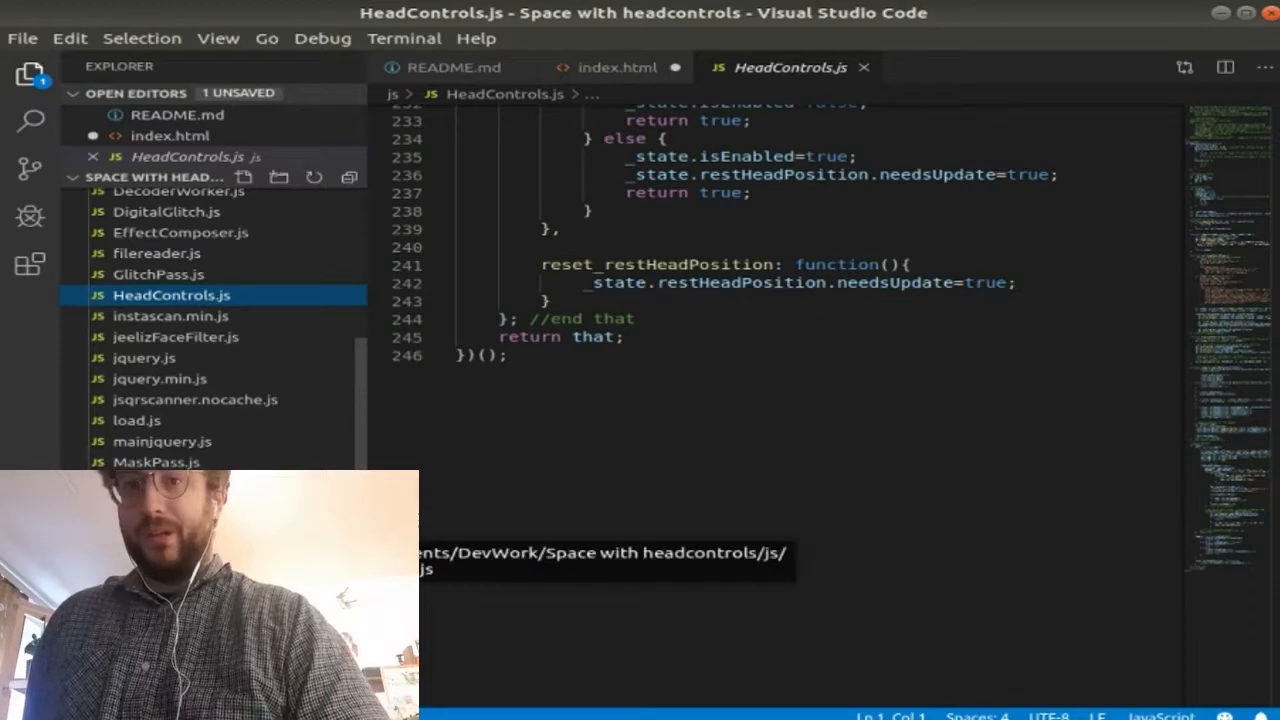
{"action": "scroll", "scroll_direction": "down", "scroll_amount": 3}
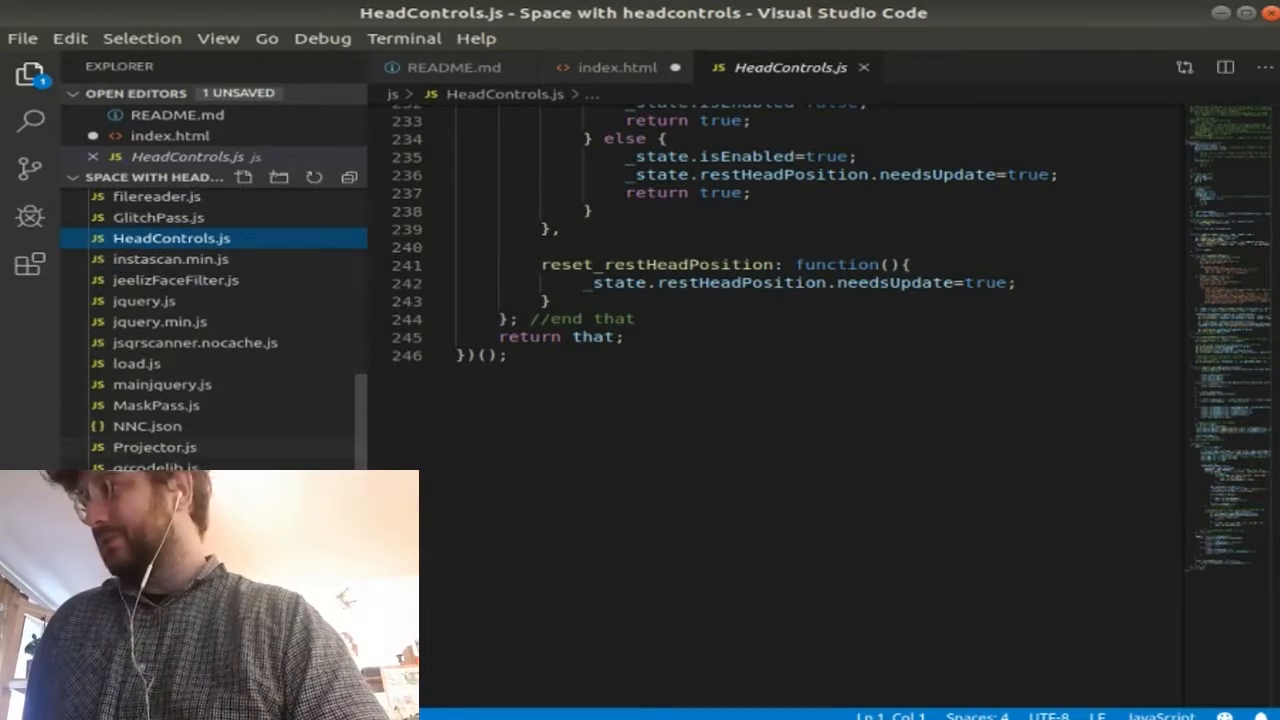
{"action": "left_click", "coordinate": [148, 426]}
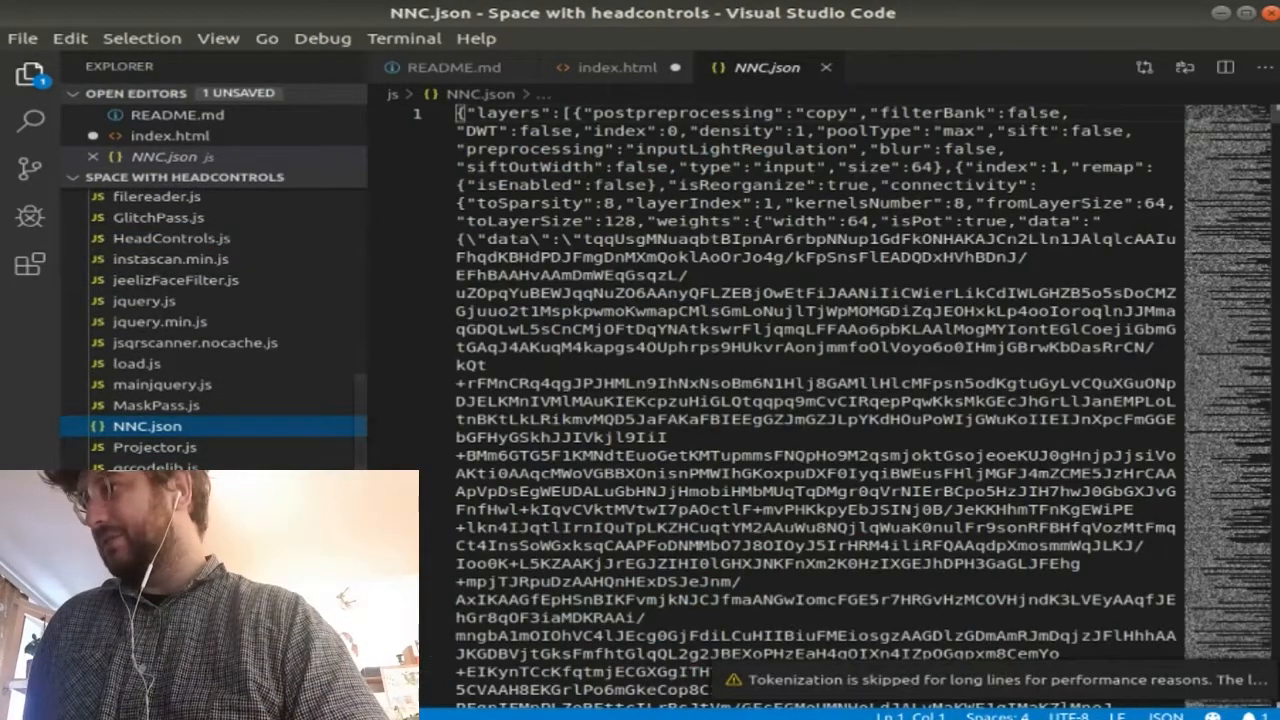
{"action": "scroll", "scroll_direction": "down", "scroll_amount": 3}
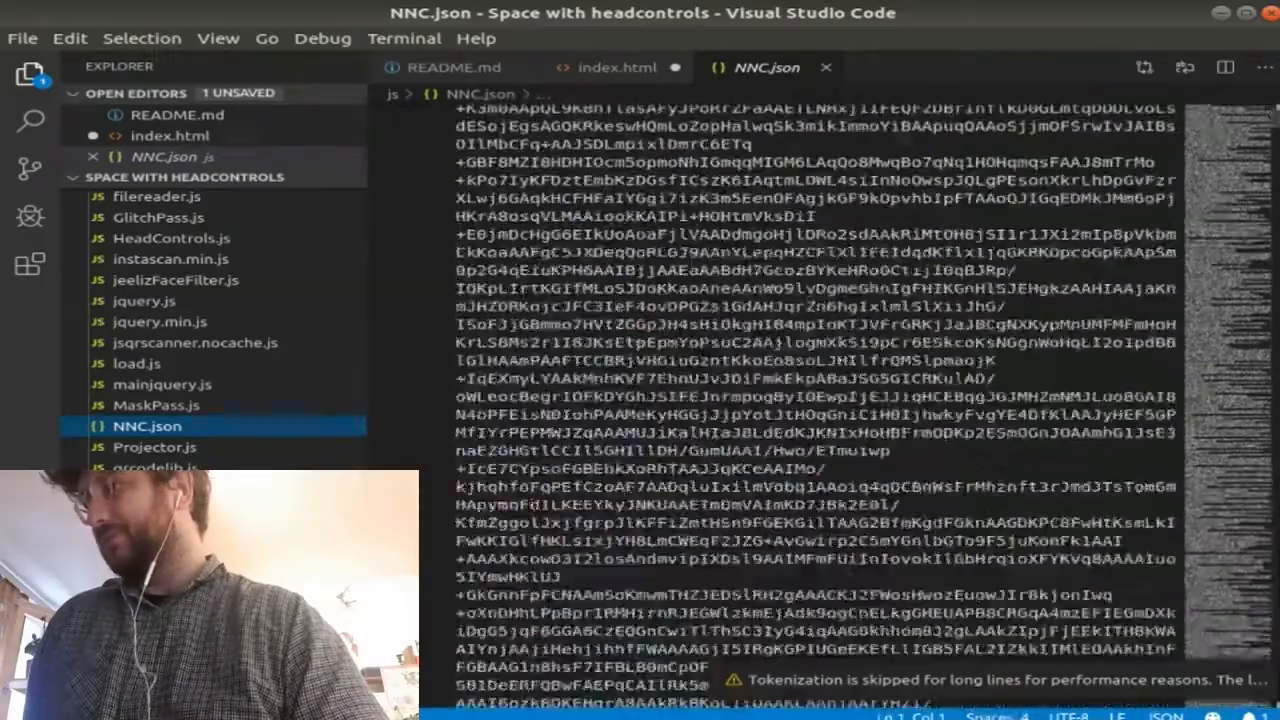
{"action": "scroll", "scroll_direction": "down", "scroll_amount": 3}
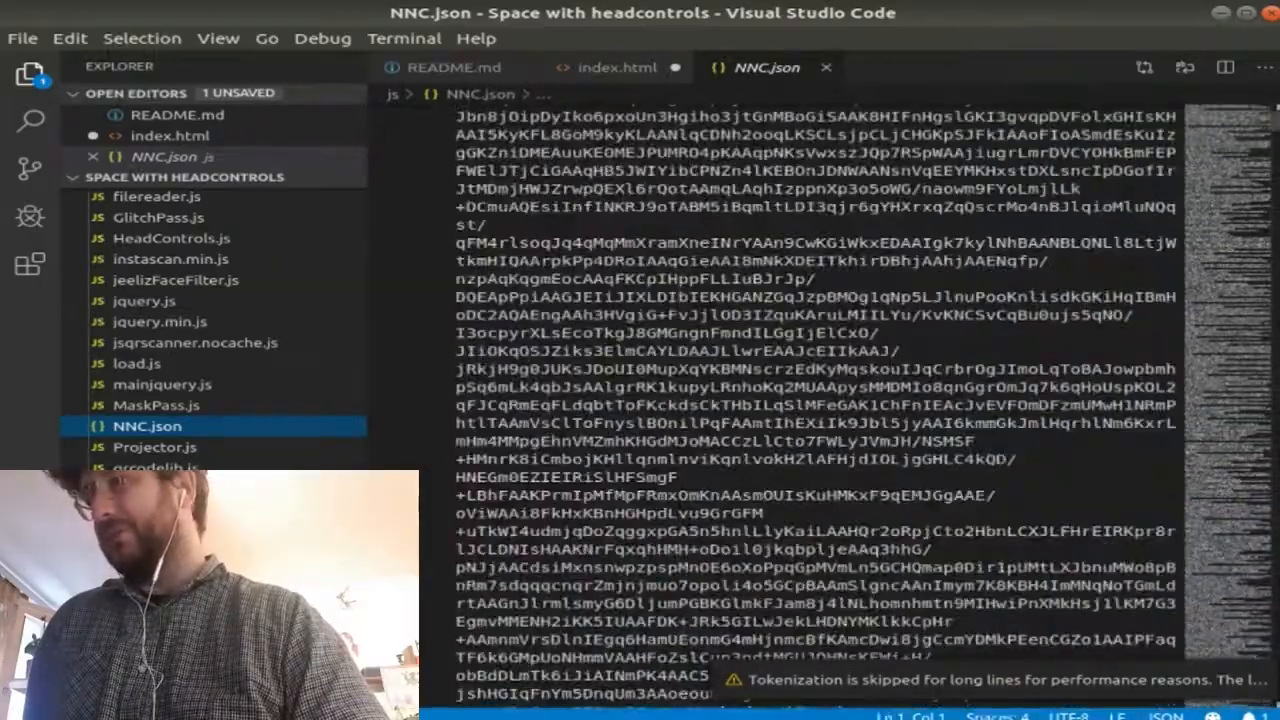